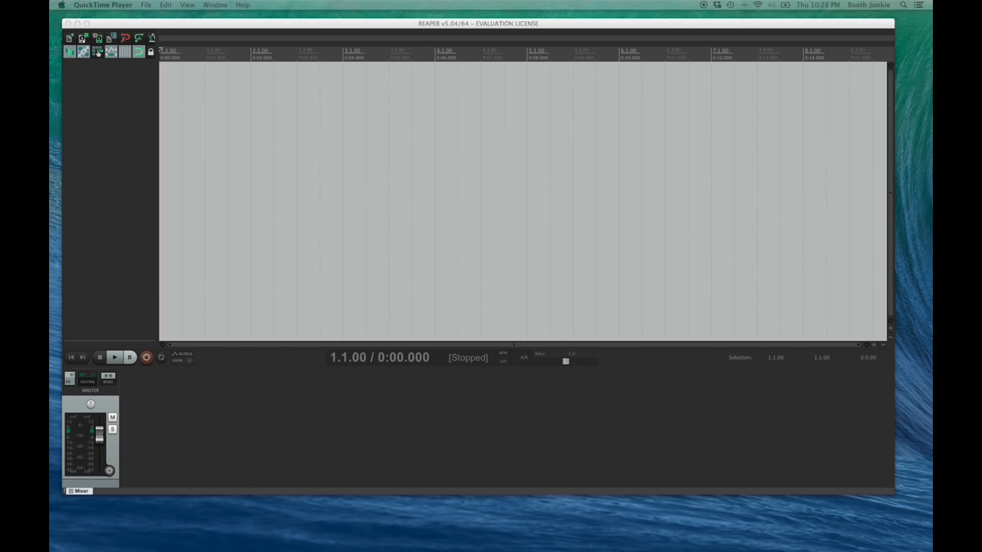
pyautogui.moveTo(926, 252)
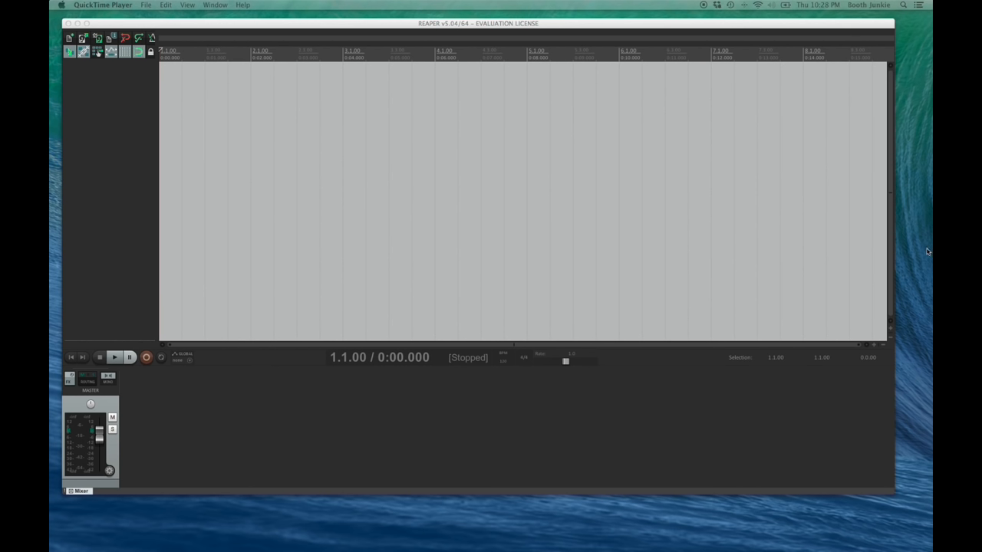
pyautogui.moveTo(535, 236)
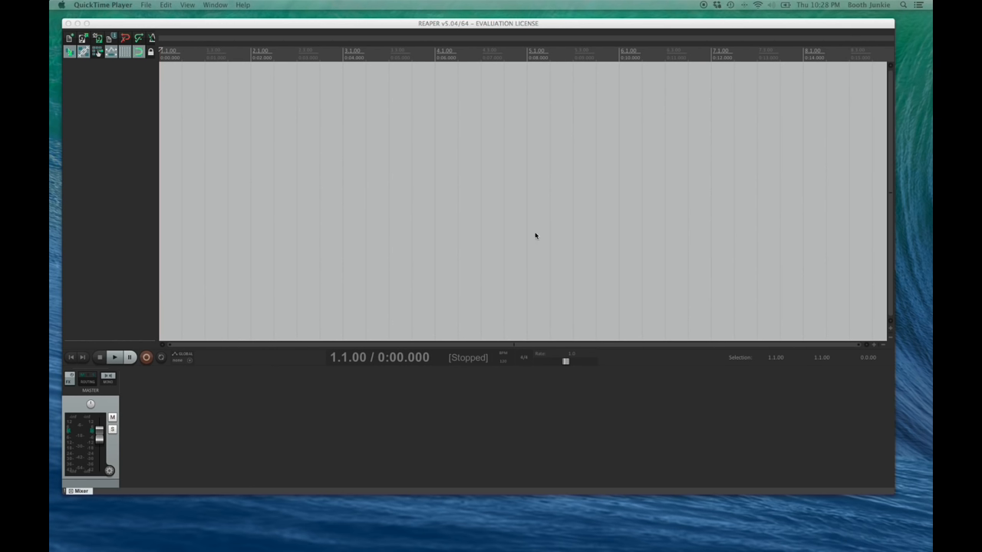
pyautogui.moveTo(529, 120)
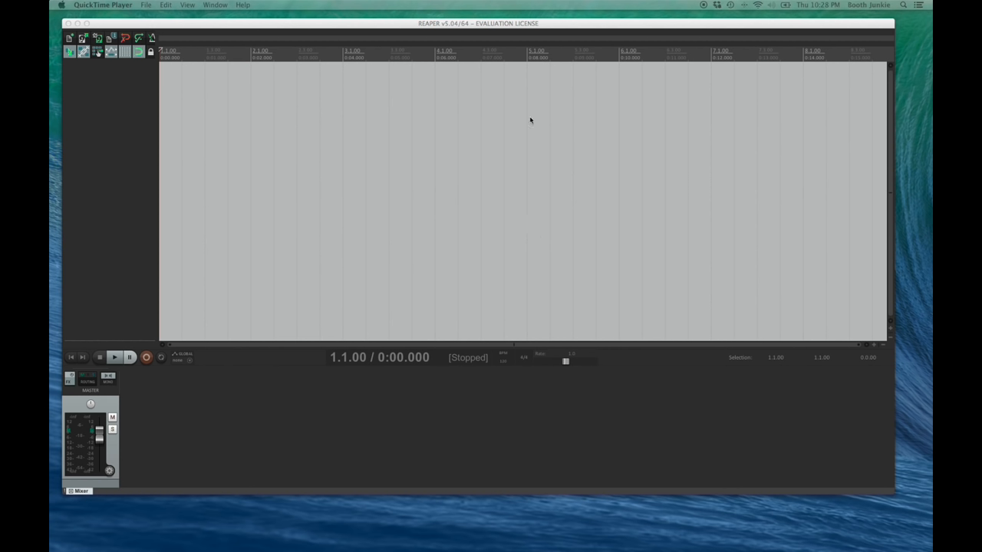
pyautogui.moveTo(546, 49)
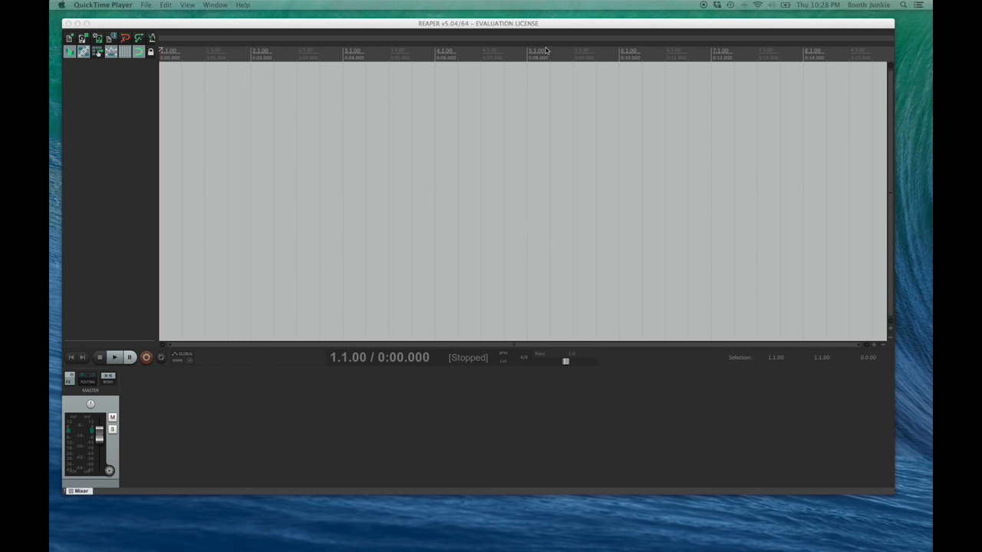
pyautogui.moveTo(532, 55)
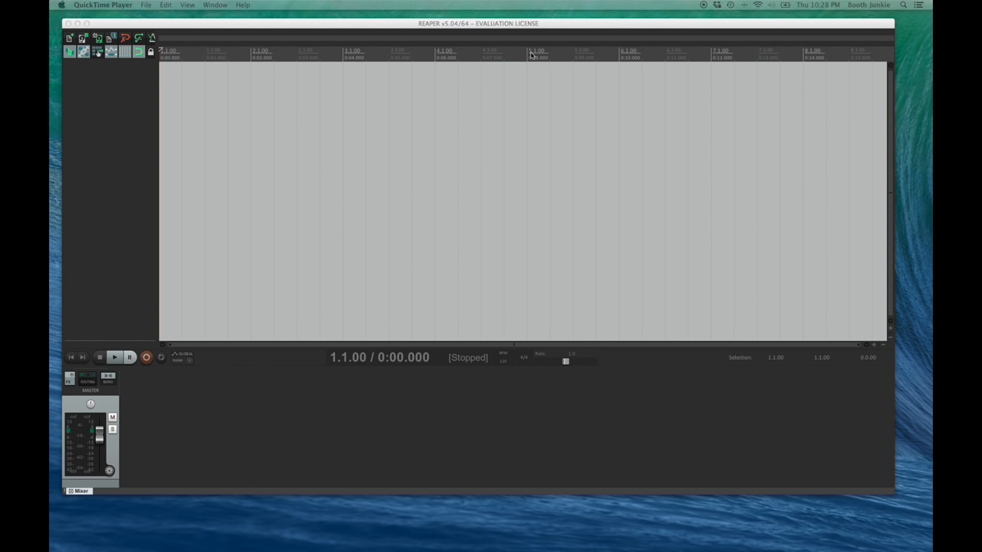
pyautogui.moveTo(482, 58)
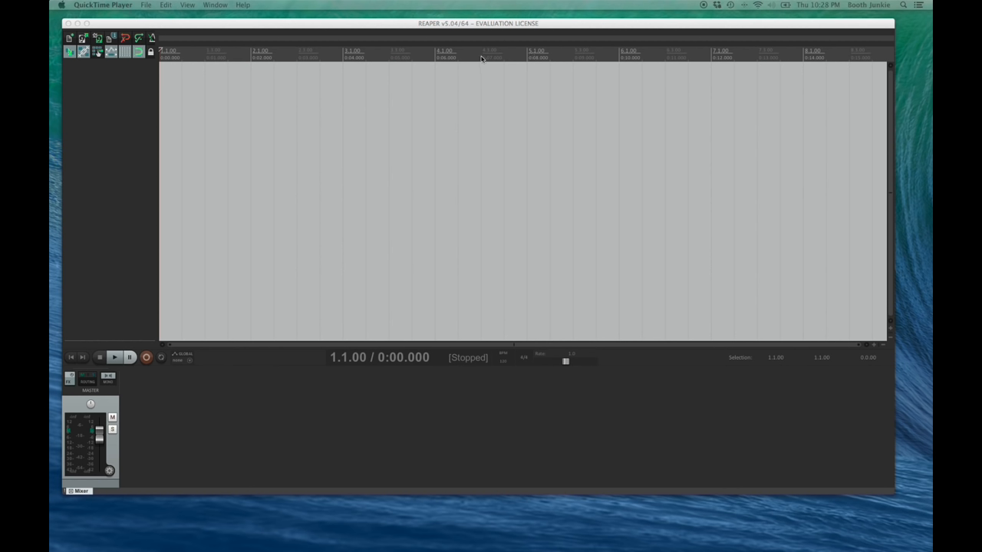
pyautogui.moveTo(467, 57)
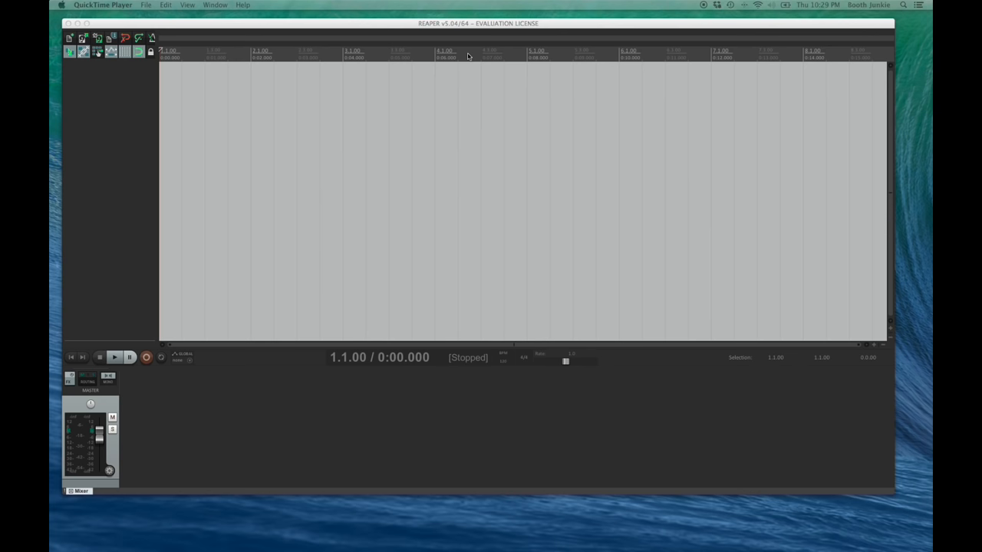
# Switch the ruler's time unit to Minutes:Seconds from its context menu.
pyautogui.rightClick(468, 55)
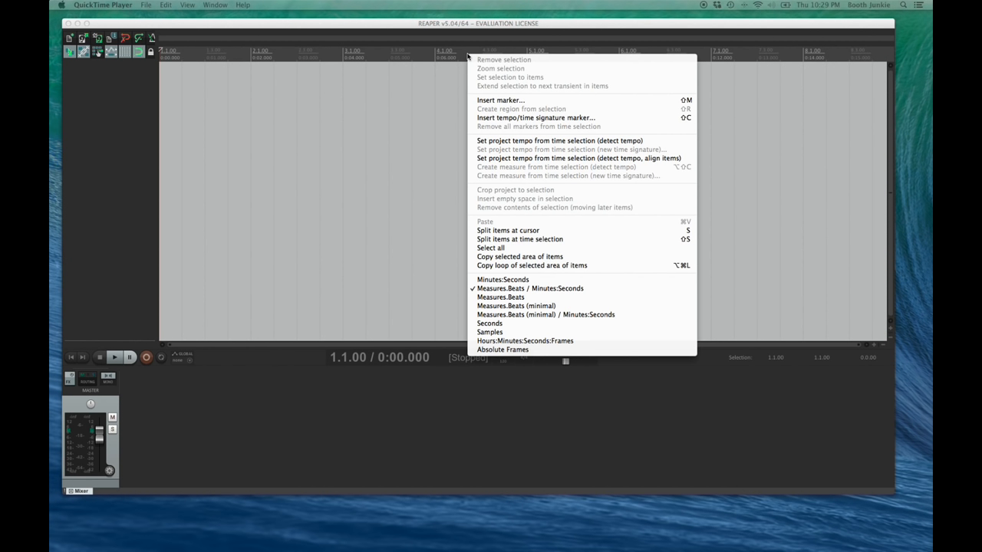
pyautogui.moveTo(537, 224)
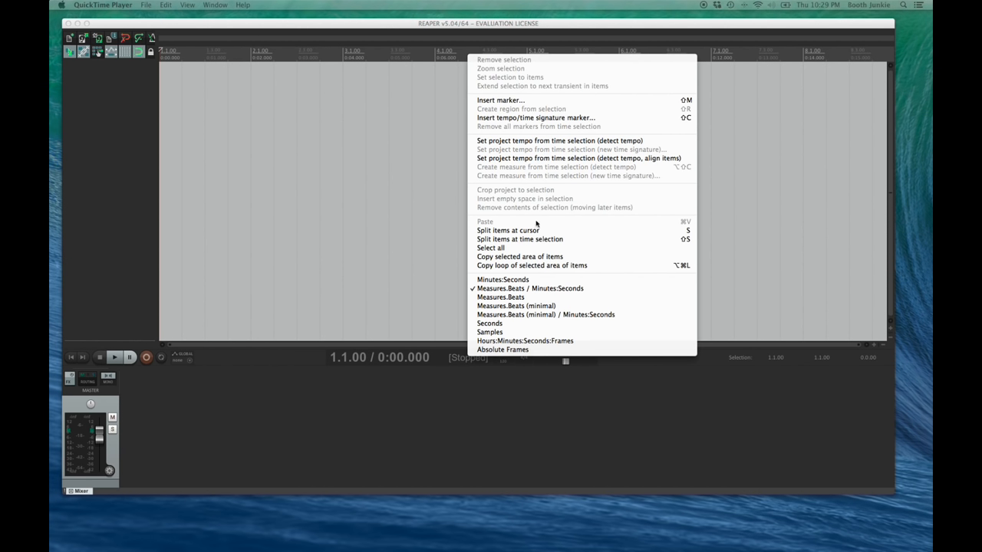
pyautogui.moveTo(503, 279)
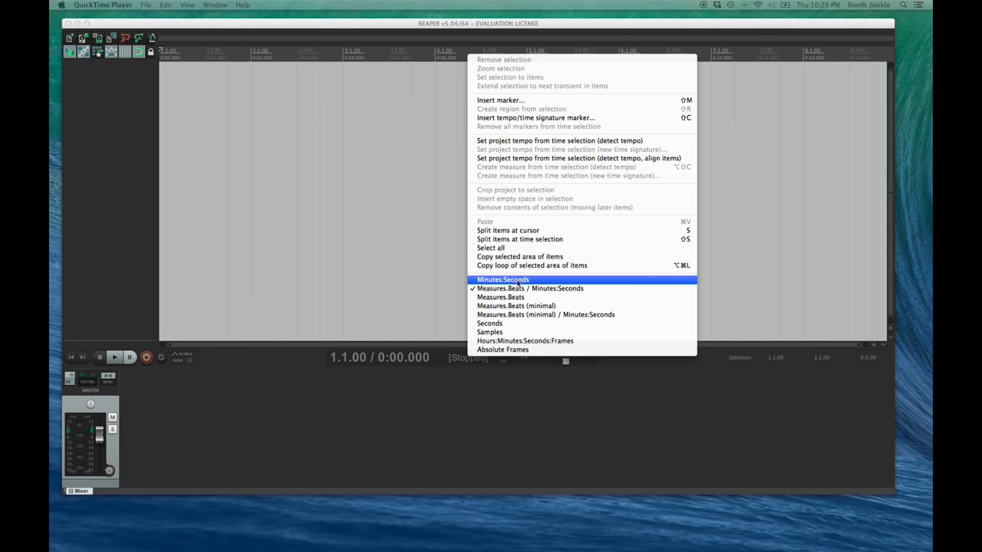
pyautogui.click(503, 279)
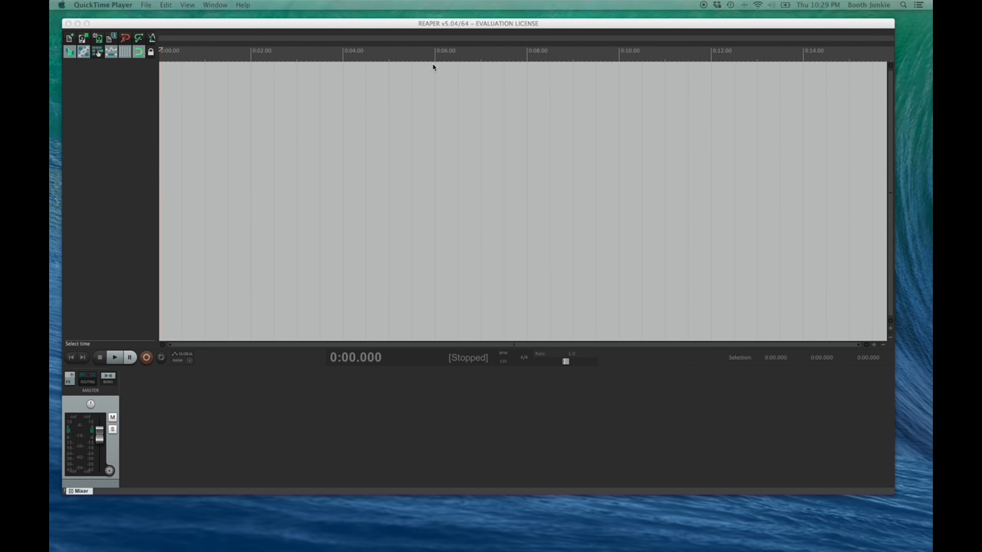
pyautogui.moveTo(456, 59)
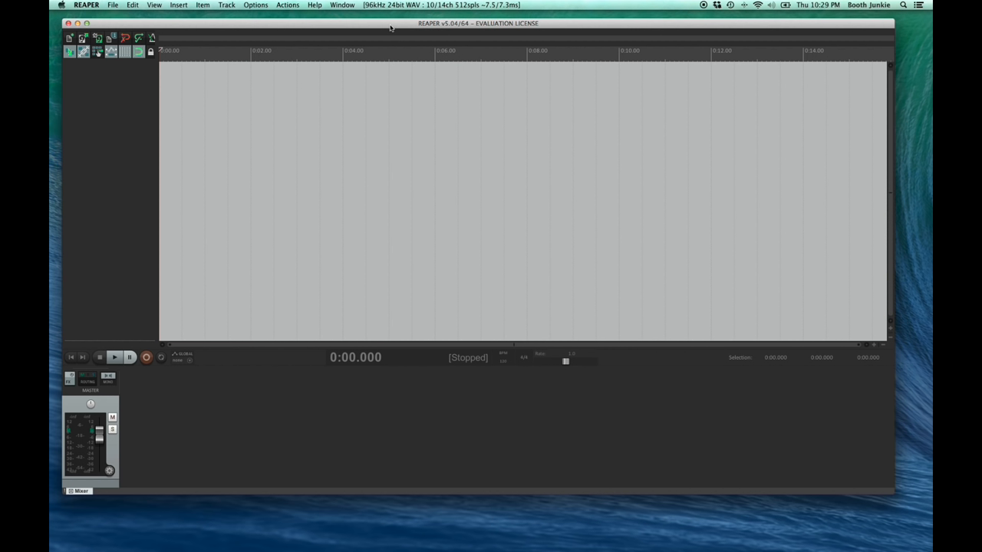
pyautogui.moveTo(389, 30)
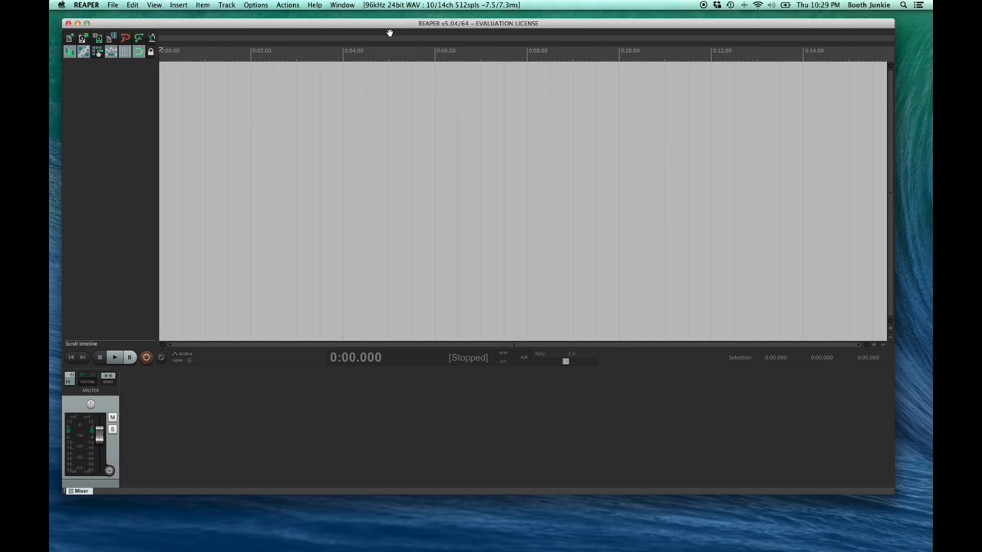
# Turn off grid line display from the Options menu.
pyautogui.click(255, 6)
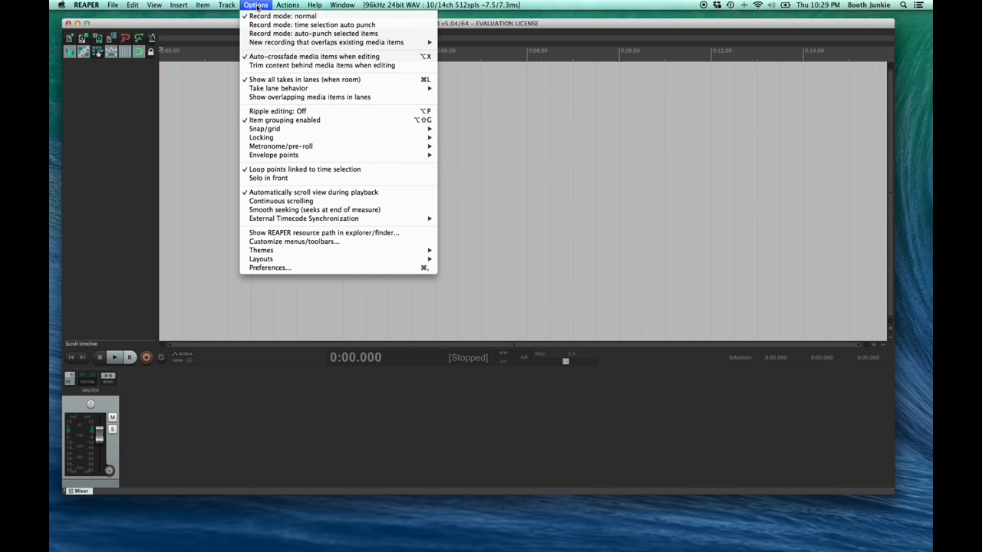
pyautogui.moveTo(264, 128)
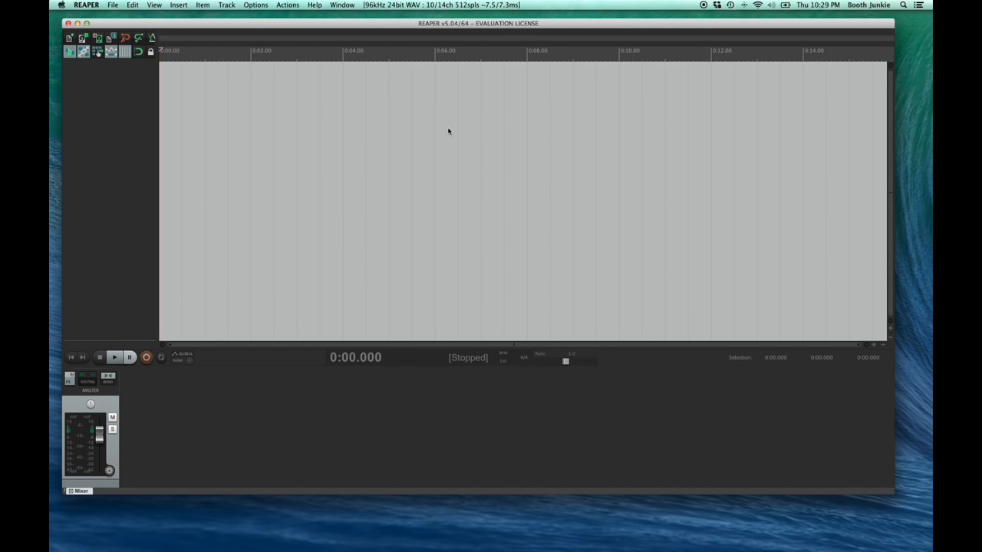
pyautogui.click(254, 4)
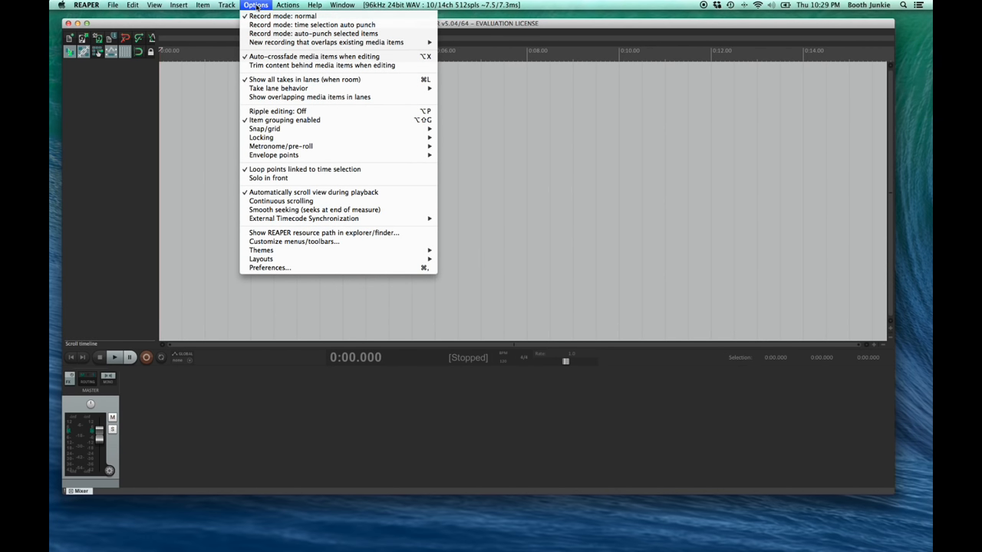
pyautogui.moveTo(263, 129)
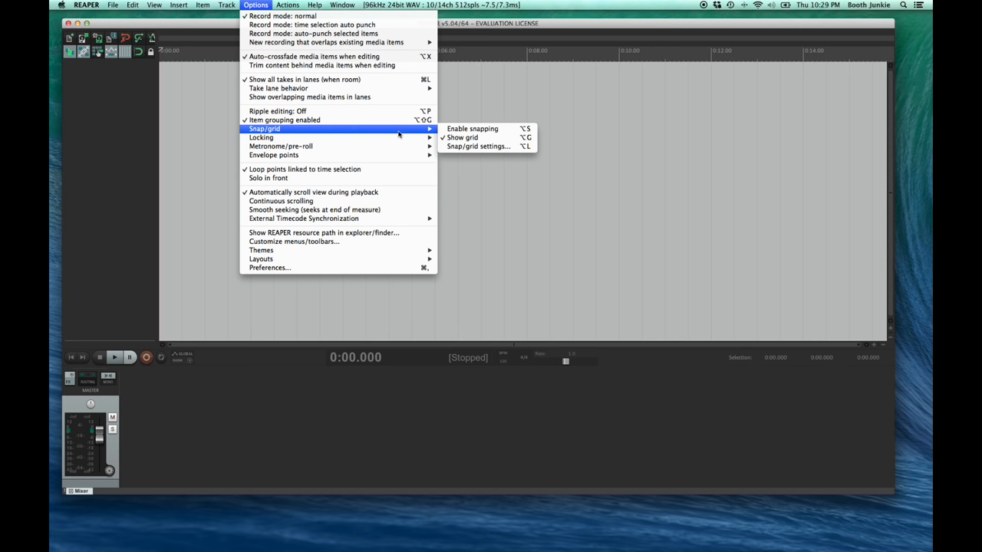
pyautogui.moveTo(462, 138)
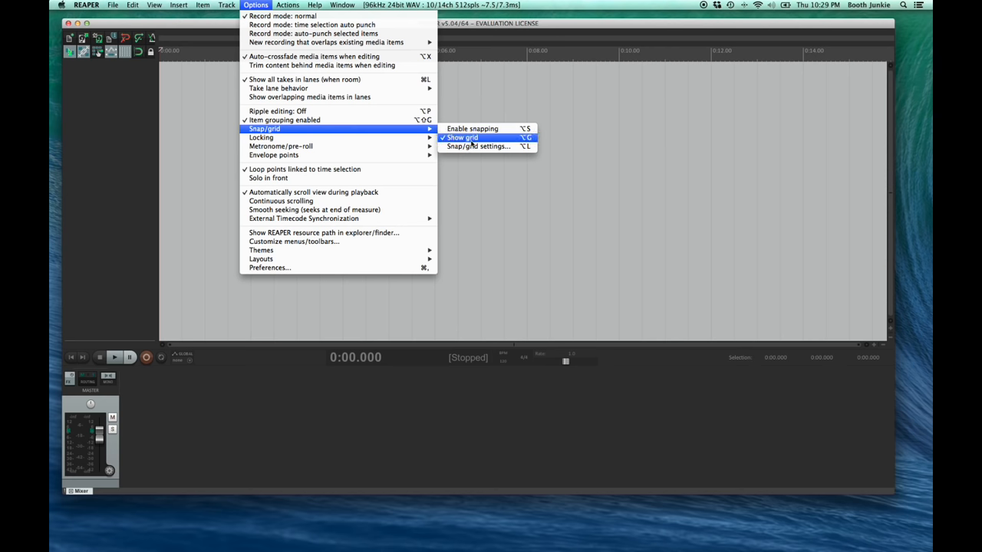
pyautogui.click(460, 138)
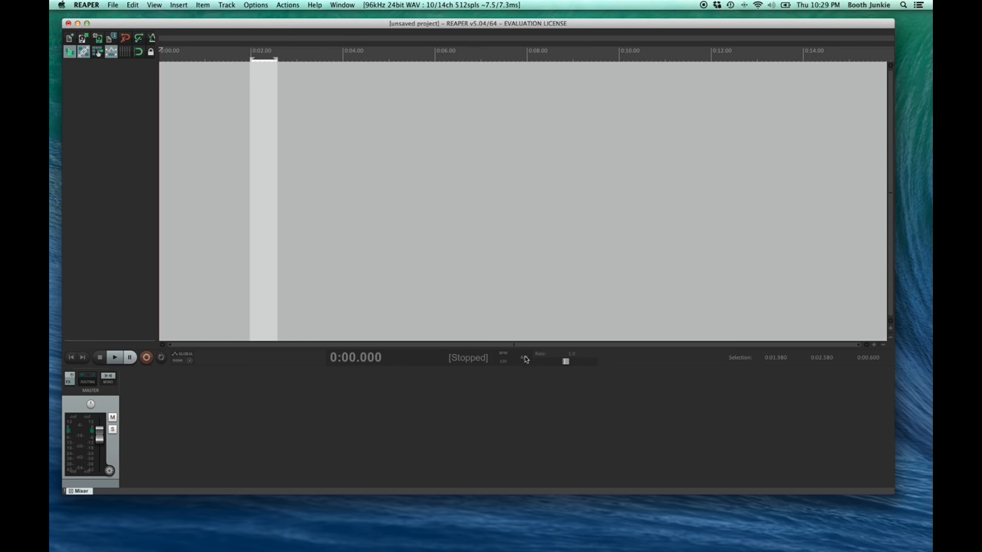
# Untick the playrate control in the transport's context menu.
pyautogui.rightClick(525, 359)
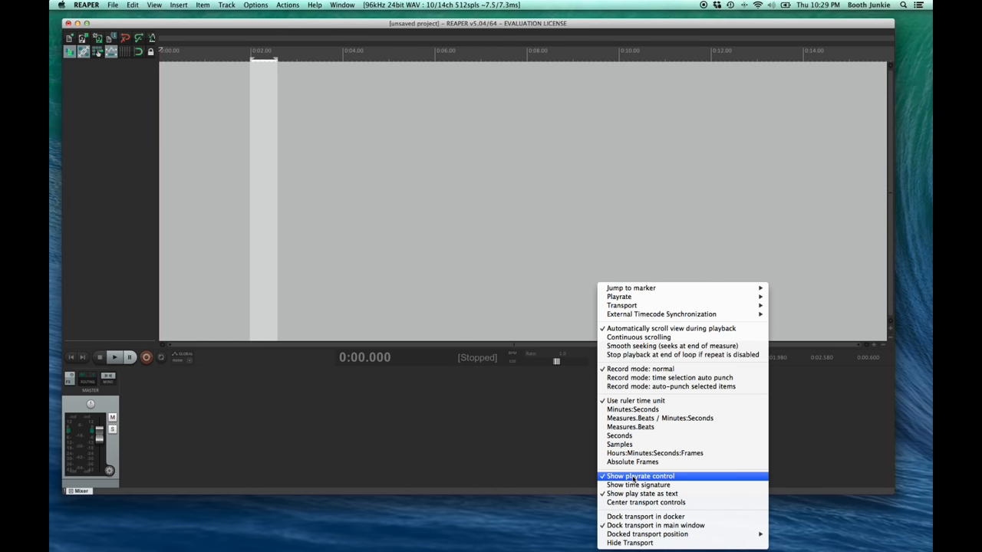
pyautogui.click(639, 475)
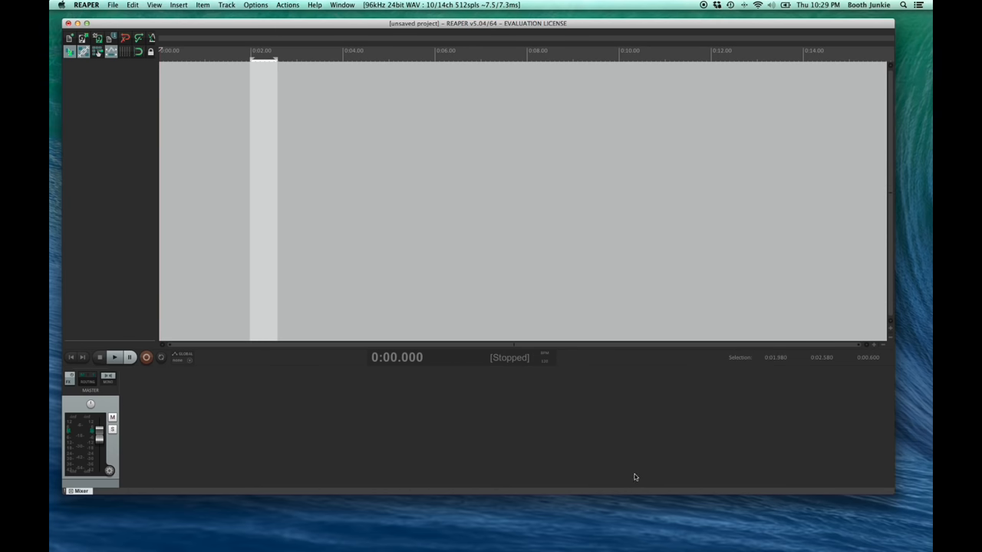
pyautogui.moveTo(549, 360)
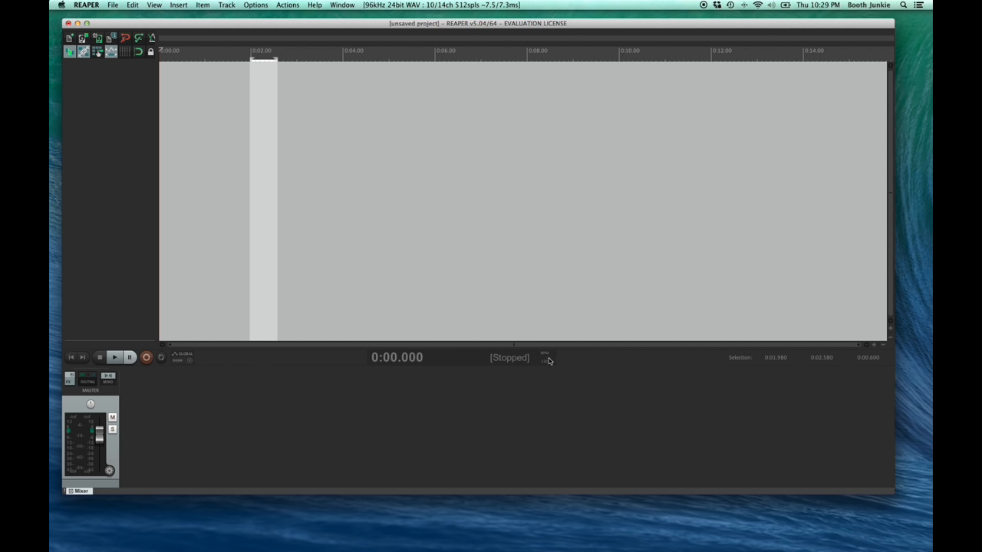
pyautogui.moveTo(565, 362)
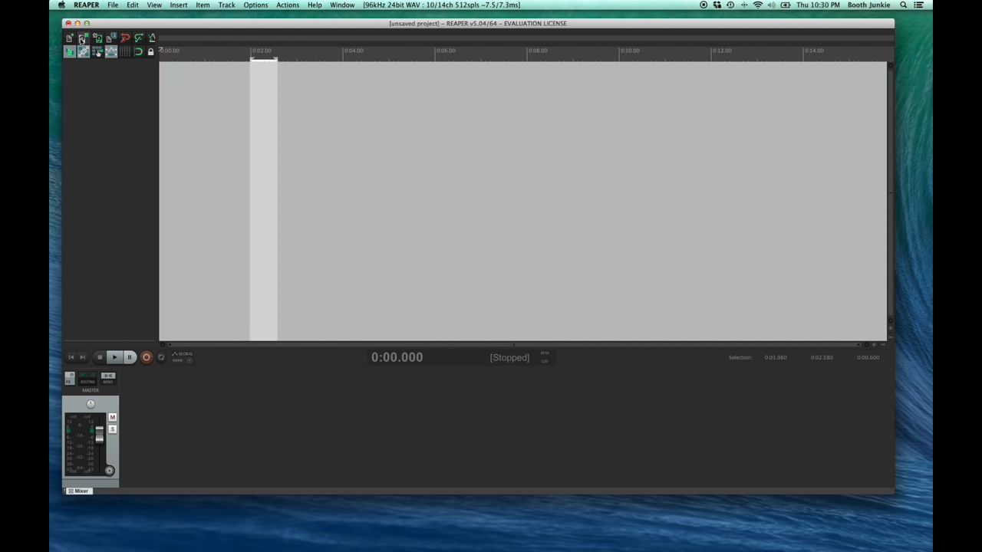
pyautogui.moveTo(83, 37)
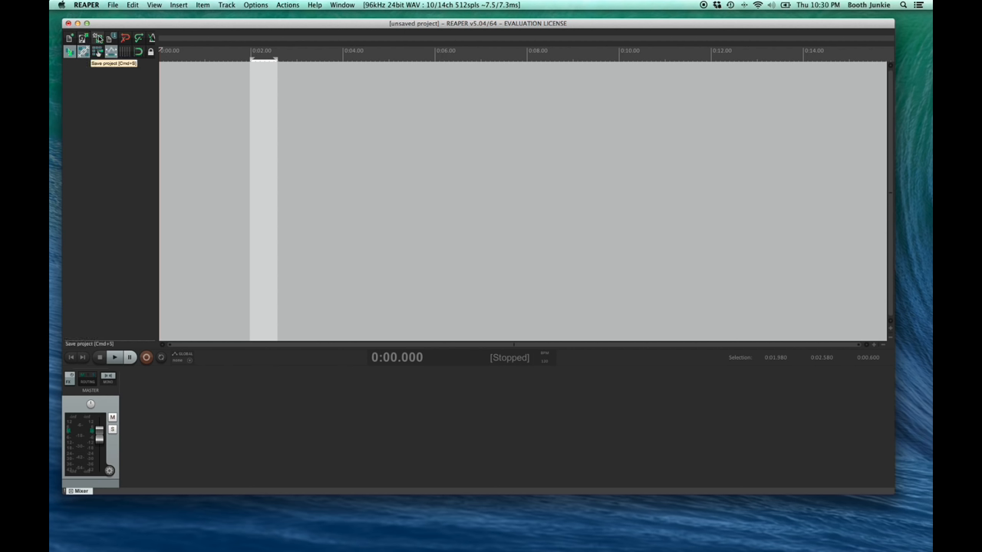
pyautogui.moveTo(110, 39)
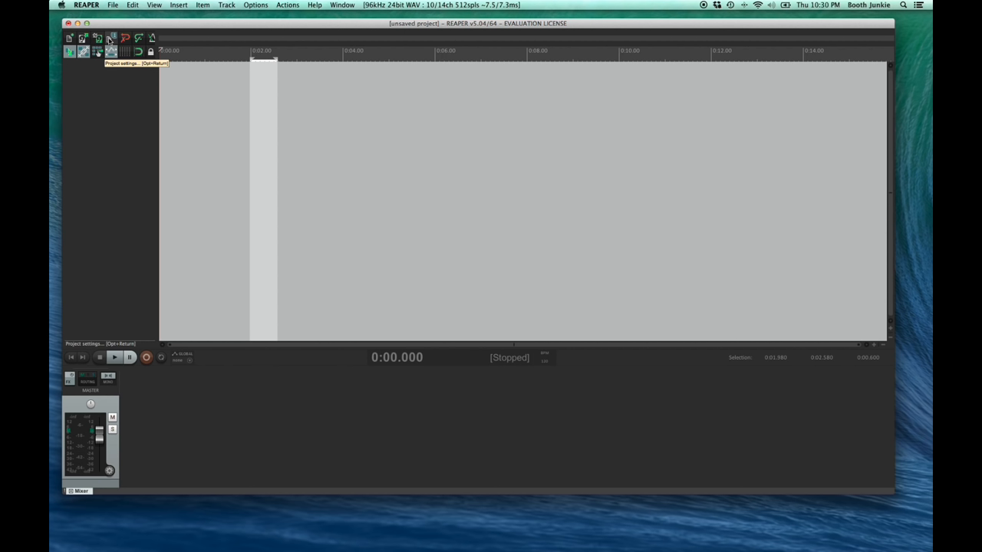
pyautogui.moveTo(151, 104)
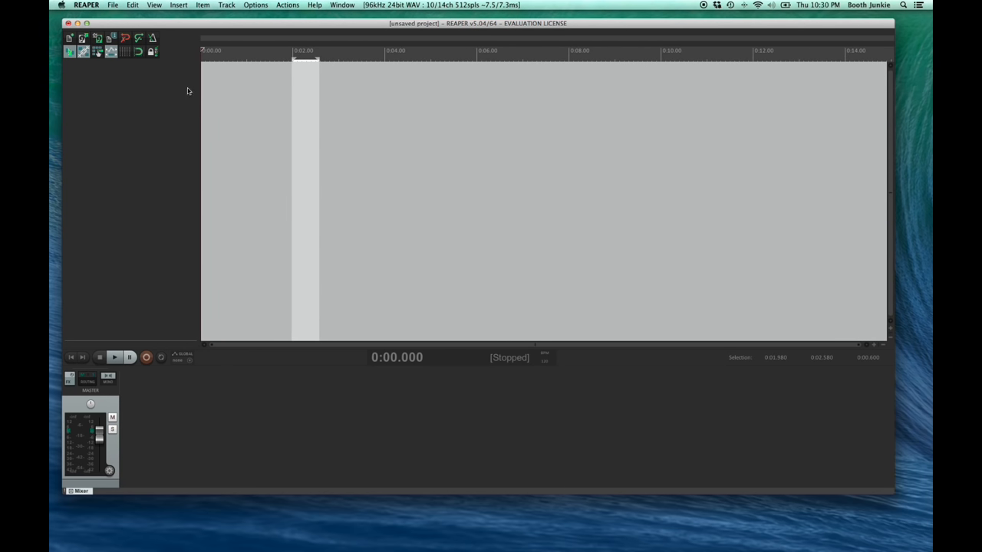
pyautogui.moveTo(171, 46)
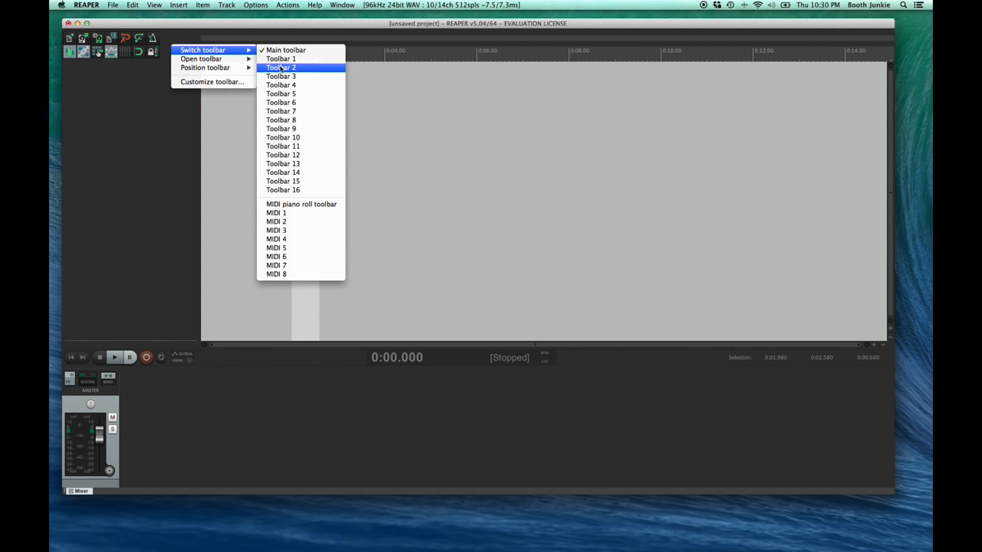
pyautogui.moveTo(279, 58)
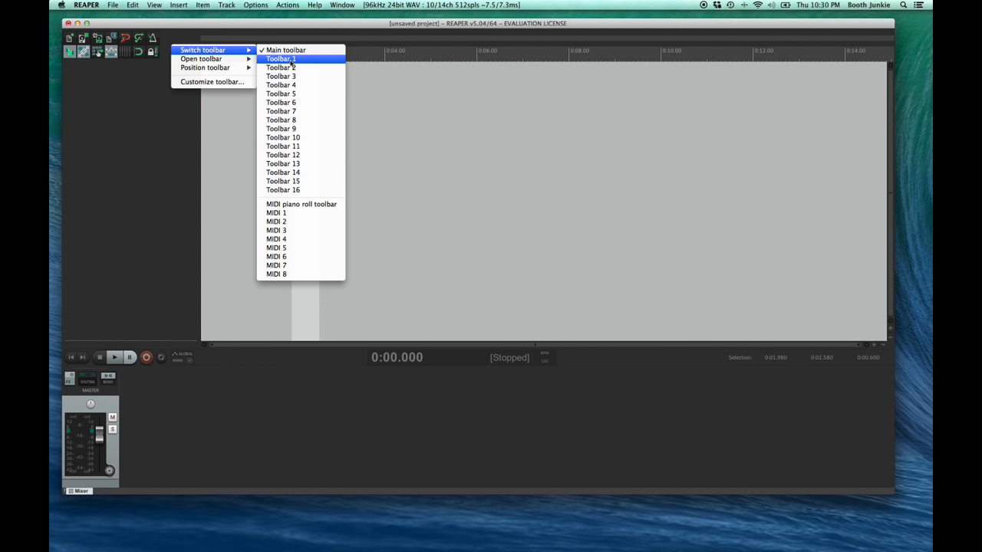
pyautogui.click(279, 59)
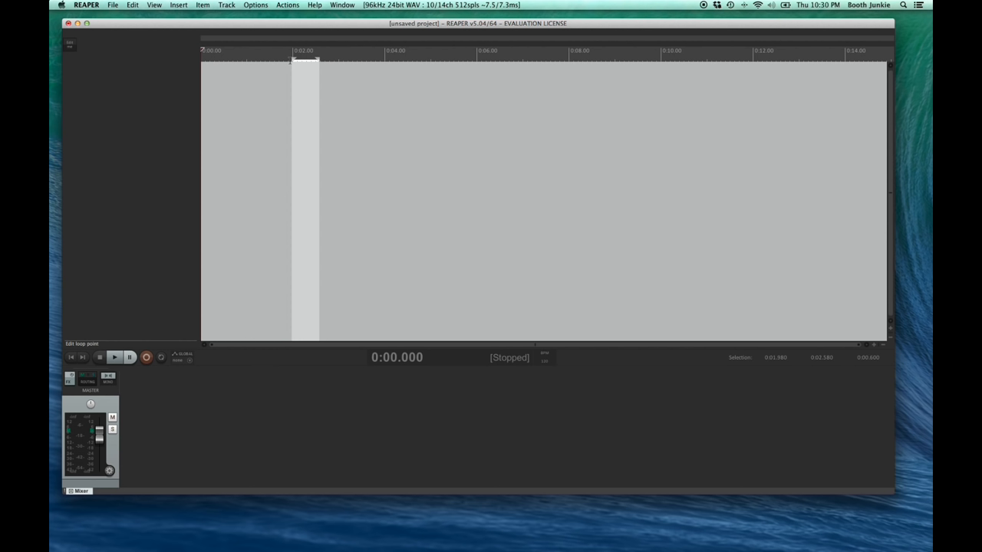
pyautogui.moveTo(71, 54)
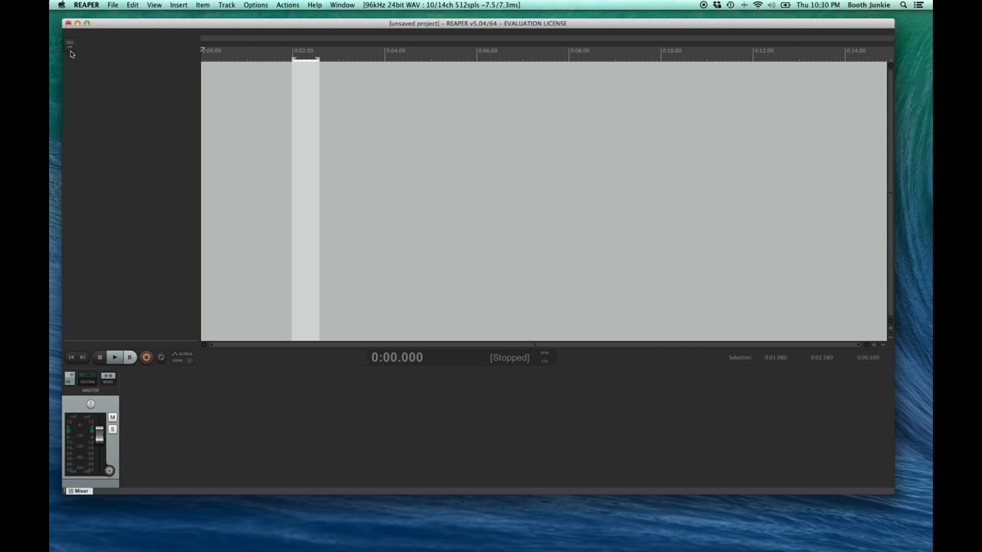
pyautogui.moveTo(80, 55)
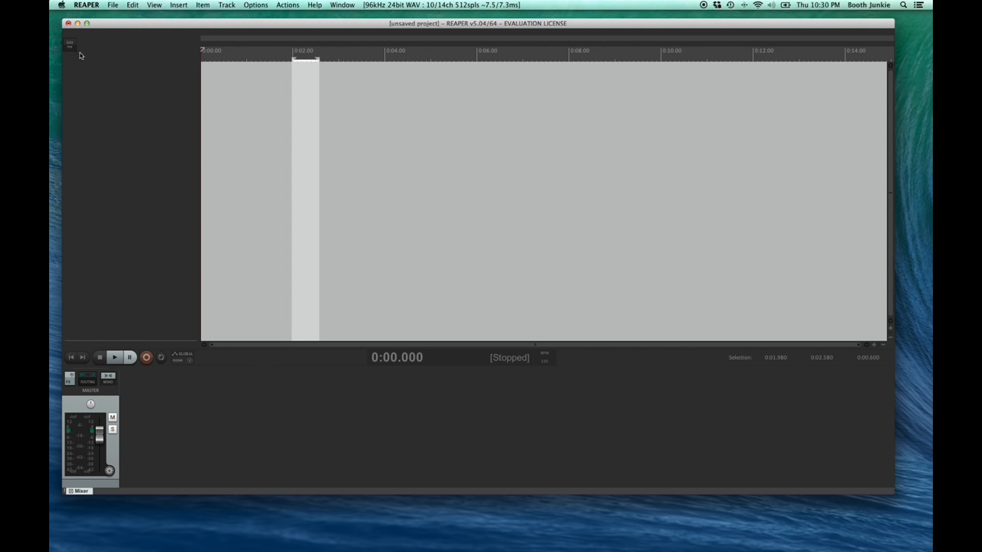
pyautogui.moveTo(104, 74)
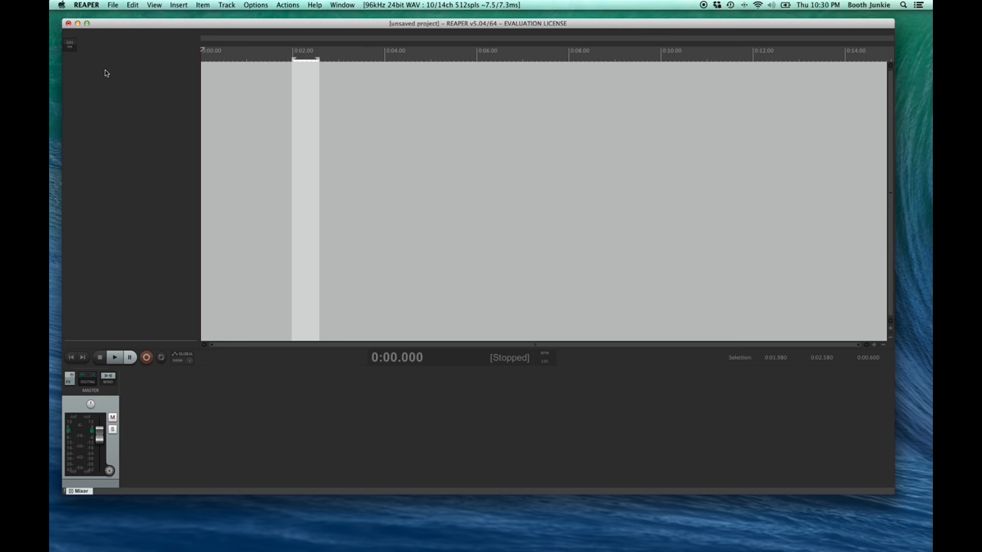
pyautogui.moveTo(71, 49)
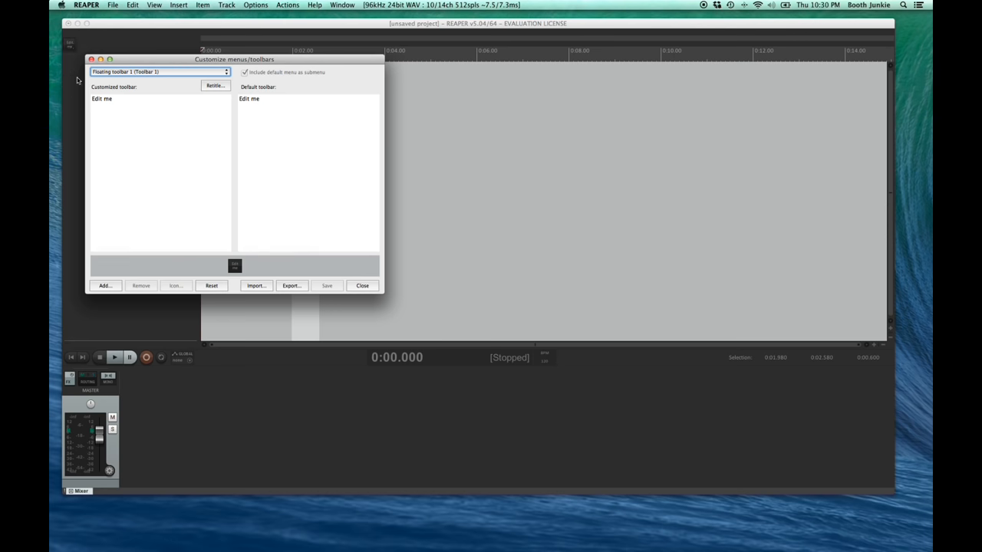
# Rename the floating toolbar to 'Voiceover Toolbar' and select its 'Edit me' placeholder entry.
pyautogui.click(362, 285)
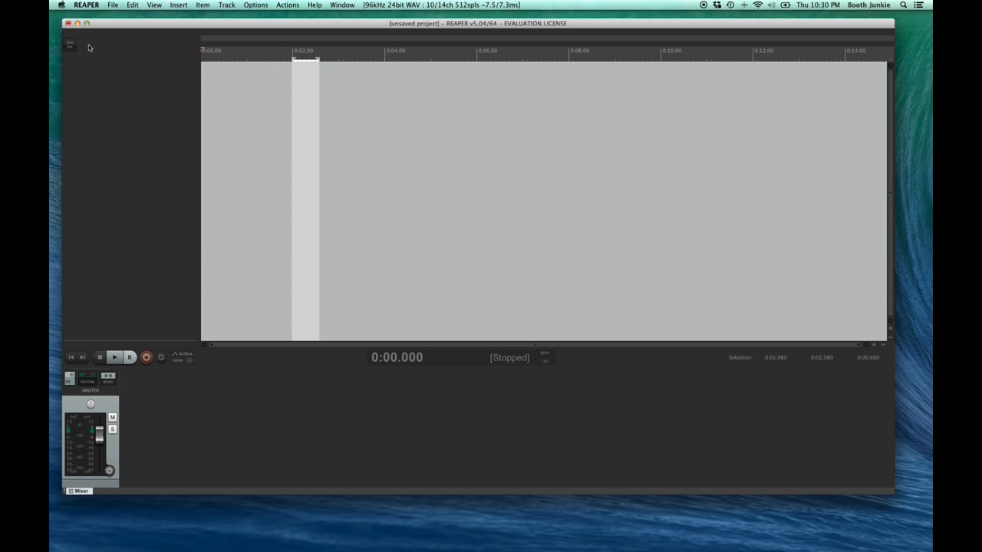
pyautogui.rightClick(69, 43)
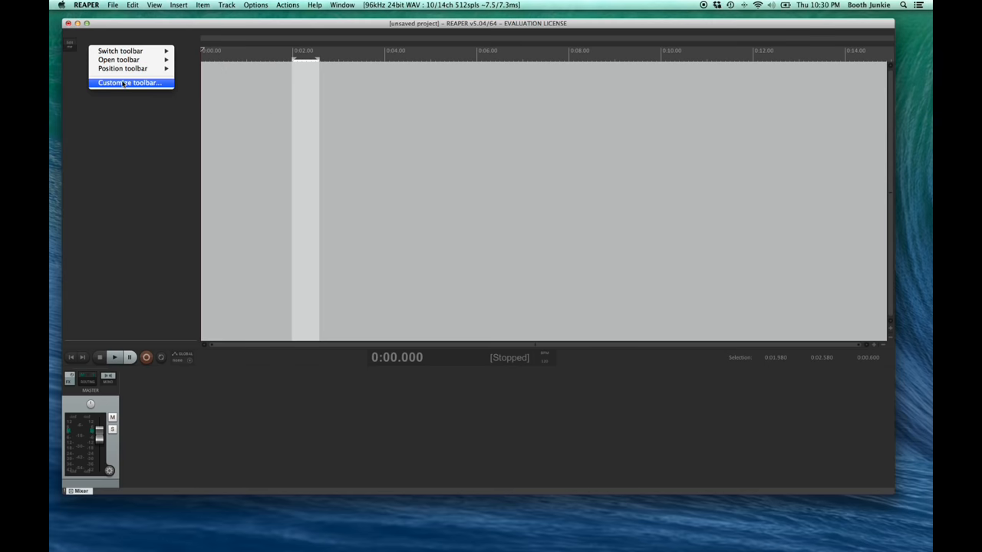
pyautogui.click(129, 83)
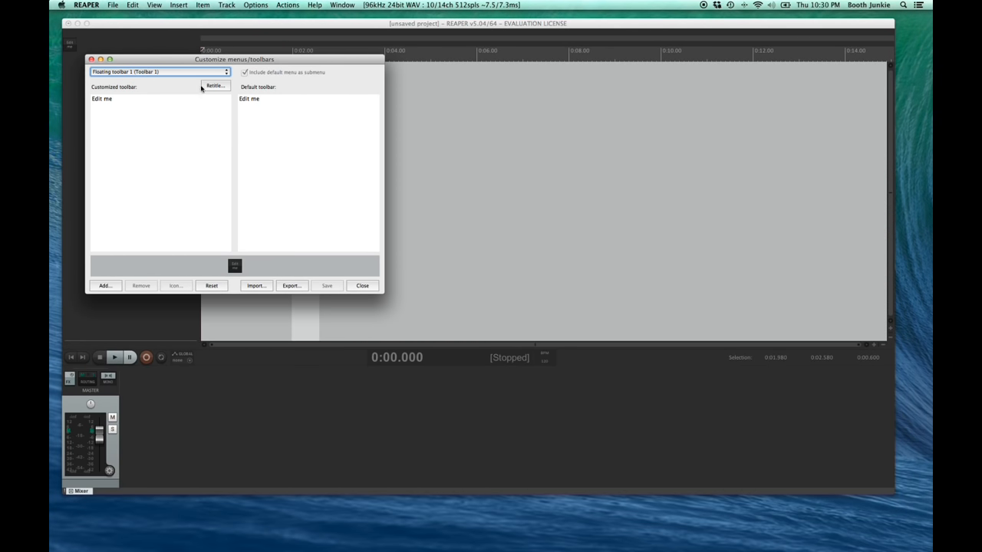
pyautogui.click(215, 86)
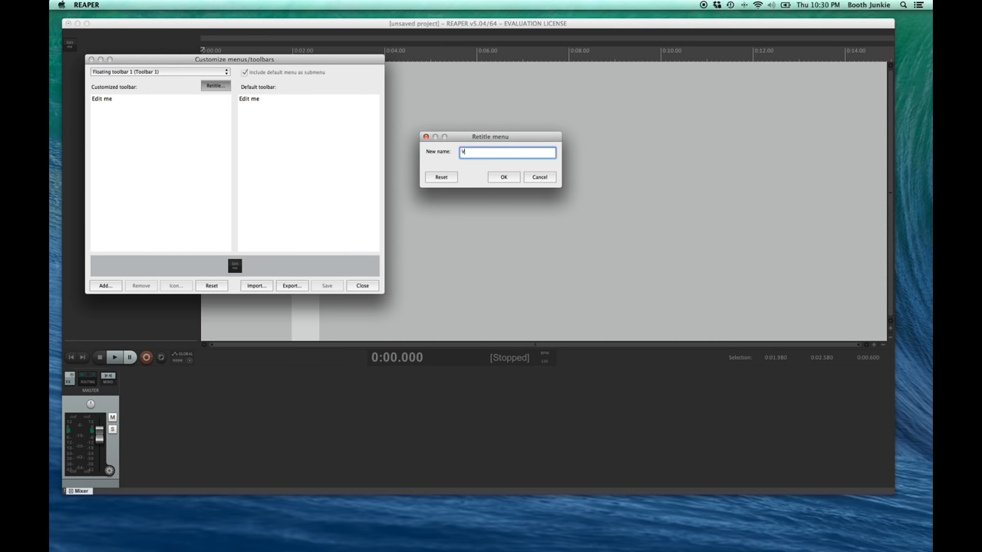
pyautogui.write('Voiceover Tool')
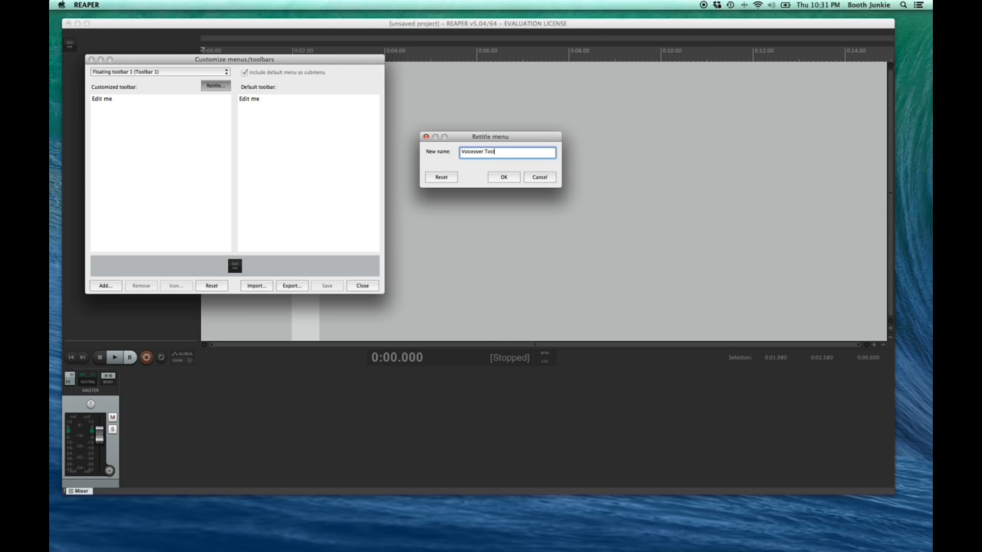
pyautogui.click(503, 177)
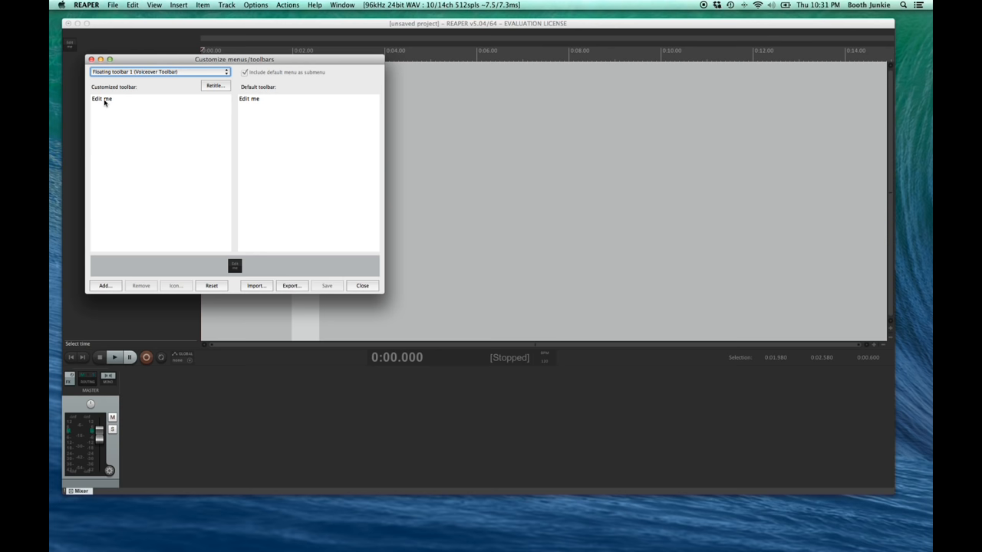
pyautogui.click(141, 285)
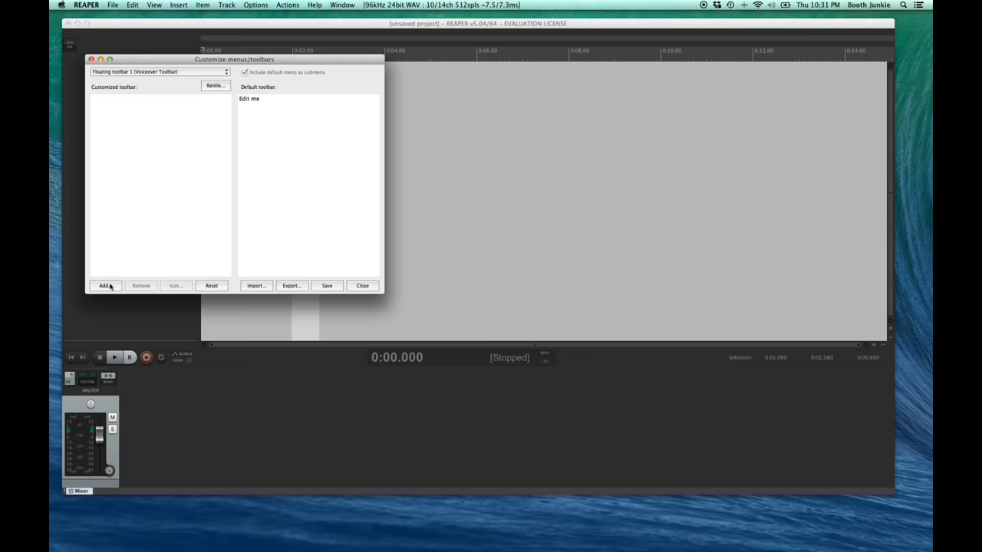
# Add 'Options: Cycle ripple editing mode', found by filtering actions for 'ripple'.
pyautogui.click(104, 286)
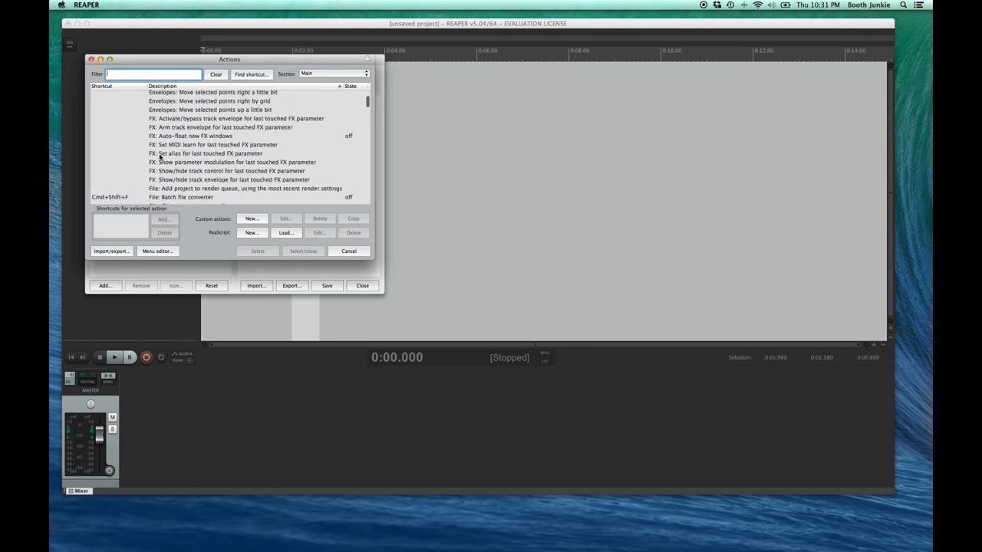
pyautogui.scroll(-3)
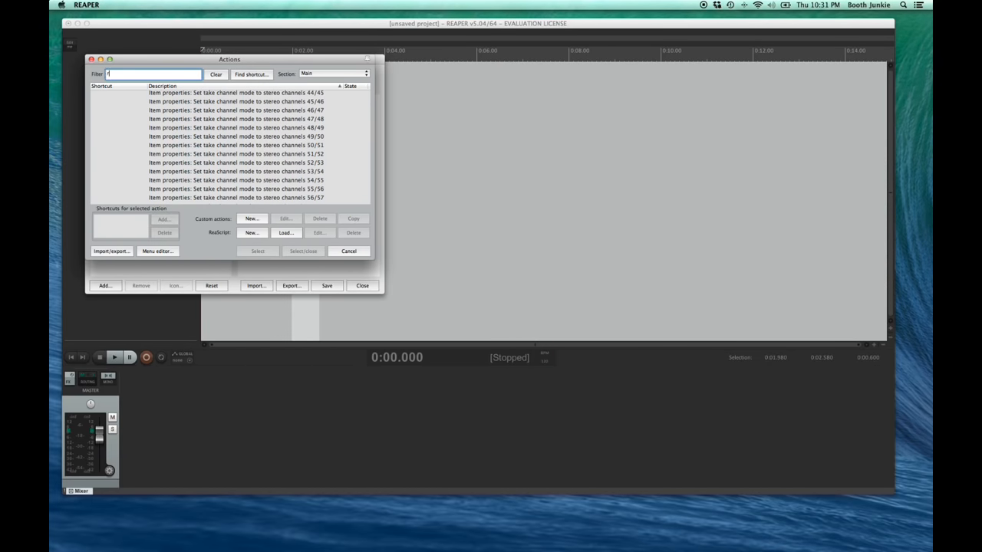
pyautogui.write('ripple')
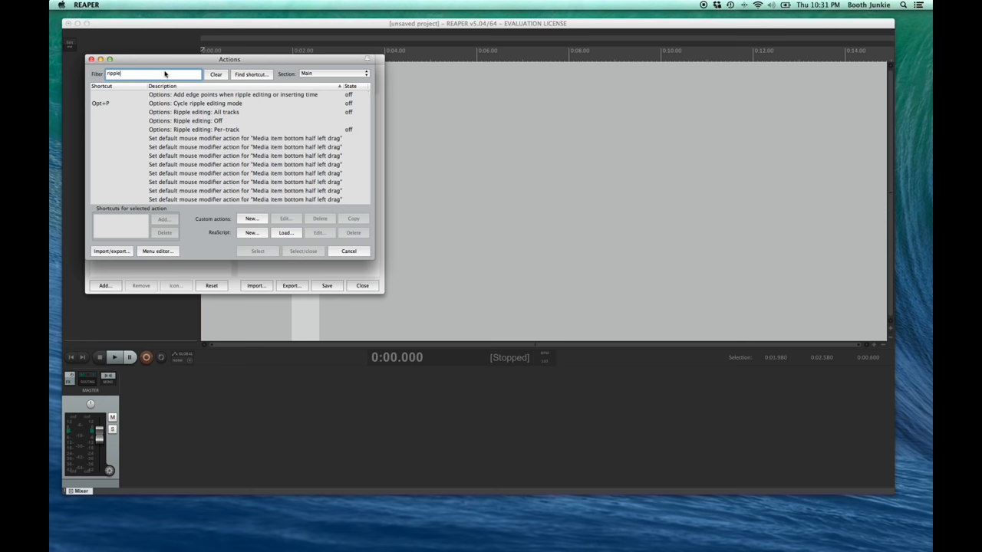
pyautogui.click(207, 103)
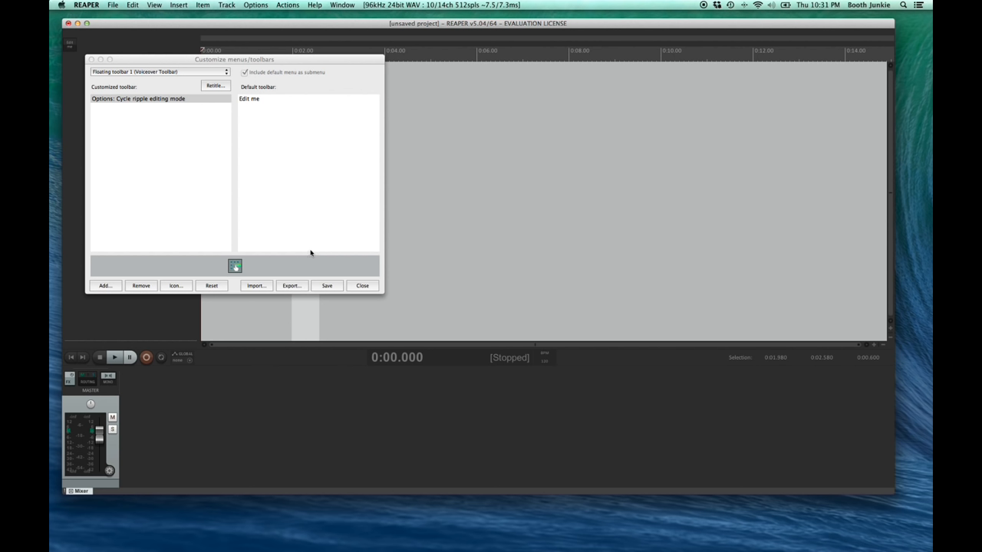
pyautogui.moveTo(144, 256)
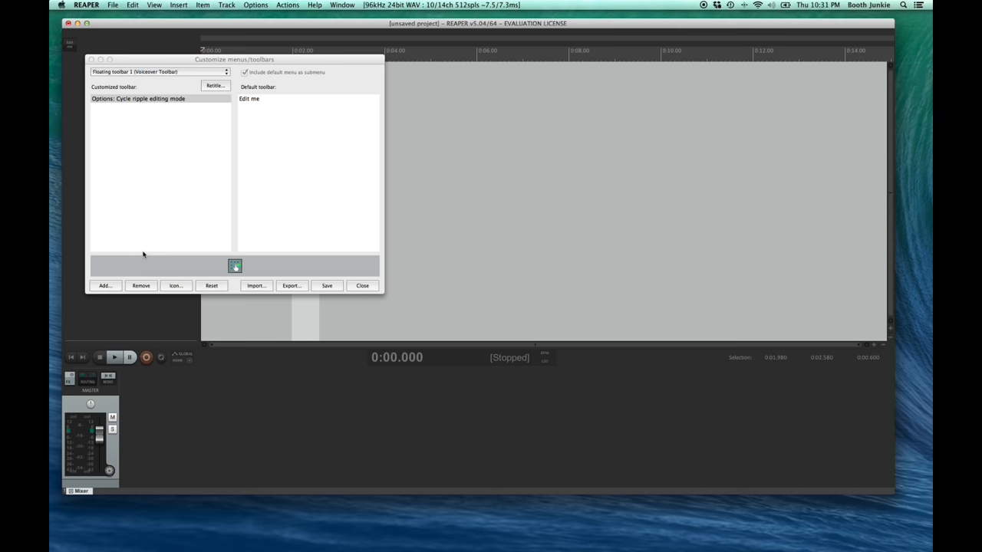
# Add 'File: Render project, using the most recent render settings', filtered by 'render'.
pyautogui.click(104, 286)
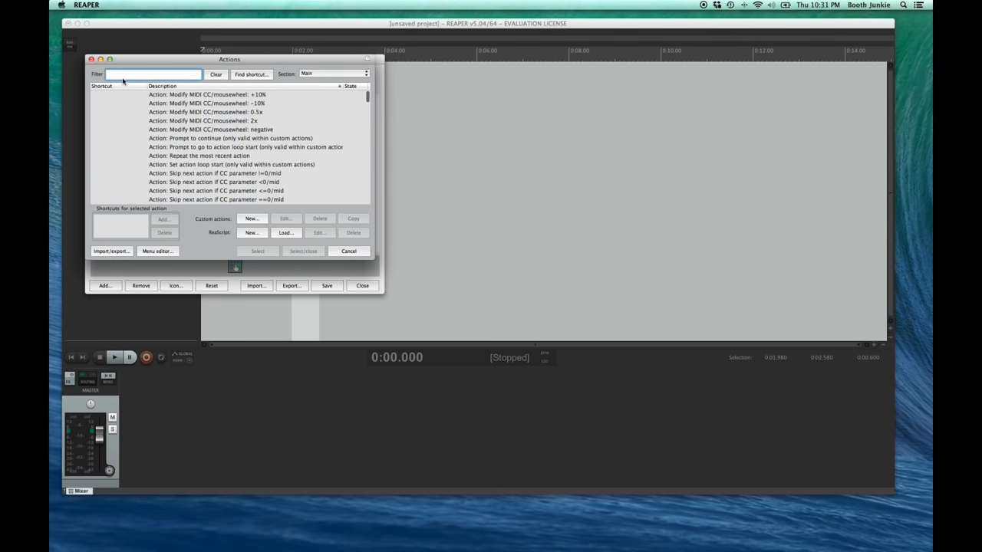
pyautogui.write('render')
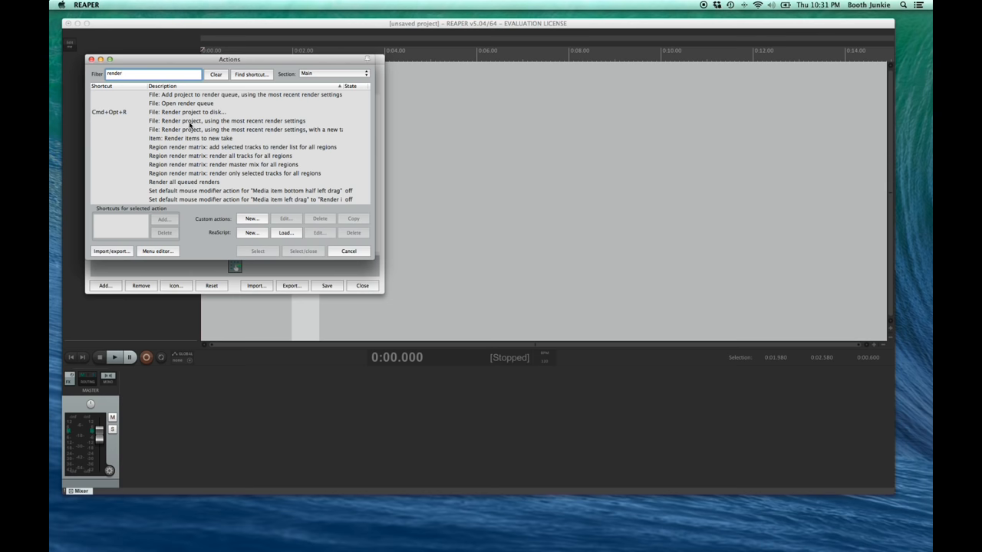
pyautogui.click(227, 120)
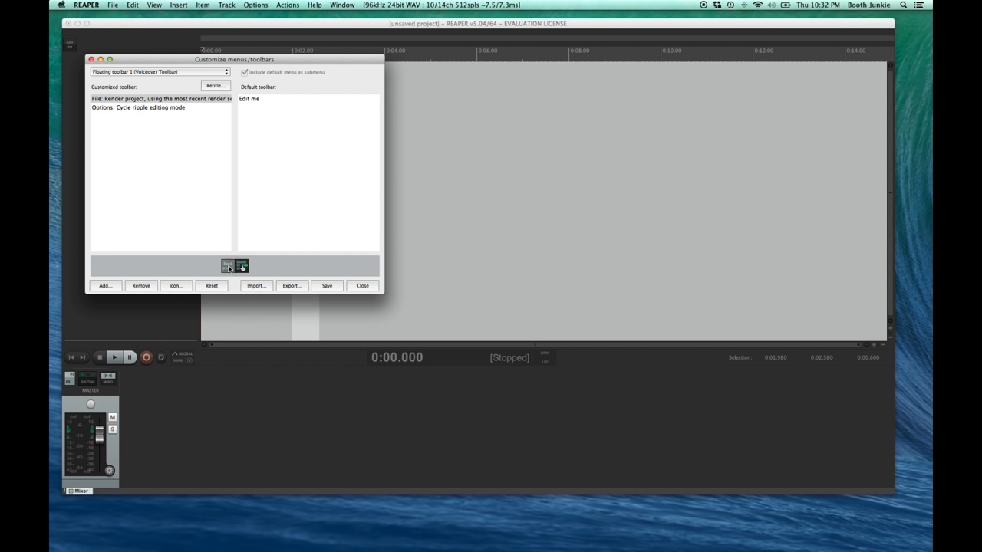
# Pick a render-themed icon for the render entry from the filtered icon library.
pyautogui.click(161, 99)
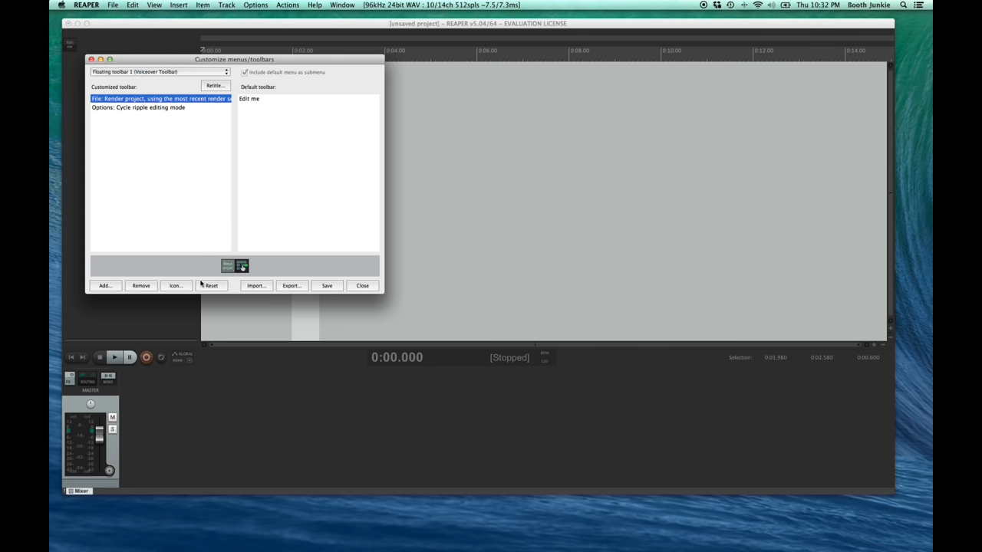
pyautogui.click(175, 285)
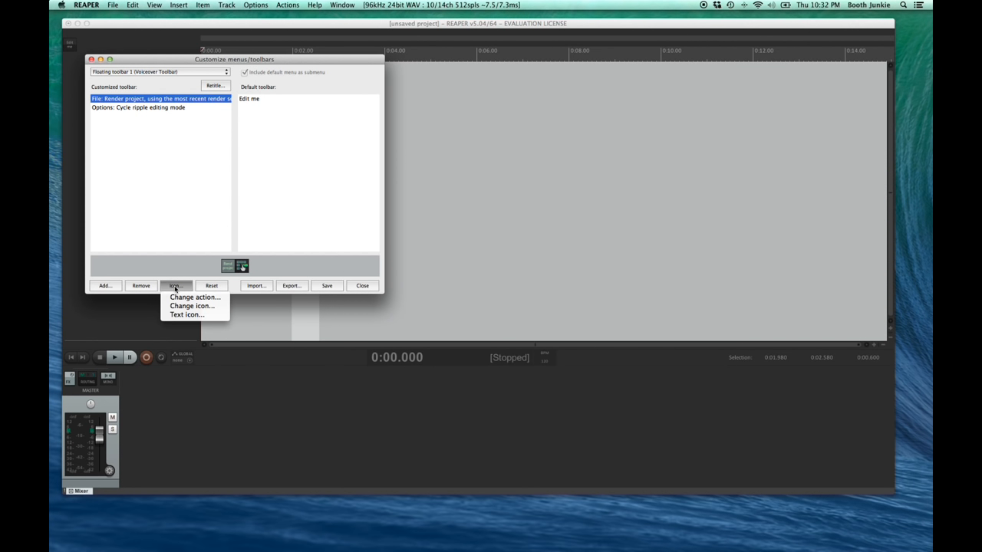
pyautogui.click(192, 305)
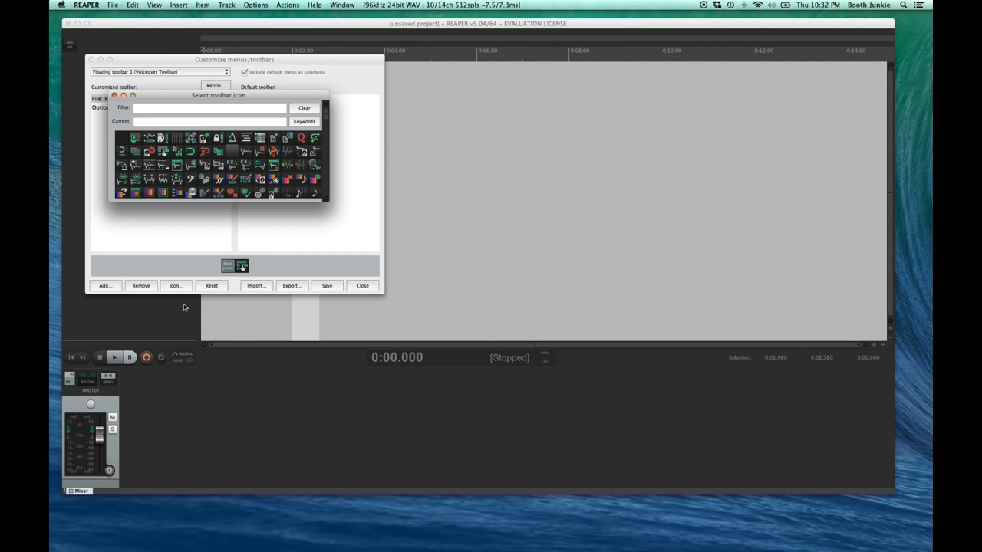
pyautogui.moveTo(242, 98)
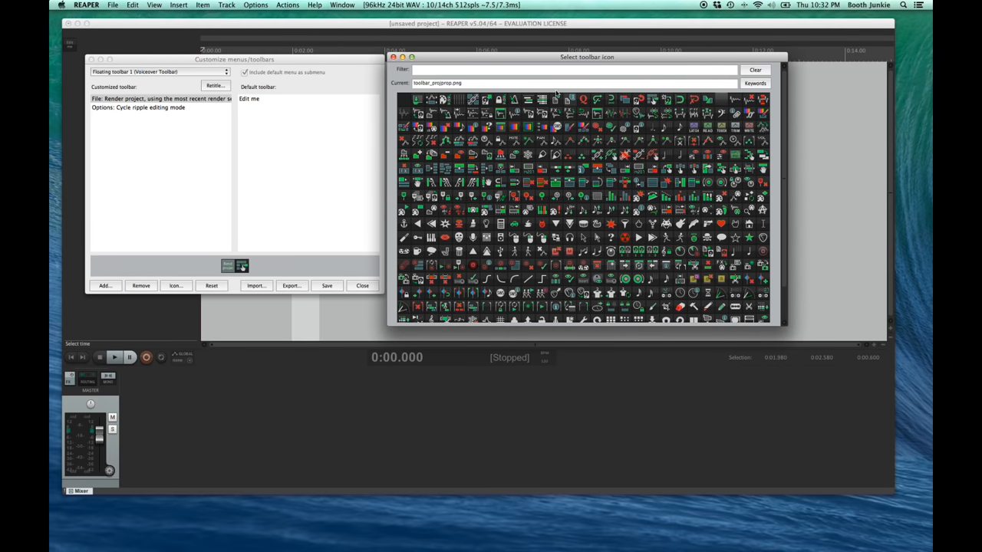
pyautogui.click(570, 70)
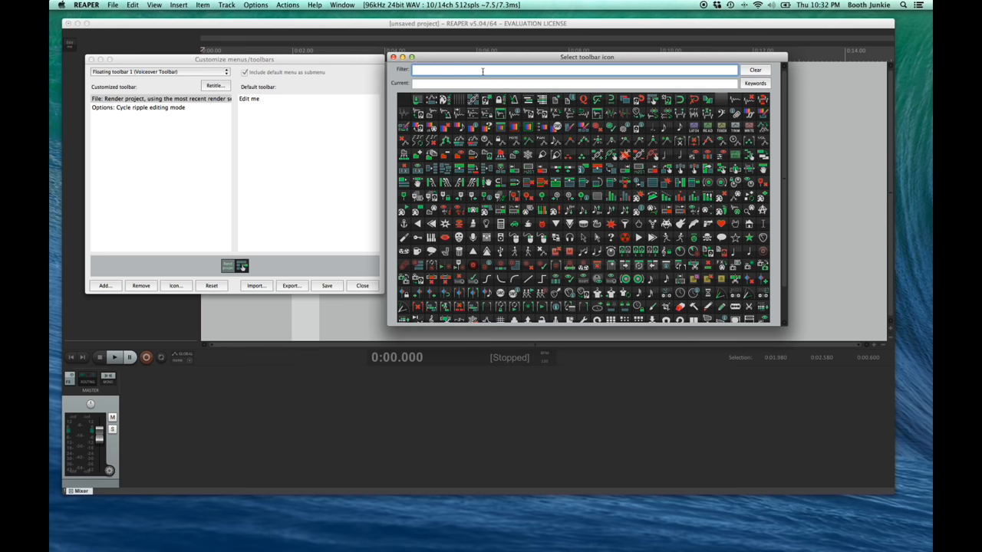
pyautogui.write('m')
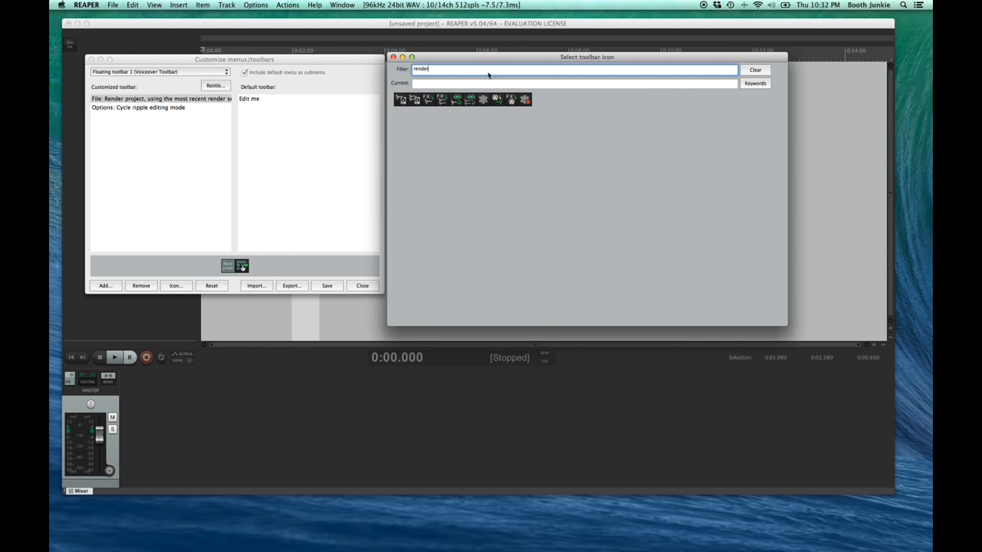
pyautogui.click(400, 98)
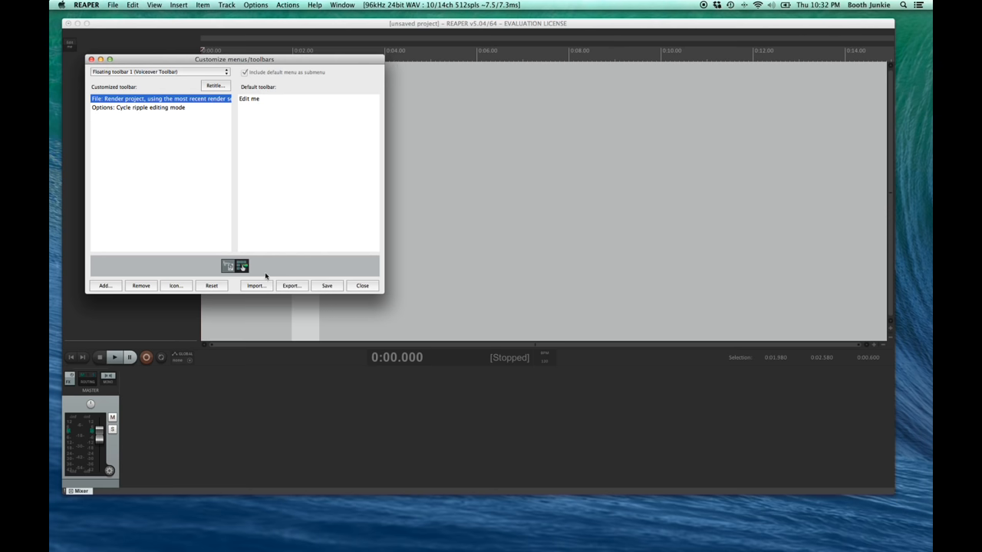
pyautogui.moveTo(137, 111)
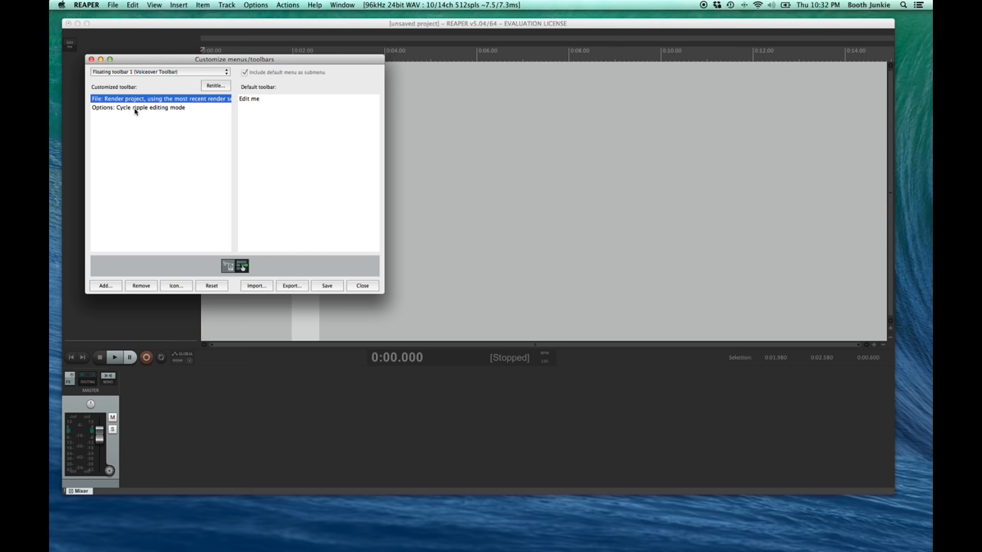
# Add a 'No-op (no action)' spacer between the ripple and render entries and save the toolbar.
pyautogui.click(138, 107)
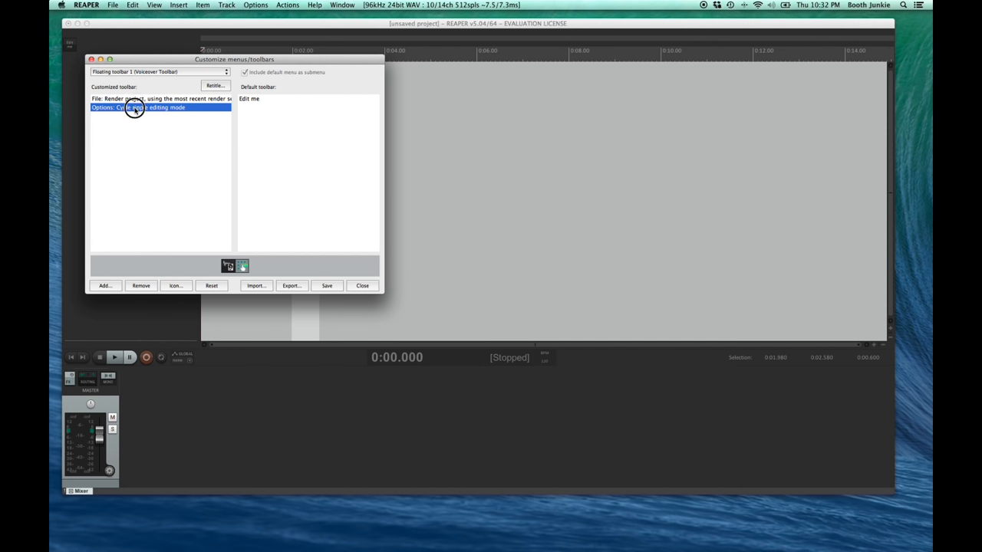
pyautogui.moveTo(156, 196)
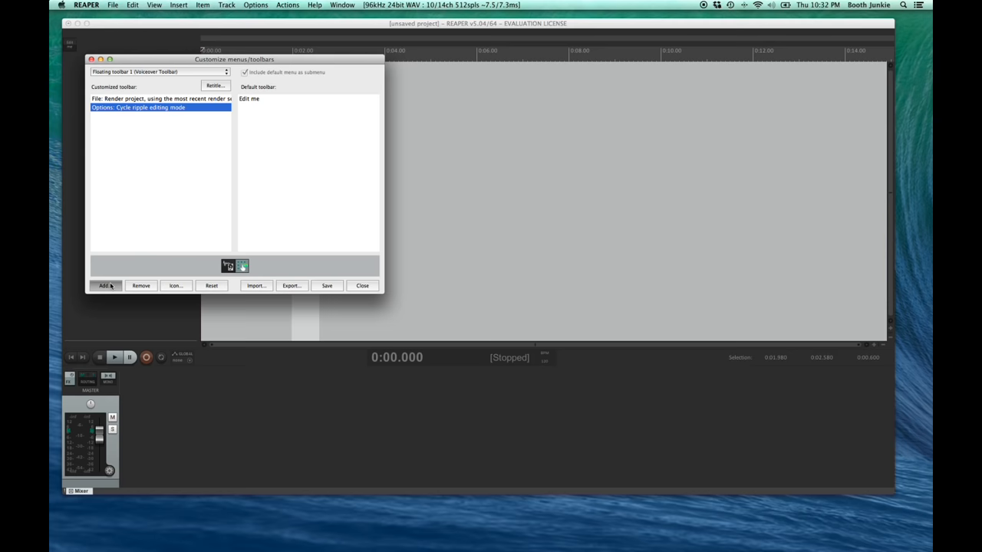
pyautogui.click(104, 285)
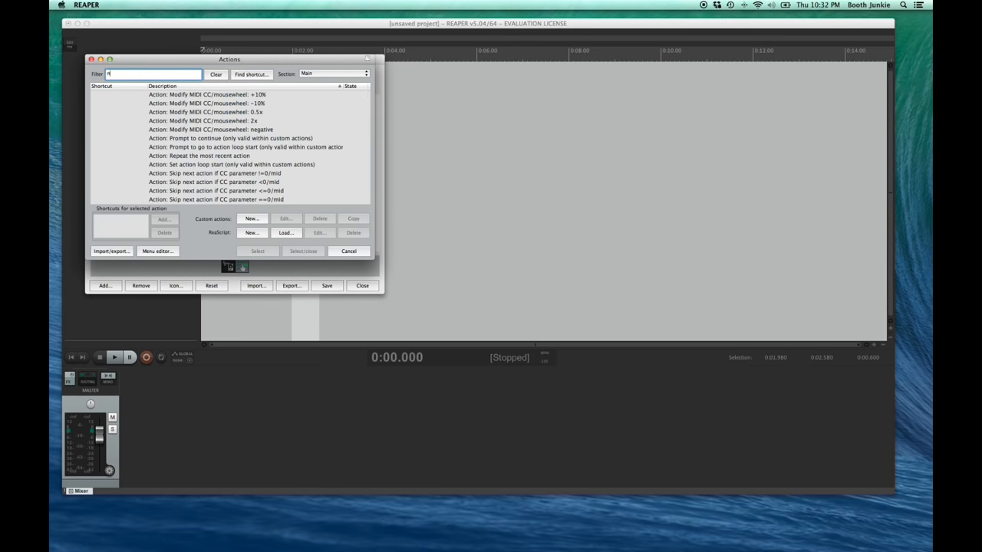
pyautogui.write('o action')
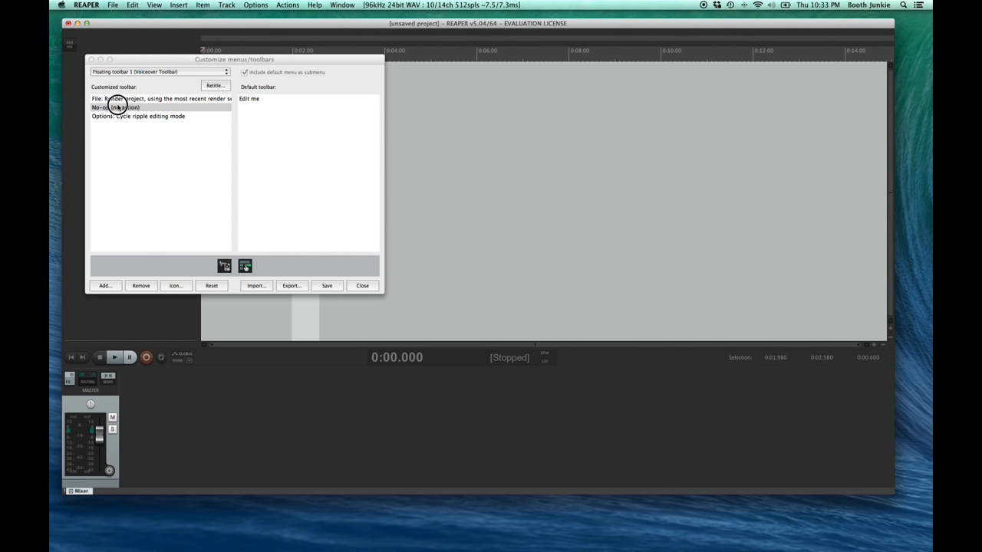
pyautogui.click(115, 107)
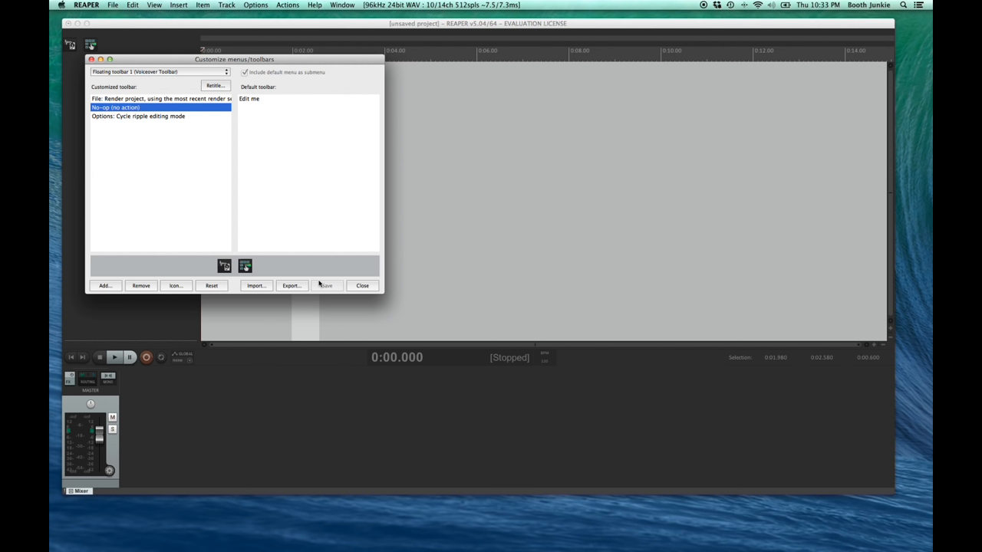
pyautogui.click(362, 285)
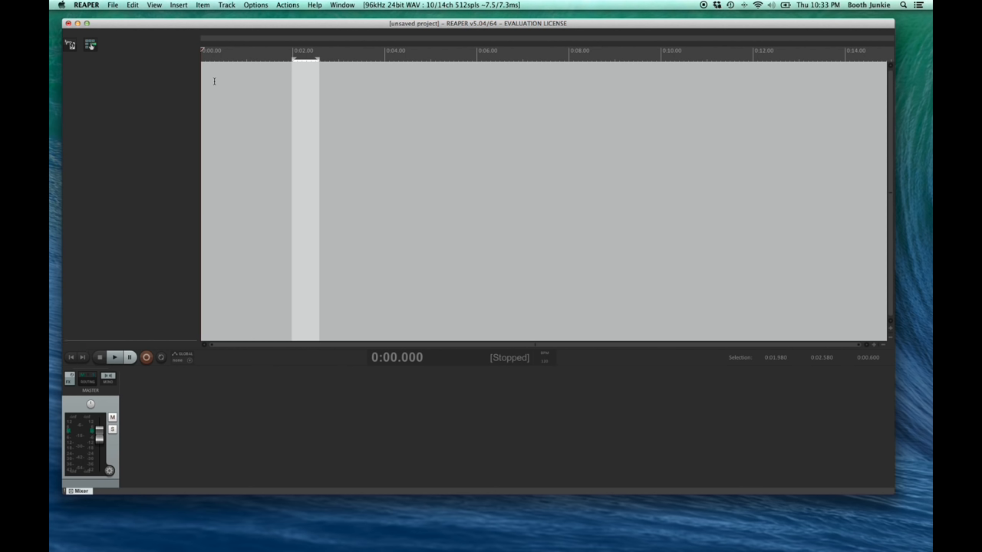
pyautogui.moveTo(178, 6)
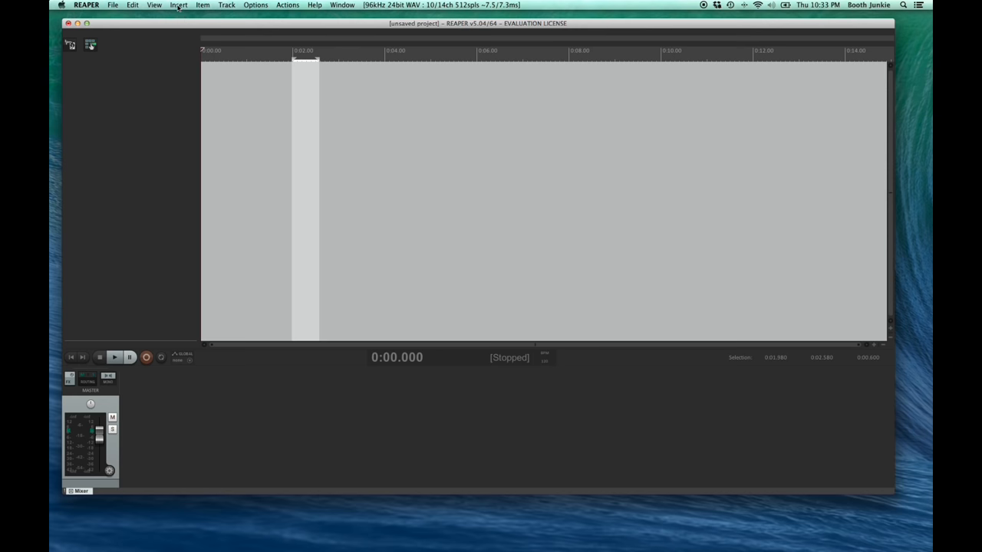
# Insert a new track via Insert menu and arm it for recording.
pyautogui.click(178, 4)
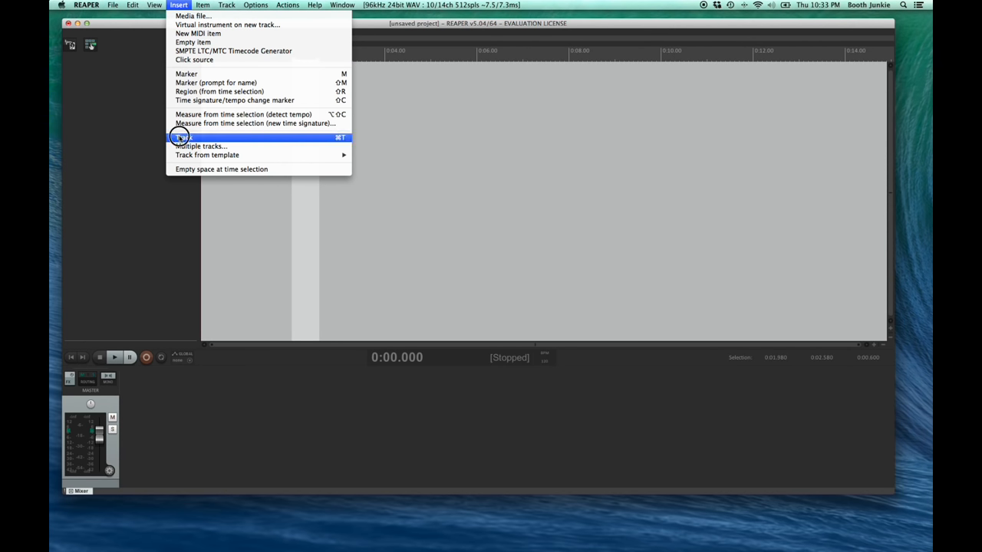
pyautogui.click(184, 138)
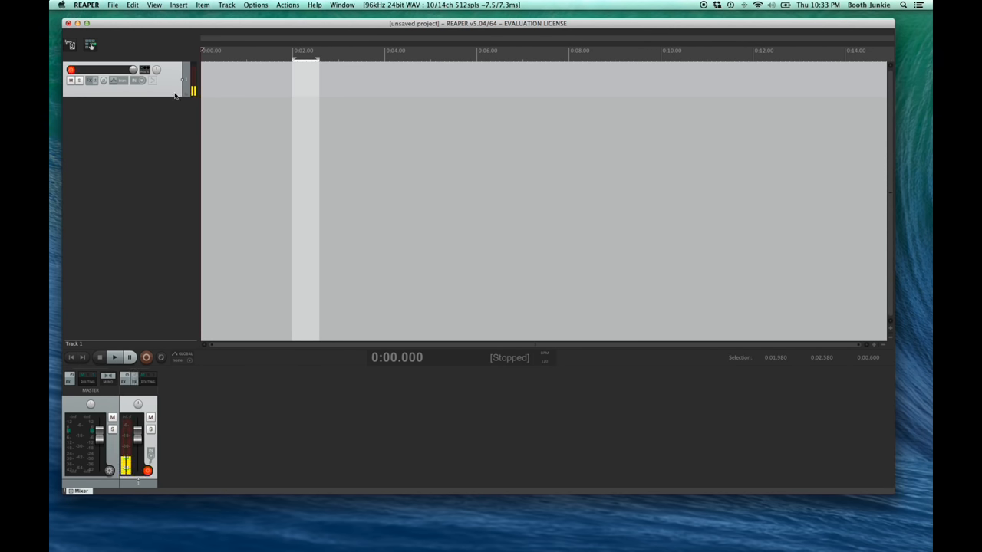
pyautogui.click(147, 355)
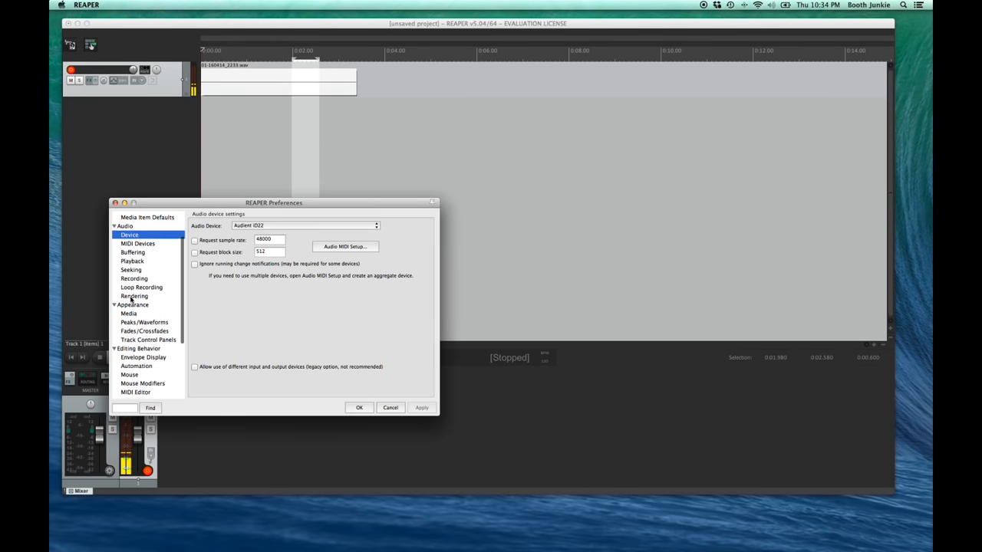
# In Appearance > Media preferences, enable an extra media item button option.
pyautogui.click(129, 295)
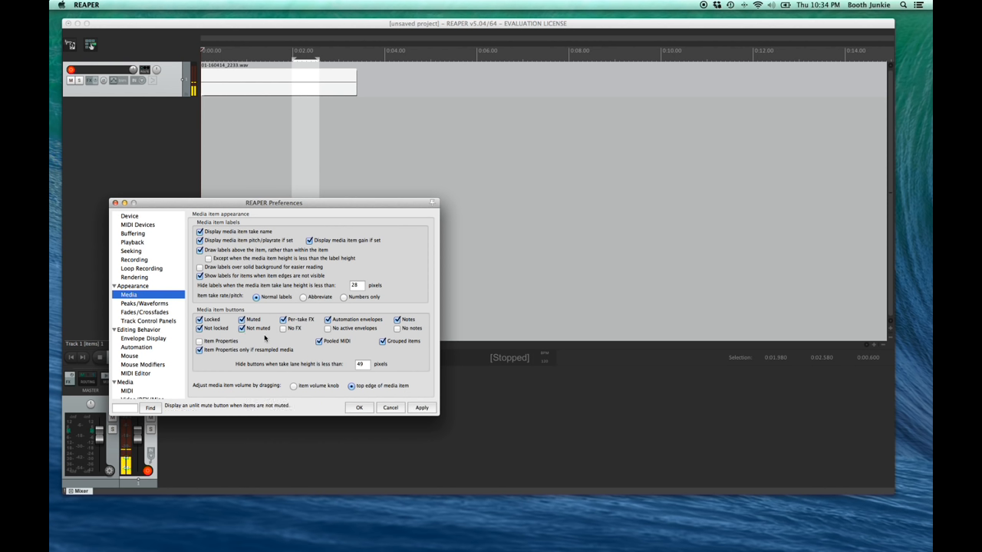
pyautogui.click(328, 328)
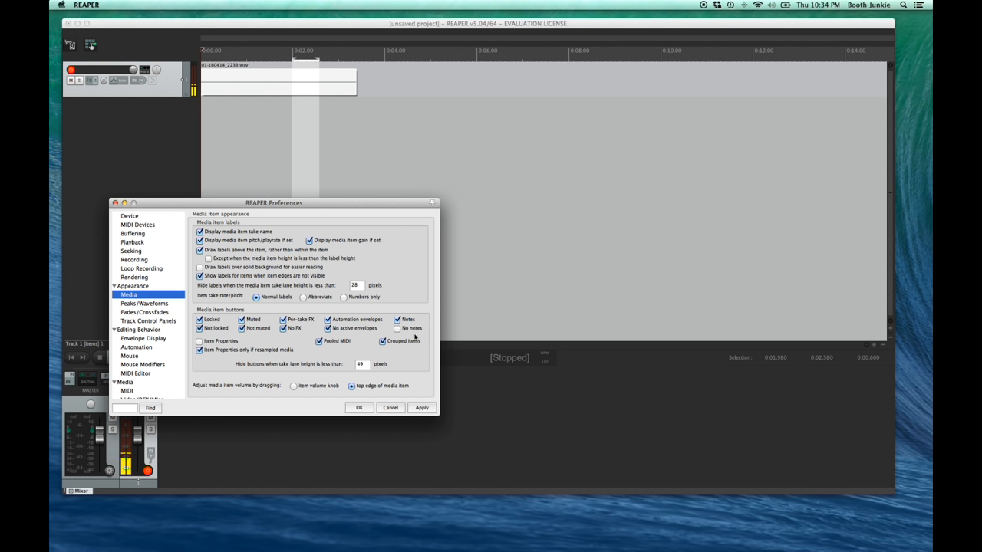
pyautogui.moveTo(374, 338)
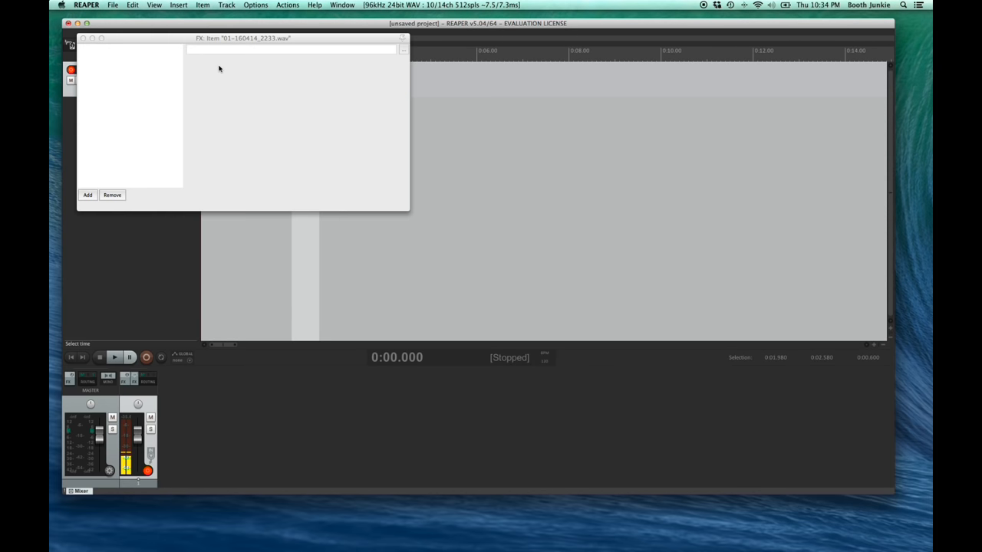
# Close the recorded clip's FX chain window and return to the arrangement.
pyautogui.click(87, 194)
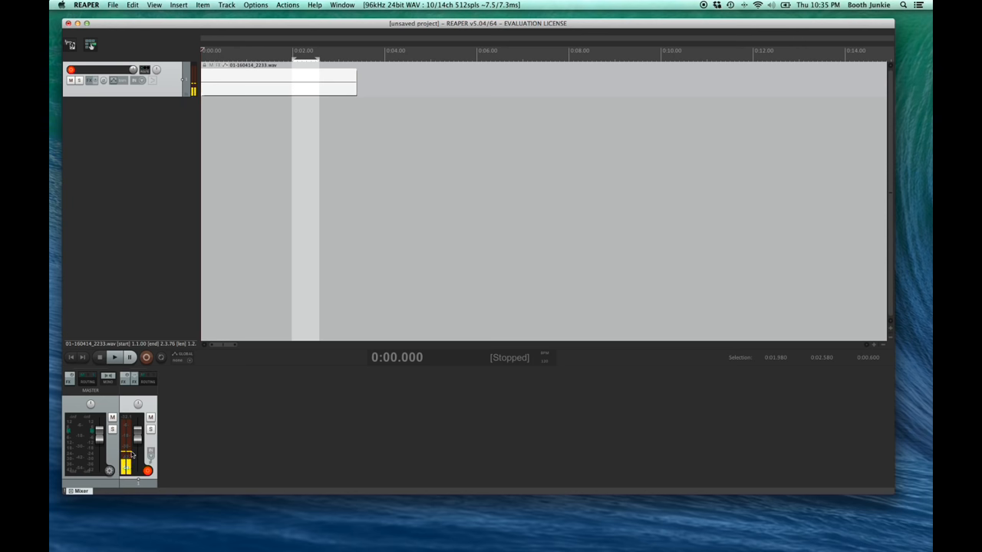
pyautogui.click(154, 4)
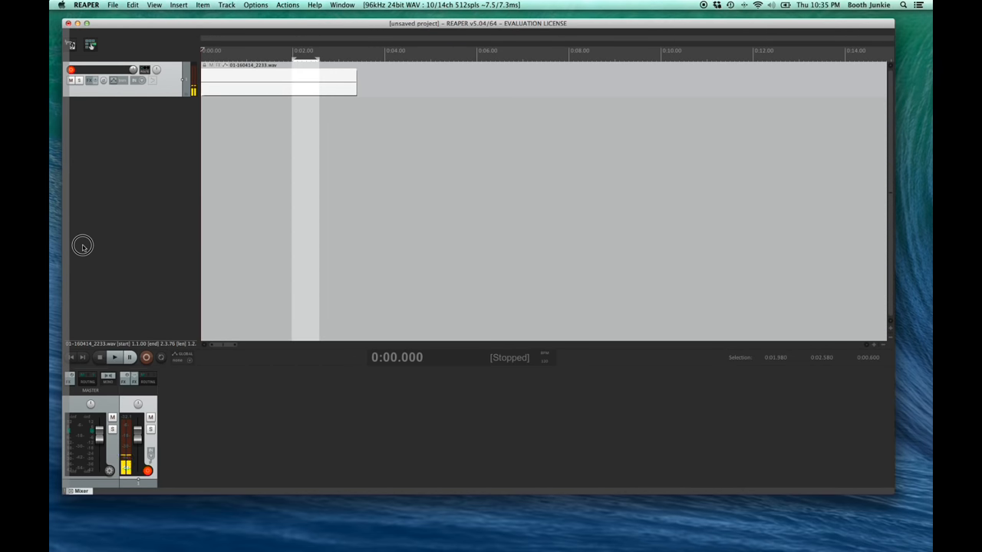
pyautogui.moveTo(887, 279)
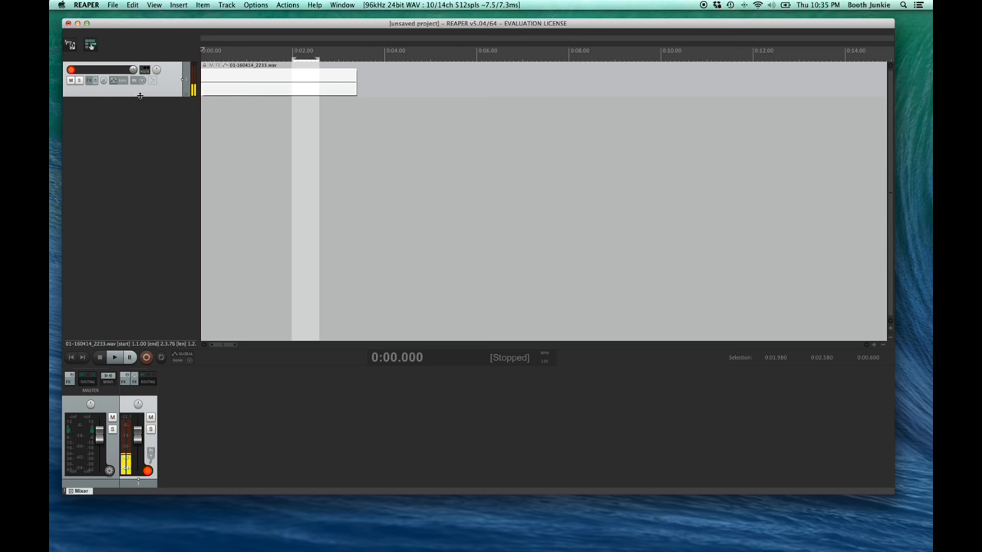
# Dock track 1's FX browser in the Docker beside the mixer and bring up the mixer's context menu.
pyautogui.click(153, 6)
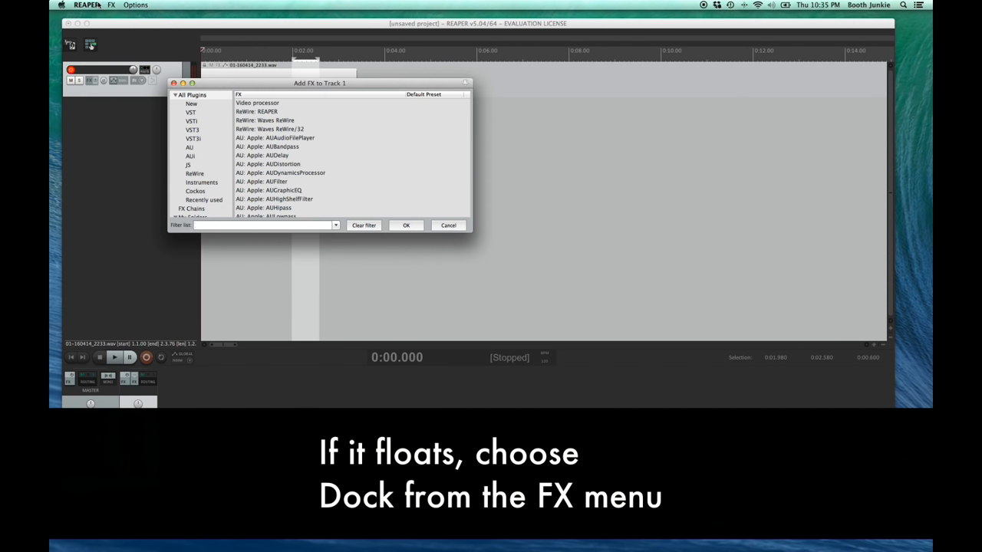
pyautogui.click(111, 6)
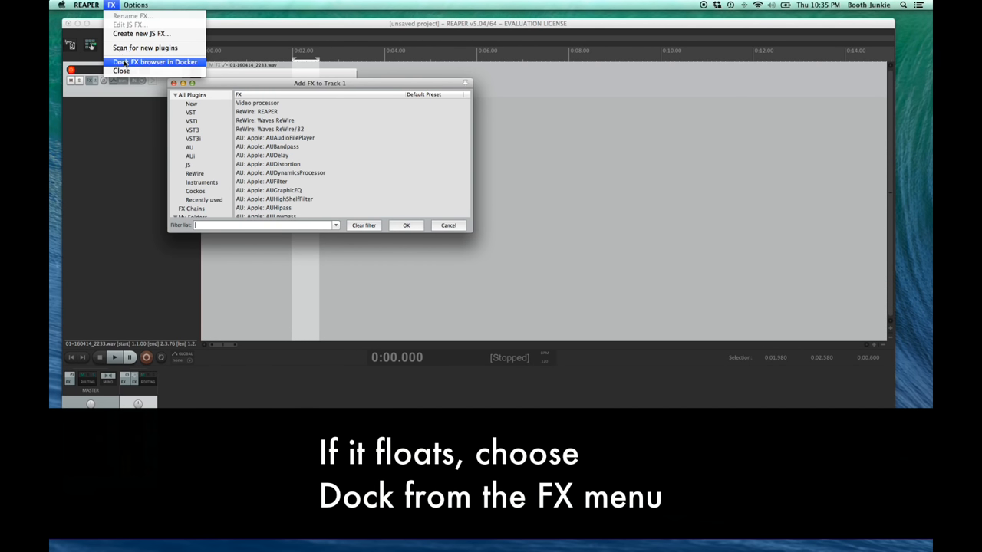
pyautogui.click(154, 61)
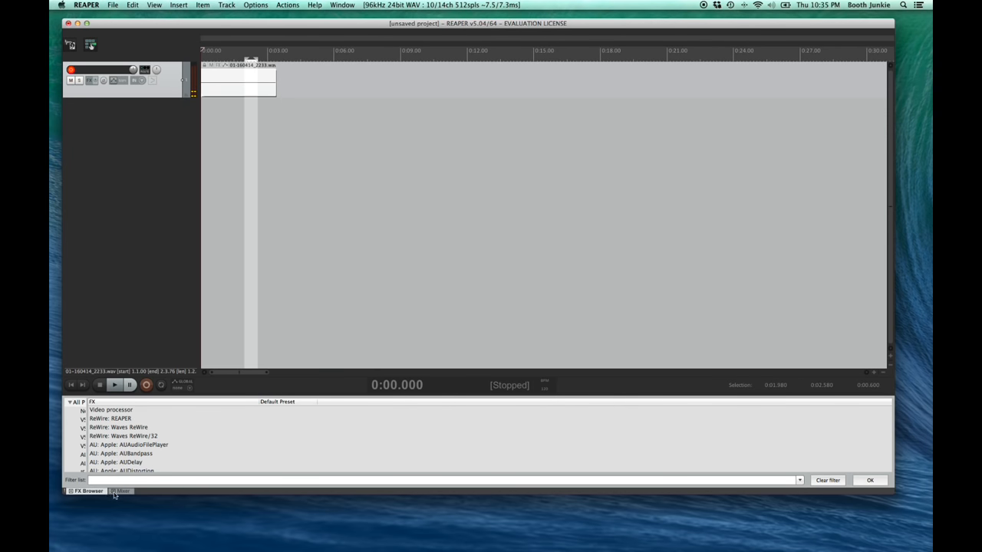
pyautogui.click(119, 490)
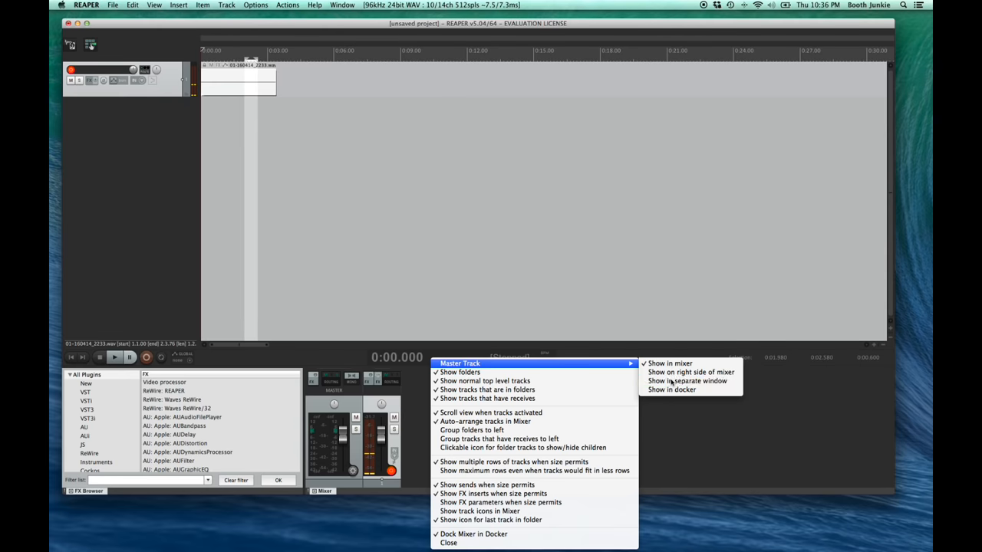
# Move the master track out of the mixer into its own docked full-height strip.
pyautogui.click(687, 380)
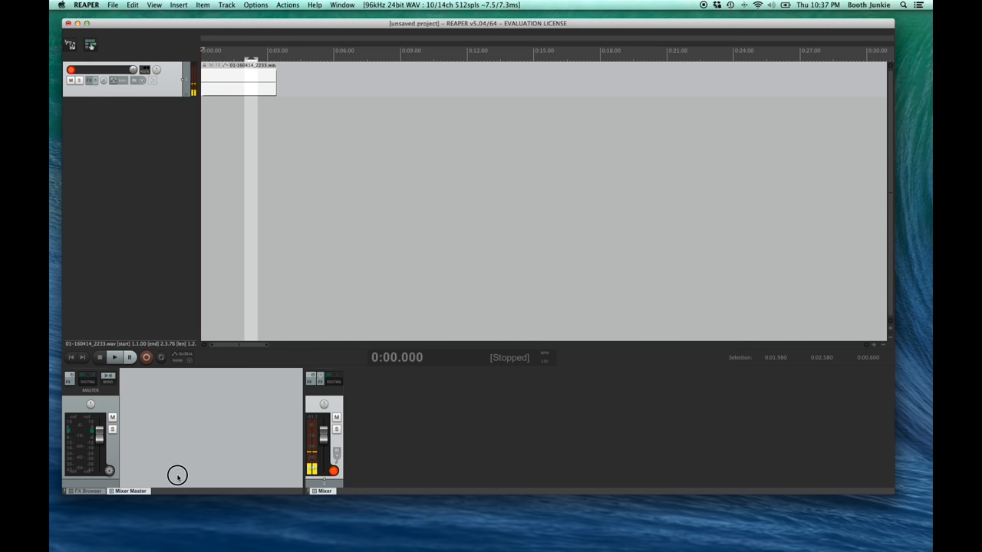
pyautogui.moveTo(829, 310)
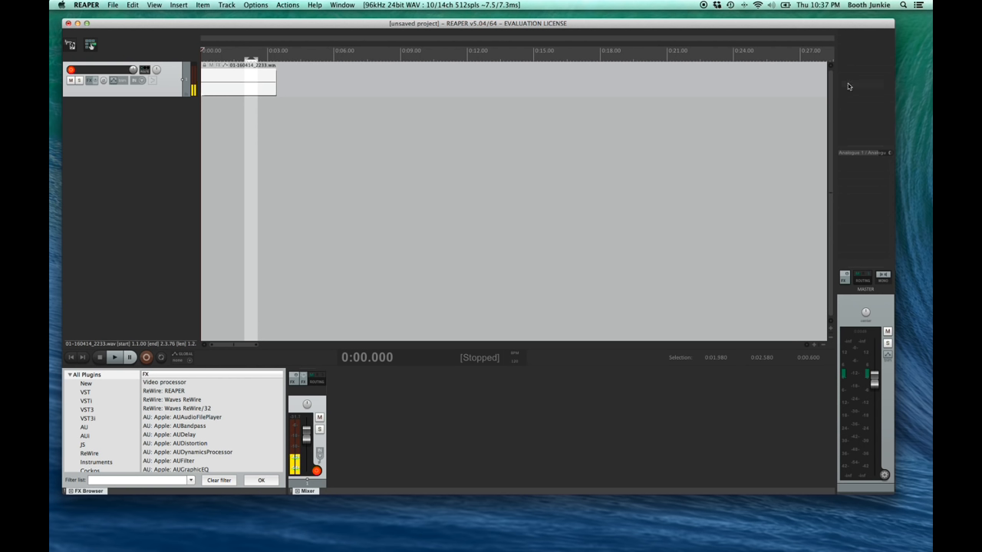
pyautogui.moveTo(859, 195)
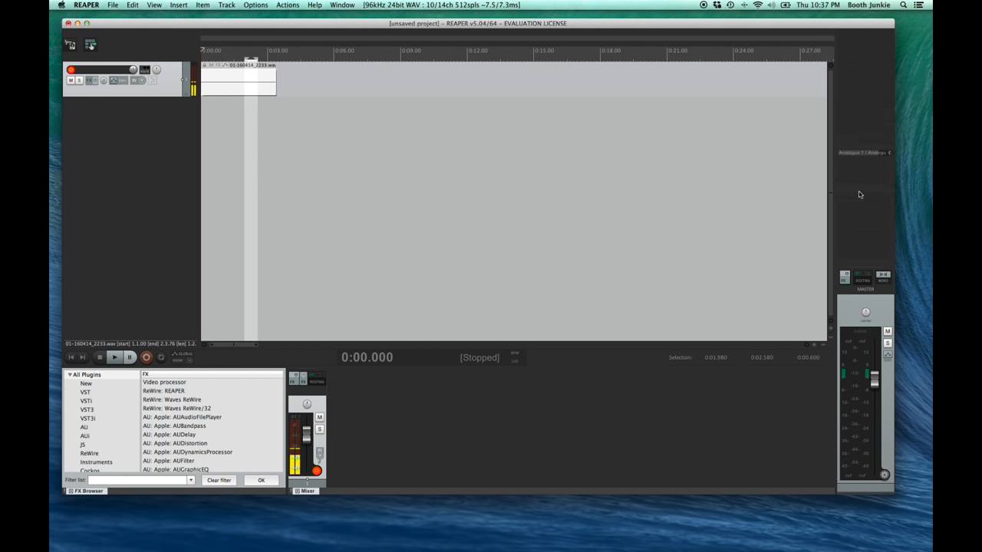
pyautogui.moveTo(857, 230)
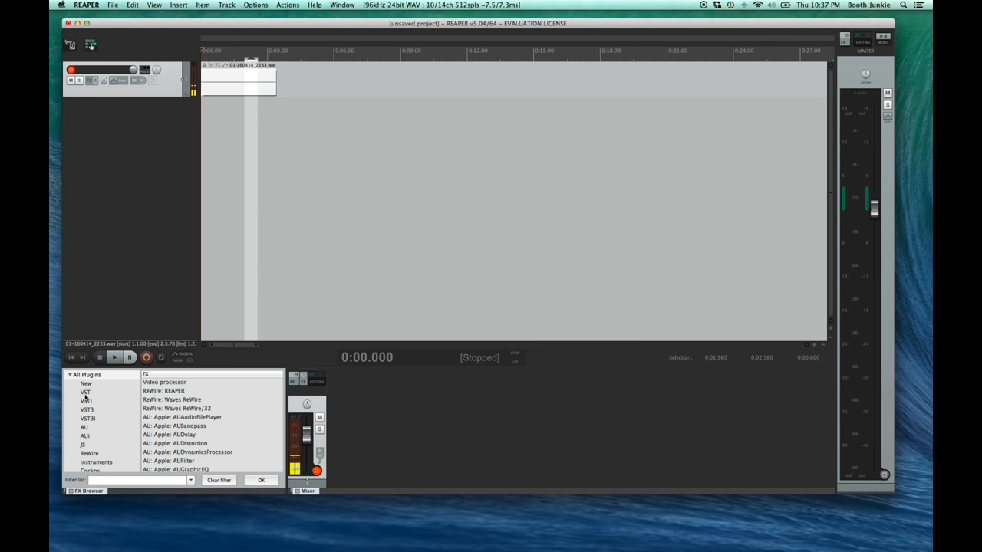
# Filter the FX browser to VST plugins, add ReaGate (Cockos) to the recorded clip and close its FX window.
pyautogui.click(86, 393)
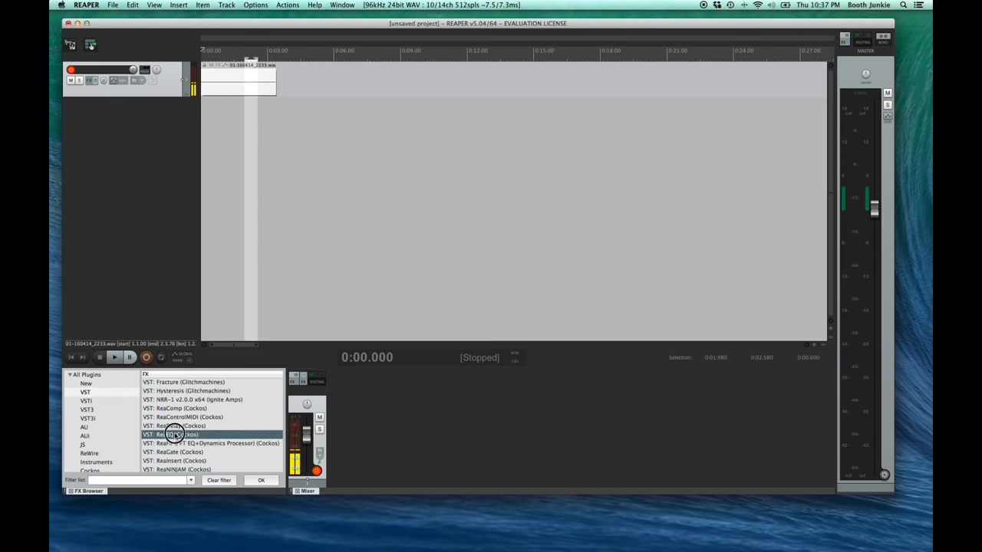
pyautogui.doubleClick(172, 434)
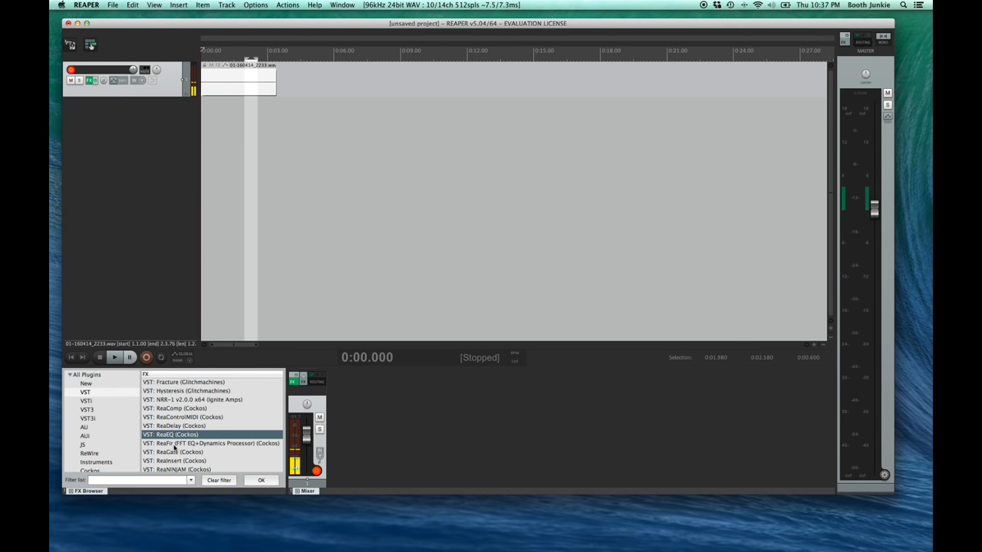
pyautogui.doubleClick(212, 442)
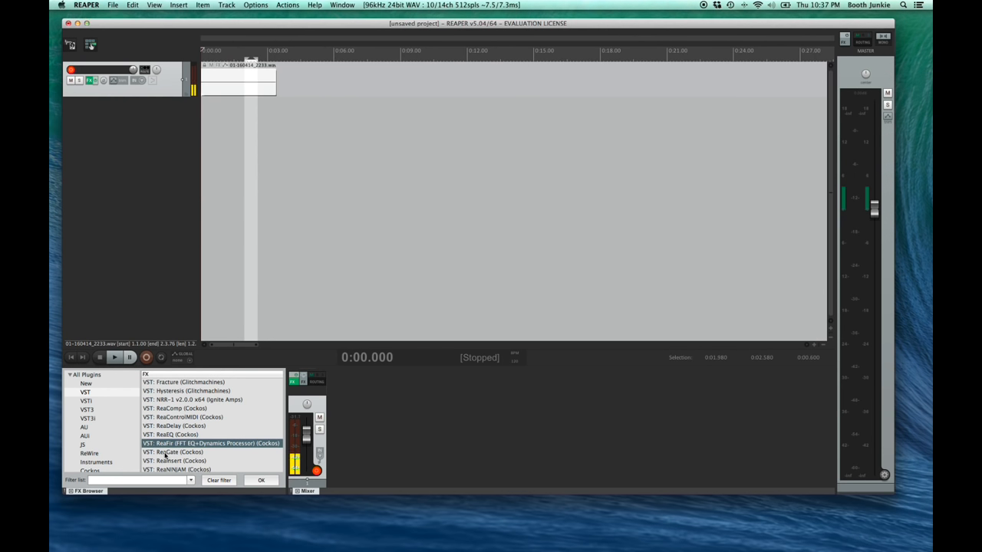
pyautogui.click(171, 451)
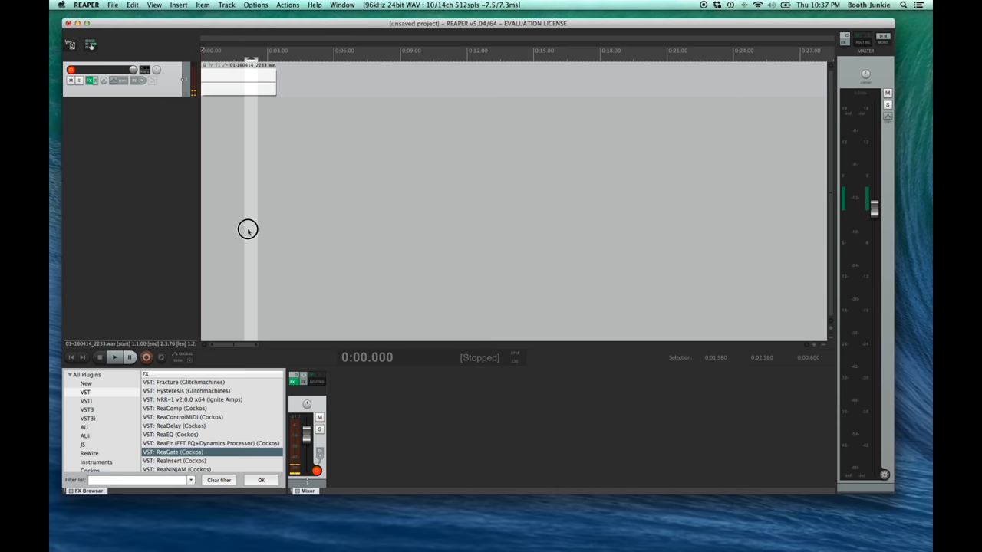
pyautogui.doubleClick(172, 451)
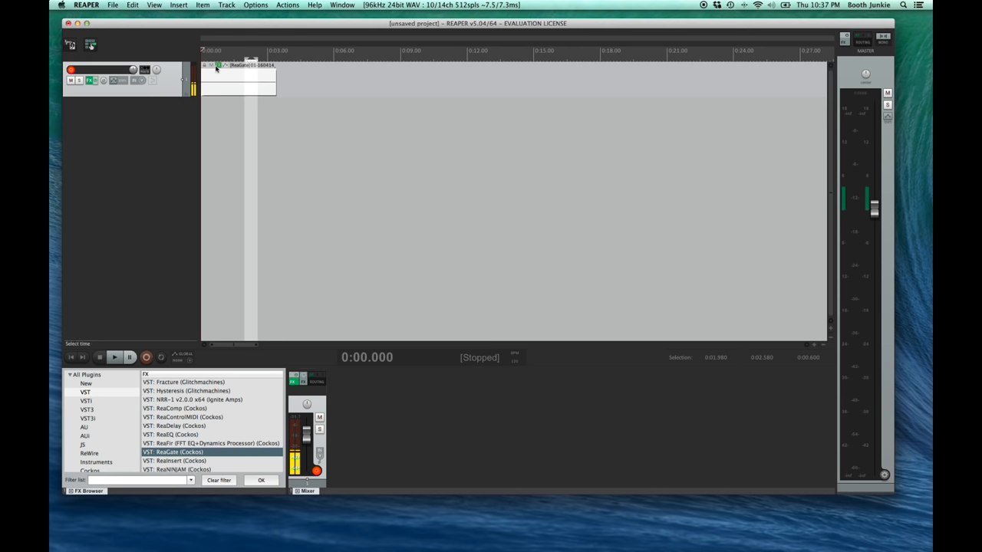
pyautogui.doubleClick(172, 450)
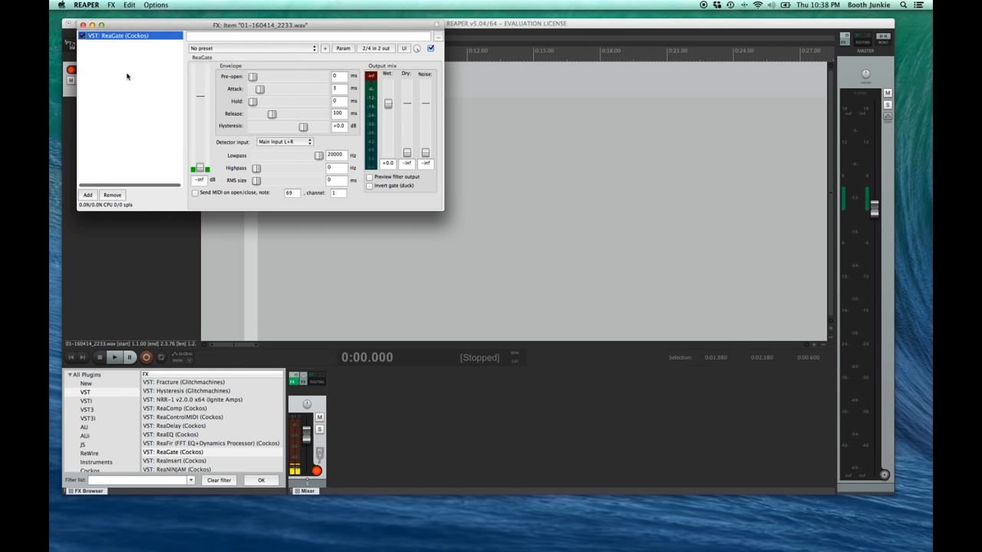
pyautogui.click(112, 194)
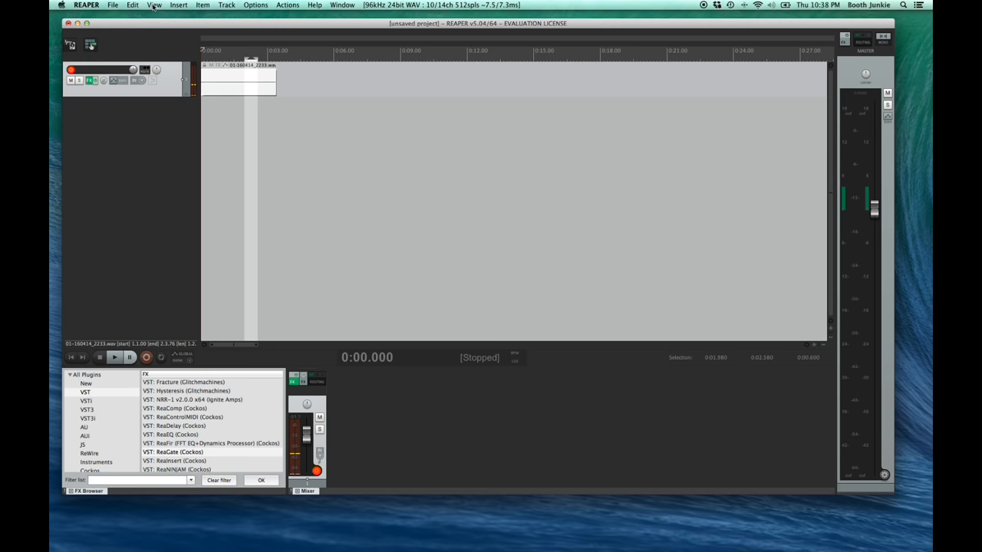
# Save the current window arrangement to screenset slot 1 as 'Voiceover Layout'.
pyautogui.click(153, 6)
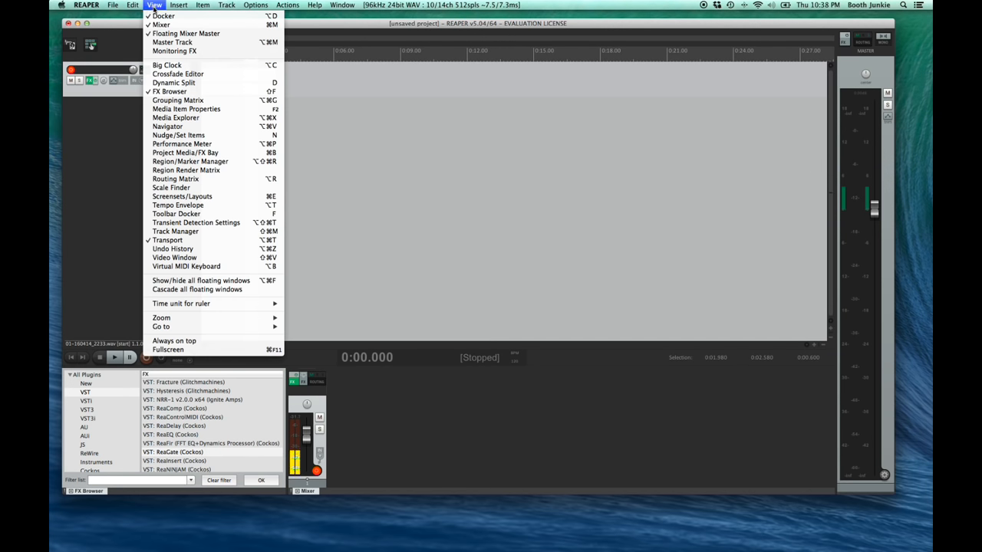
pyautogui.click(181, 197)
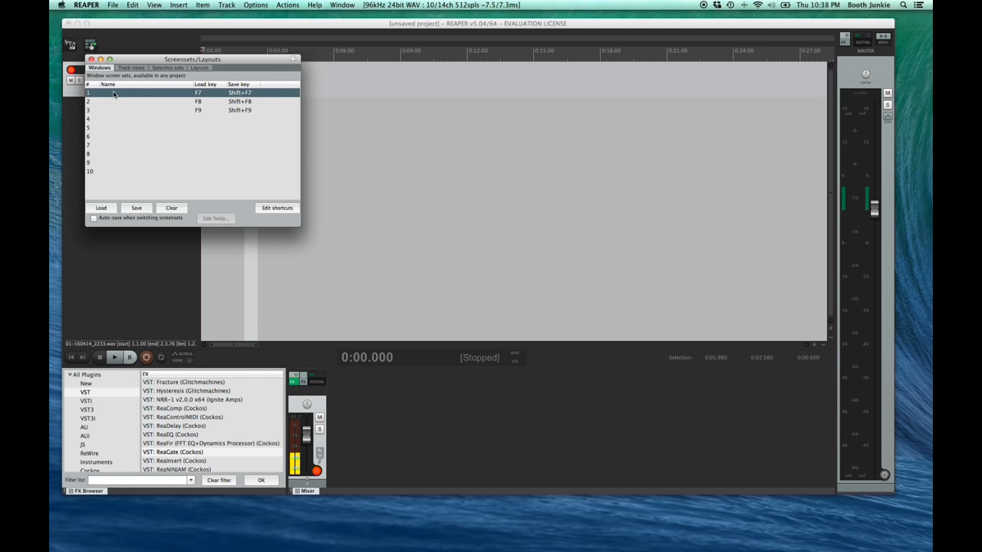
pyautogui.click(135, 208)
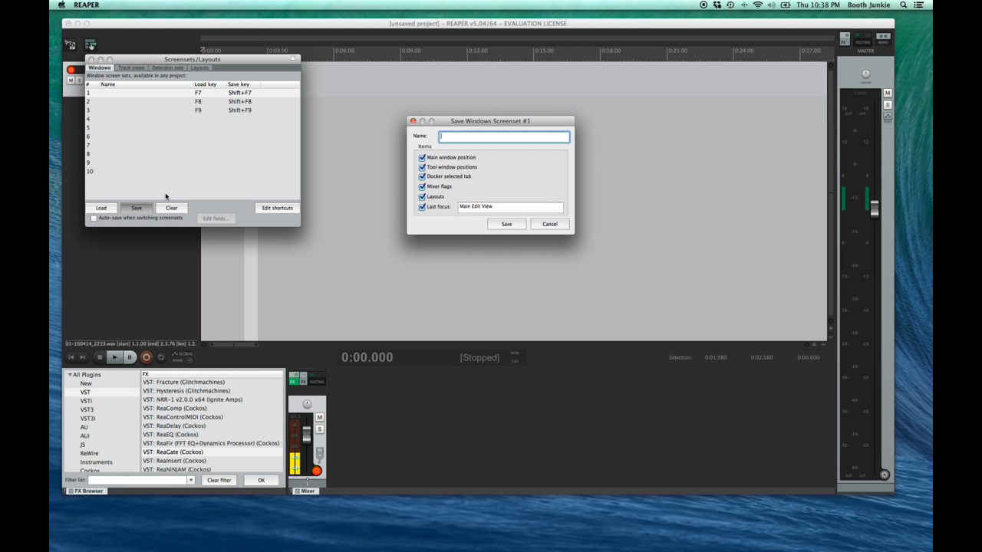
pyautogui.write('Voiceover Layout')
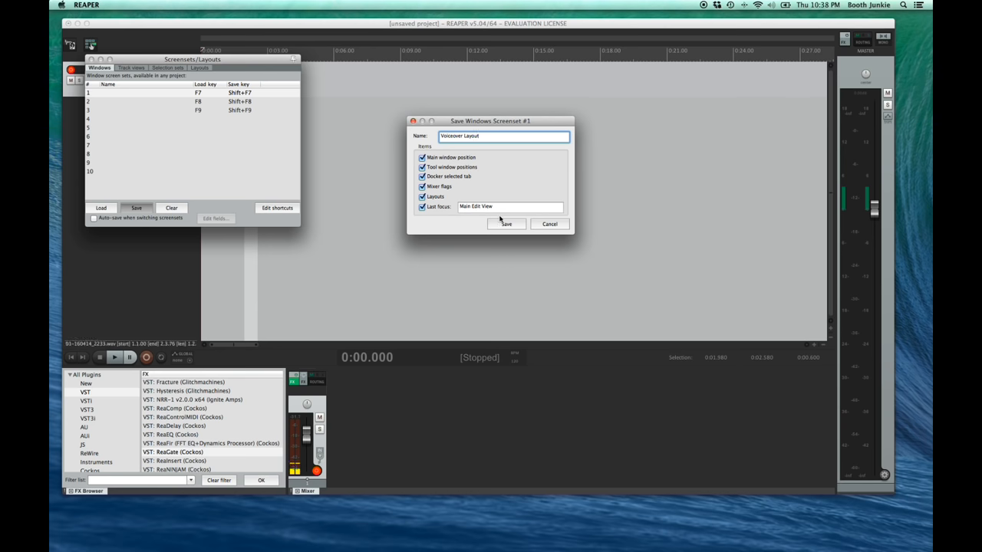
pyautogui.click(506, 224)
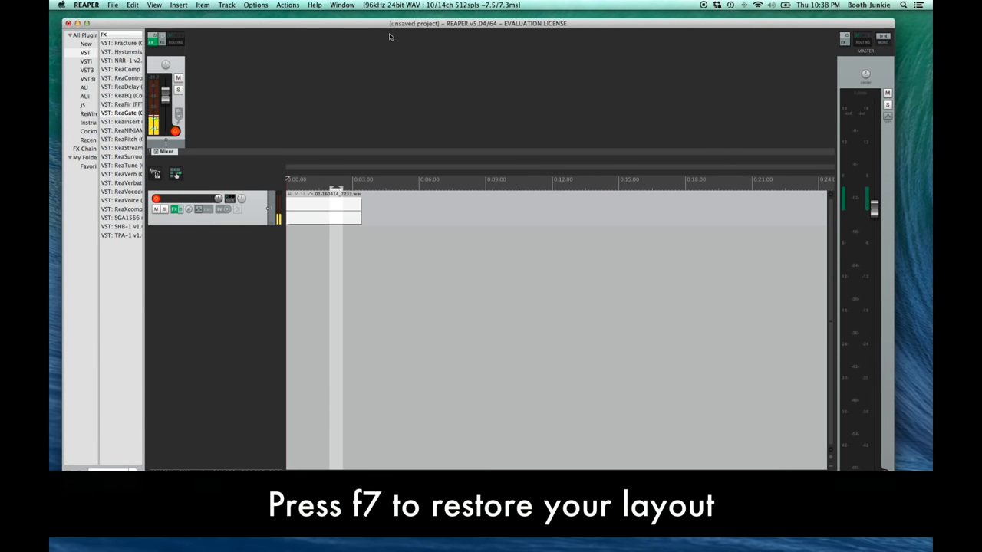
# Save screenset slot 2 as 'recording layout'.
pyautogui.click(153, 7)
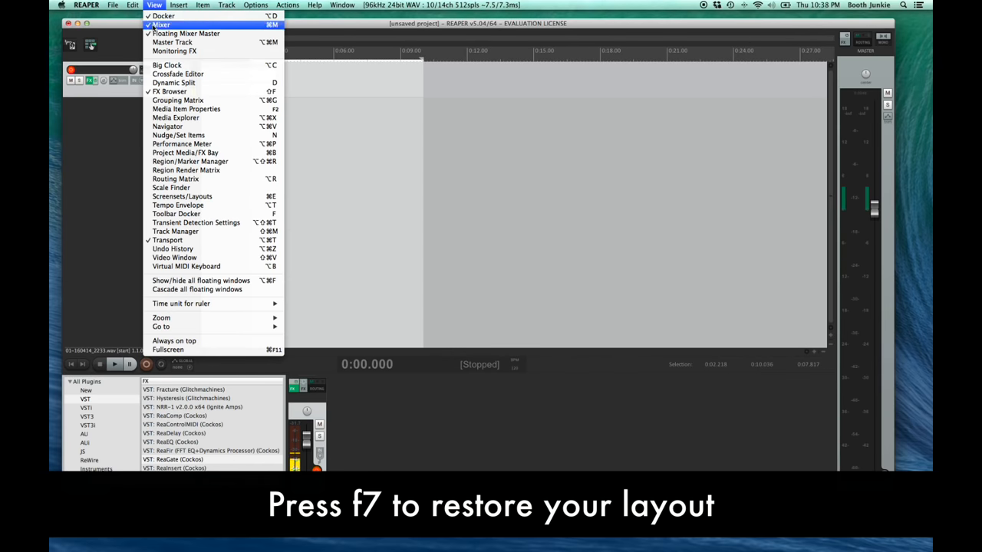
pyautogui.click(181, 197)
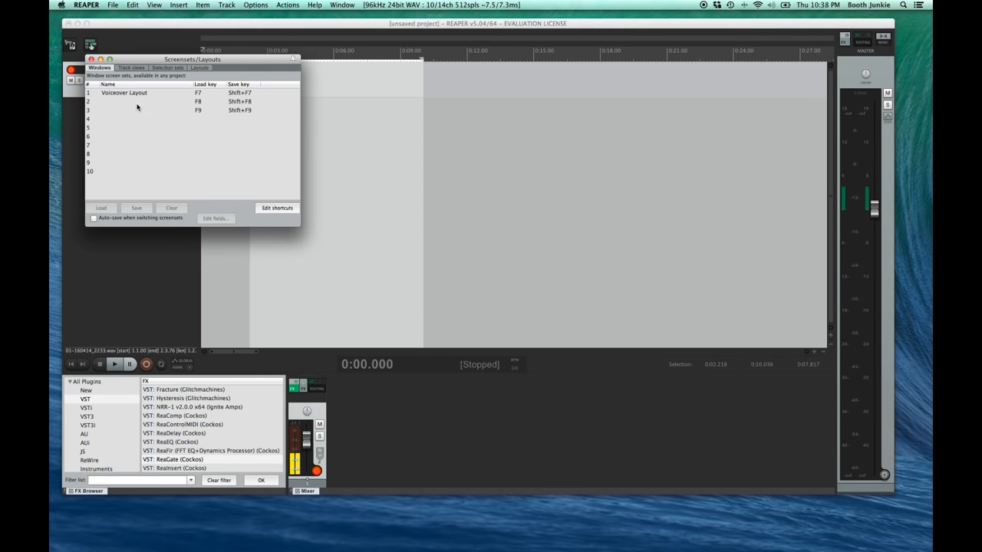
pyautogui.click(136, 209)
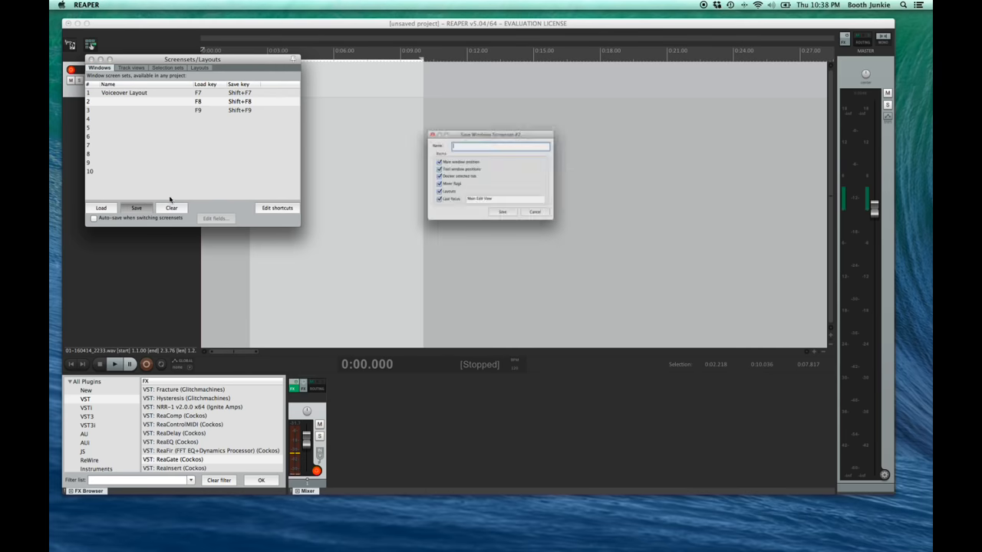
pyautogui.write('recording')
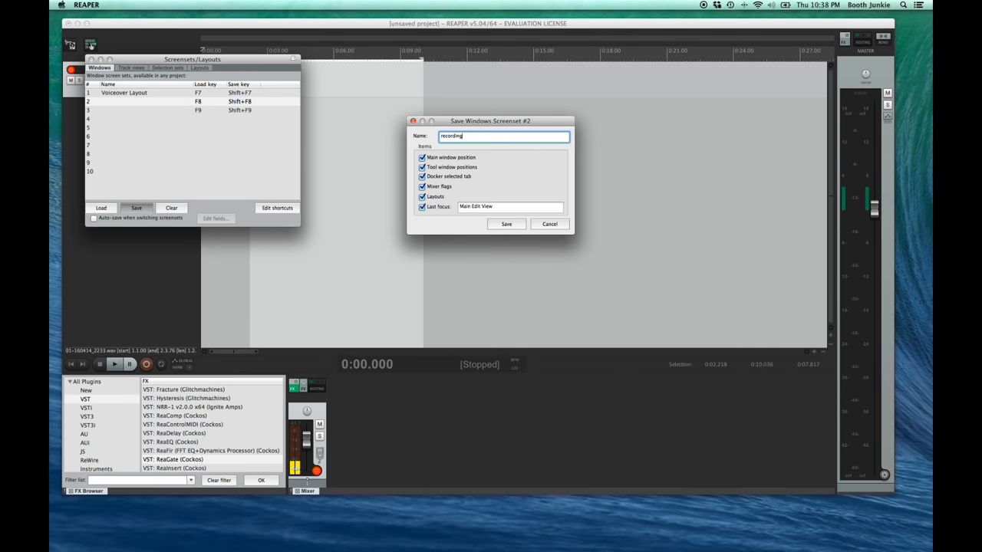
pyautogui.write('layout')
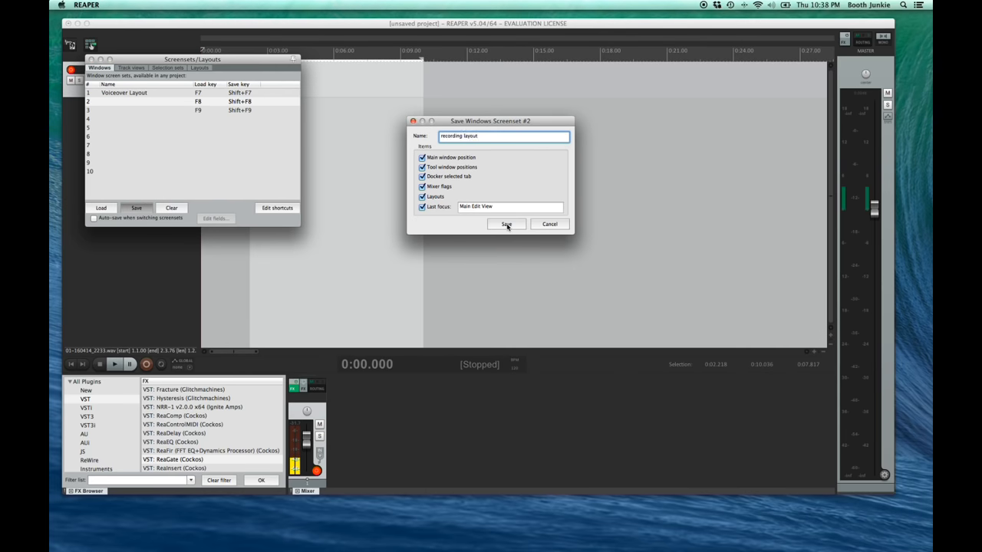
pyautogui.click(506, 224)
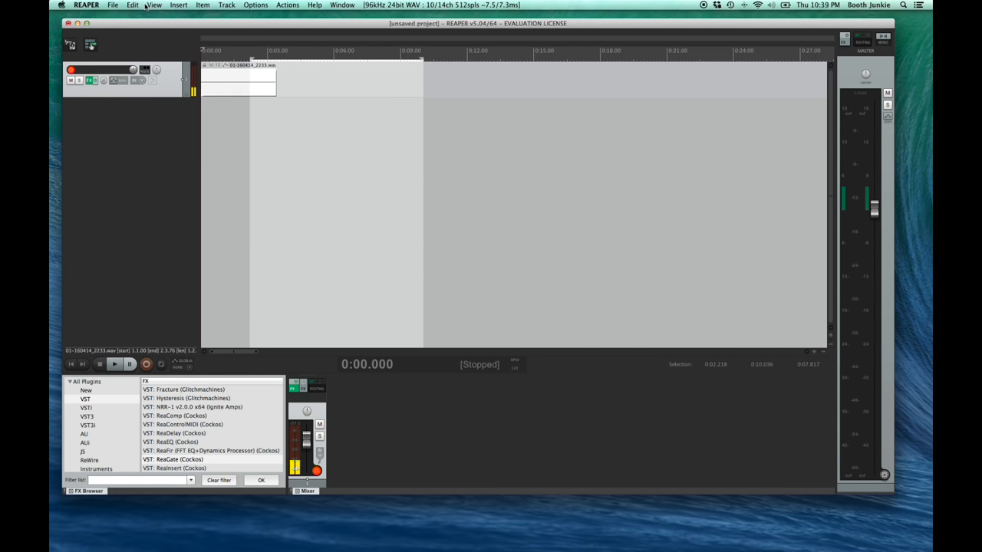
# Show the video window, save slot 3 as the video layout, then hide the video window again.
pyautogui.click(154, 6)
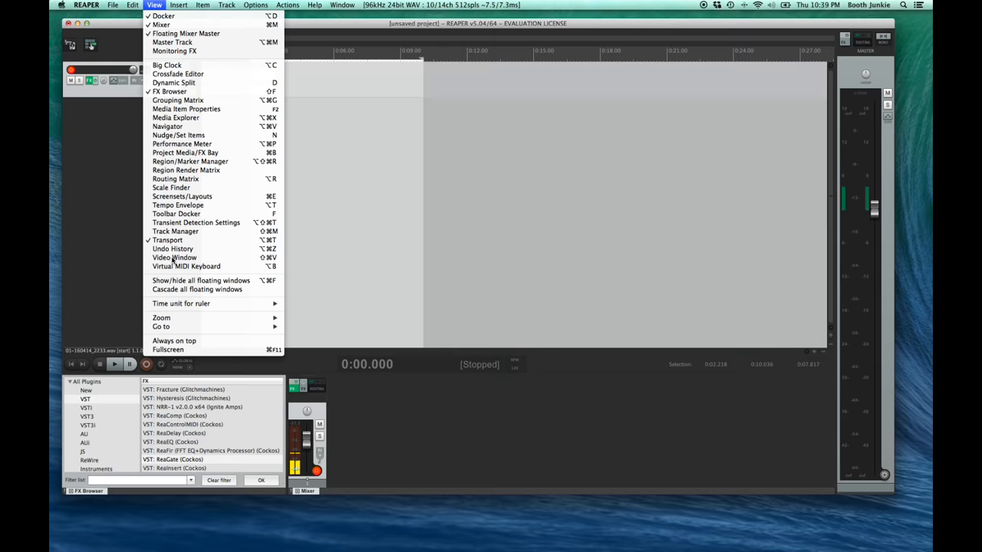
pyautogui.click(175, 258)
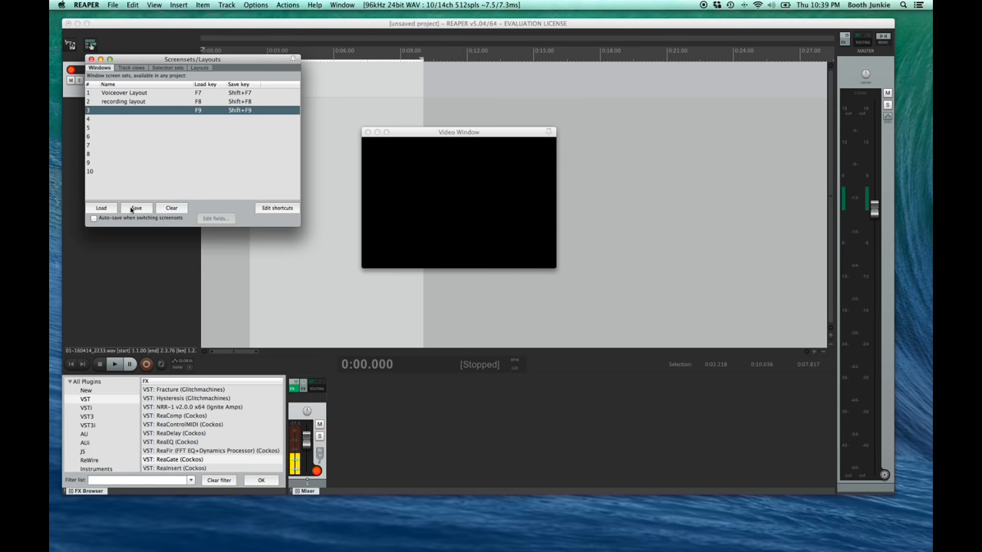
pyautogui.click(135, 208)
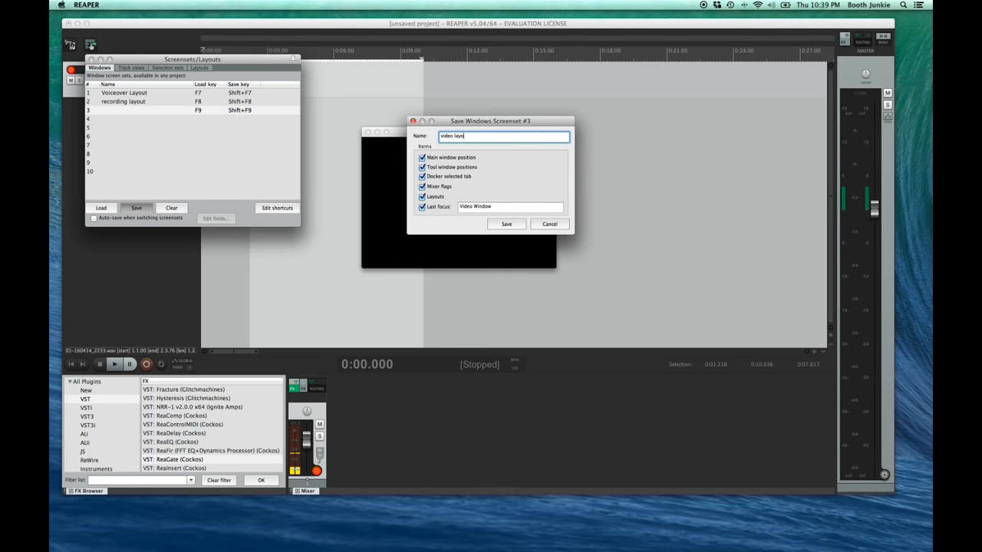
pyautogui.click(506, 224)
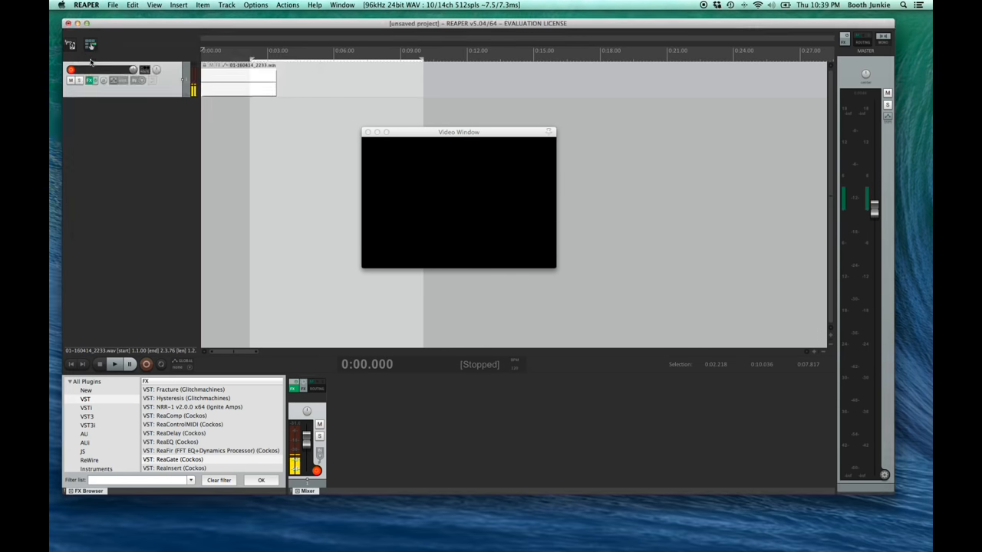
pyautogui.click(153, 4)
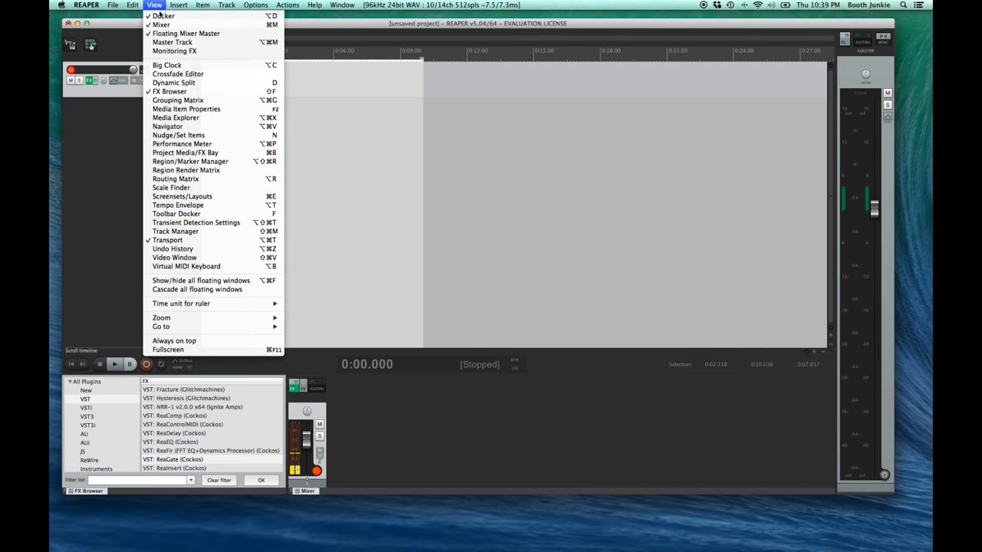
pyautogui.click(181, 197)
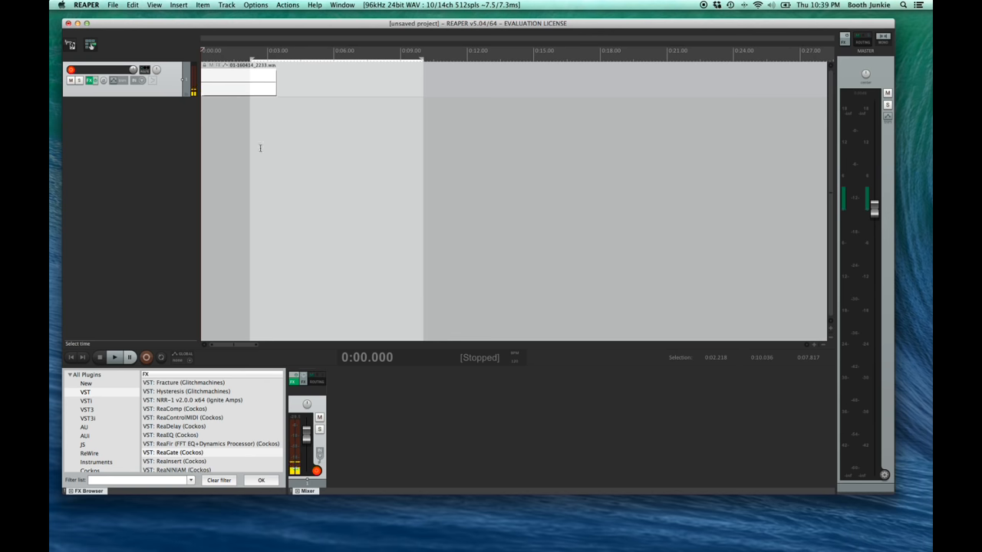
# Remove ReaEQ and ReaFir from Track 1's chain and add ReaGate, ReaComp and ReaEQ from the browser.
pyautogui.doubleClick(211, 444)
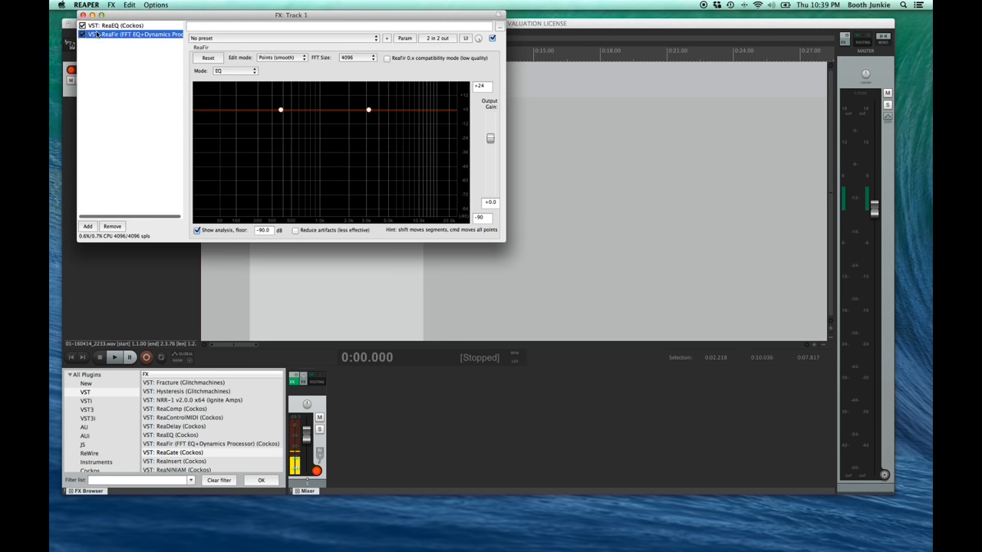
pyautogui.click(112, 225)
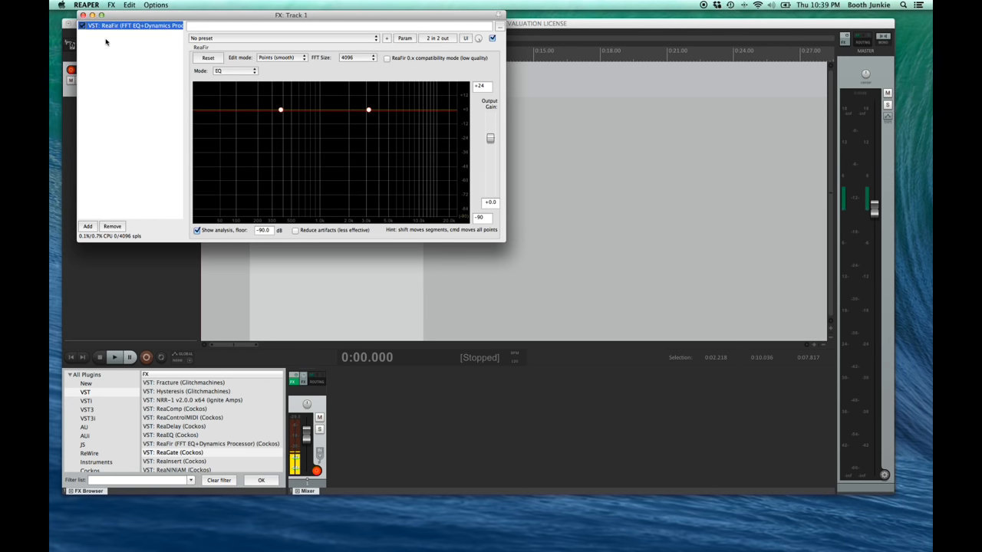
pyautogui.click(112, 225)
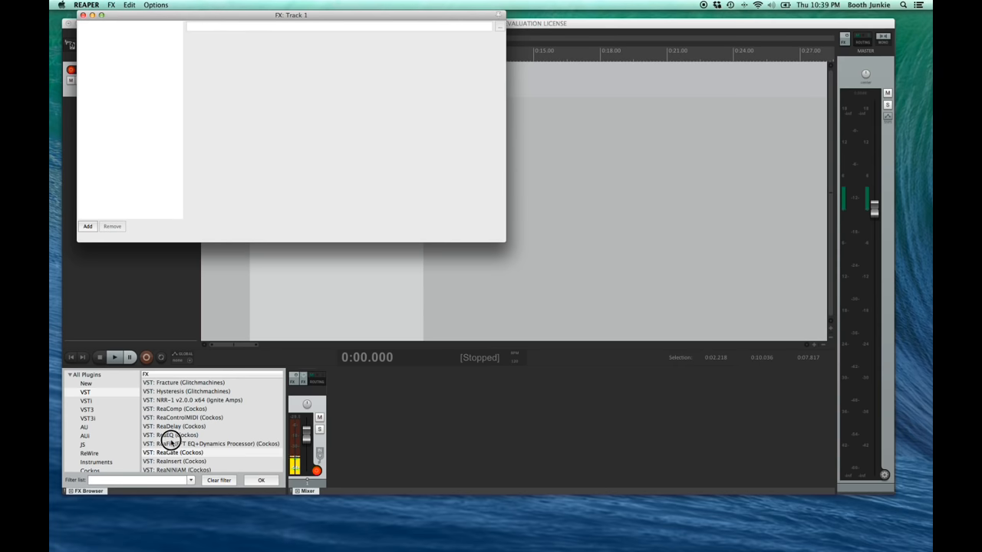
pyautogui.doubleClick(173, 451)
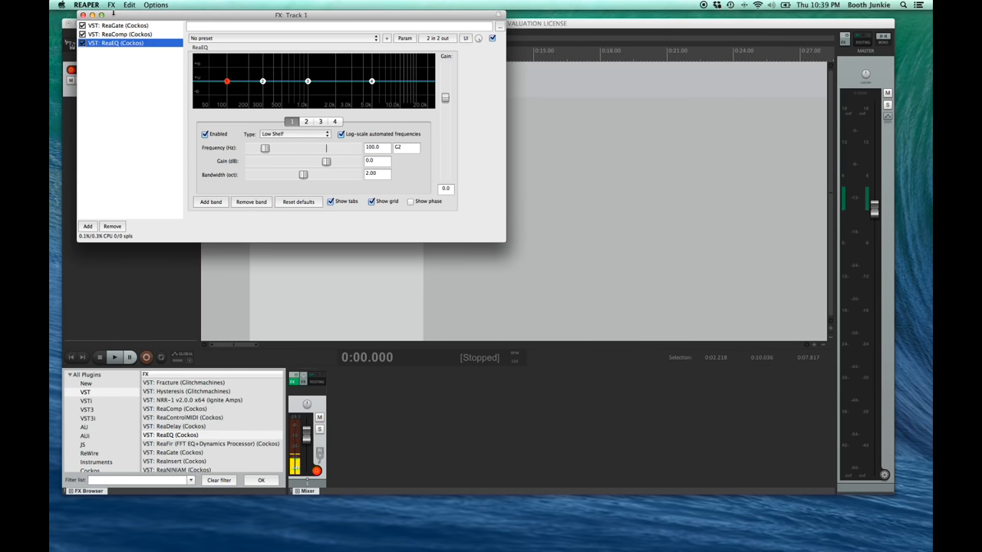
pyautogui.moveTo(292, 15); pyautogui.dragTo(445, 142)
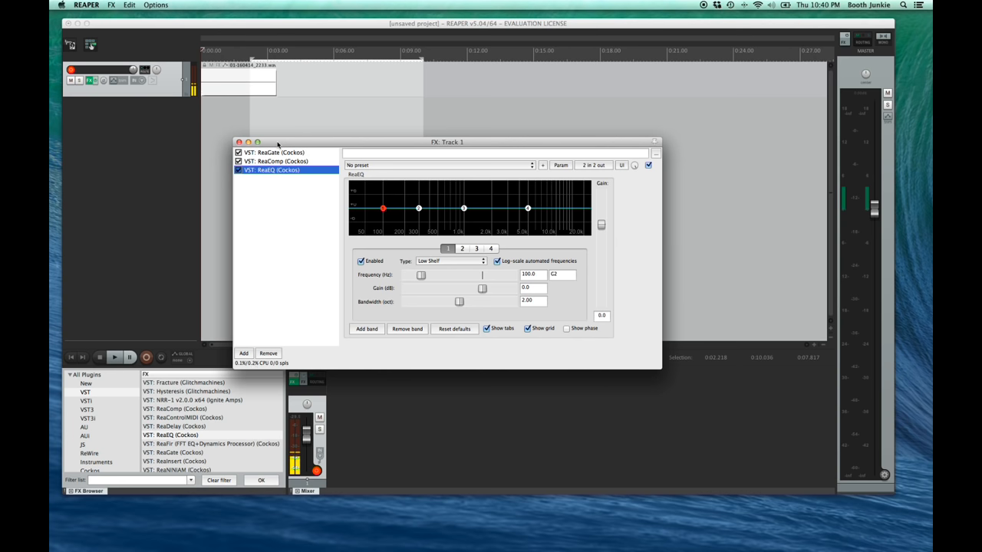
# Save the ReaGate settings as a preset named 'Voiceover Gate'.
pyautogui.click(273, 152)
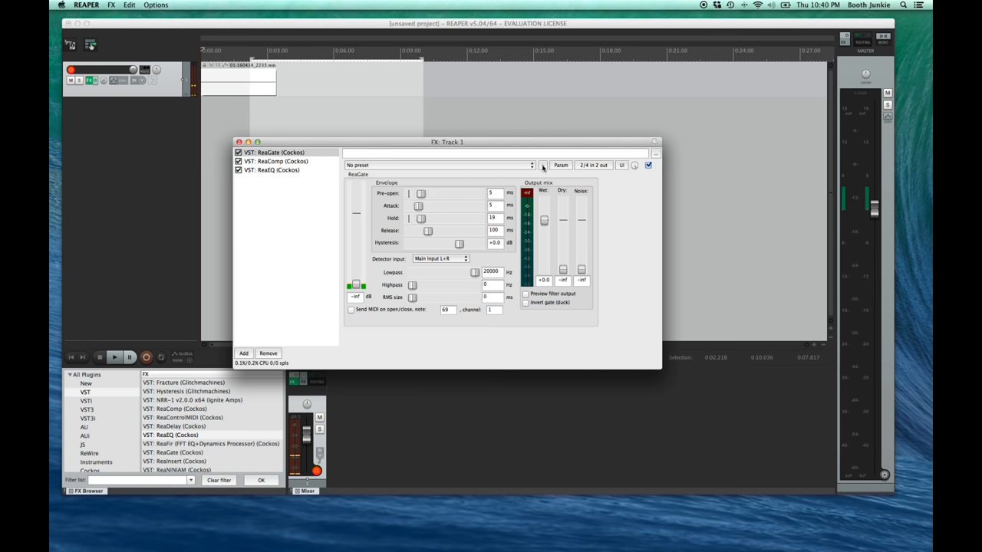
pyautogui.click(531, 165)
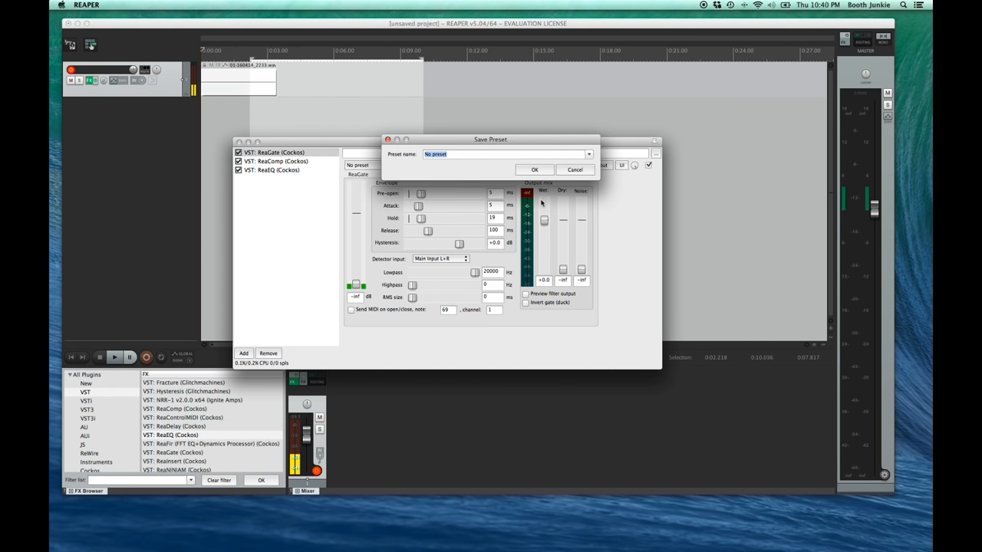
pyautogui.write('Voiceover Gate')
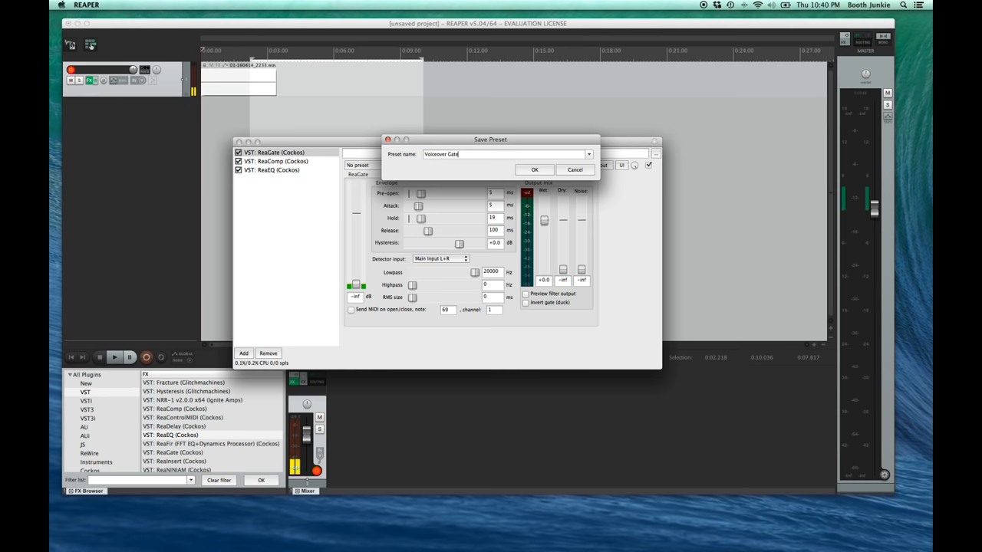
pyautogui.click(534, 168)
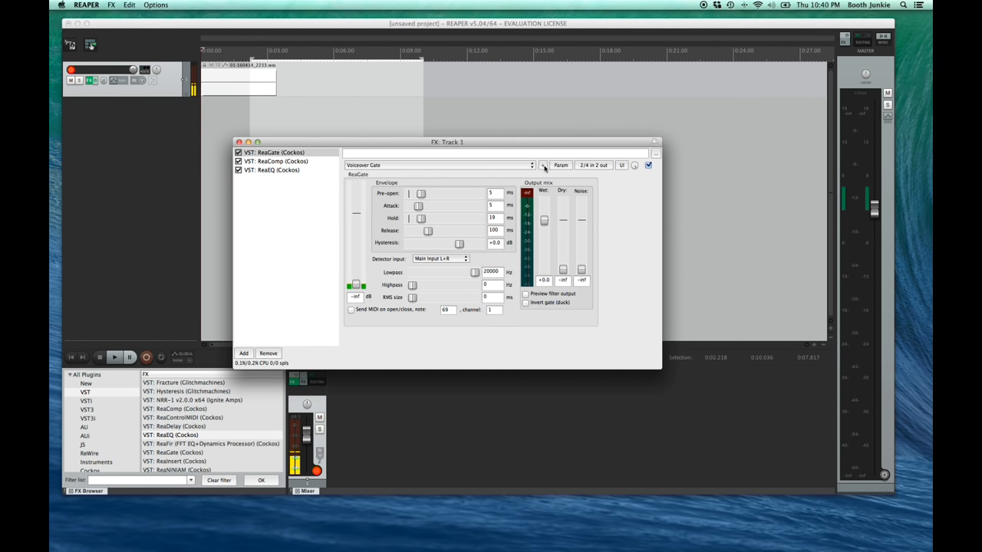
pyautogui.click(543, 166)
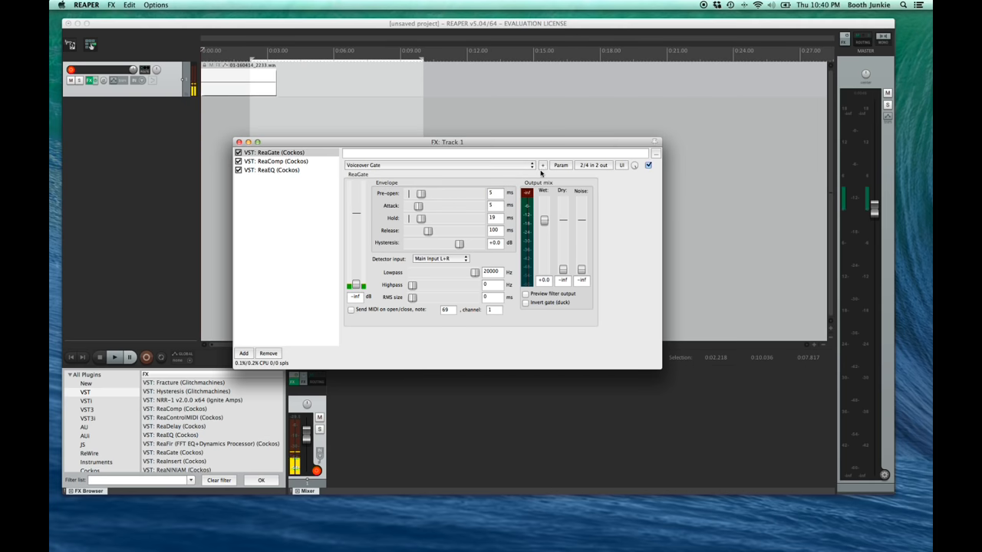
pyautogui.moveTo(460, 153)
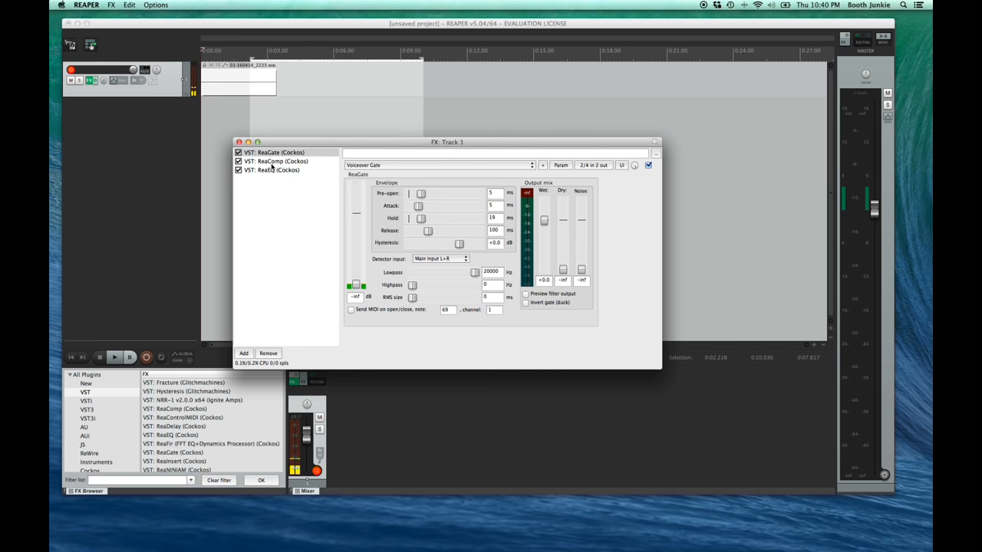
# Adjust ReaEQ band 1's low shelf and move band 3 higher with a slight cut and narrower bandwidth.
pyautogui.click(273, 169)
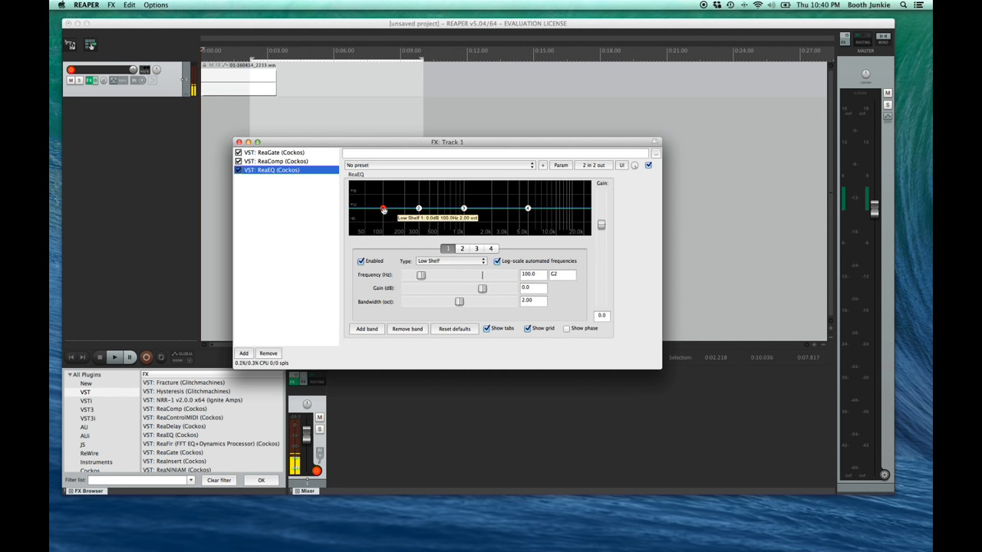
pyautogui.moveTo(384, 208); pyautogui.dragTo(380, 221)
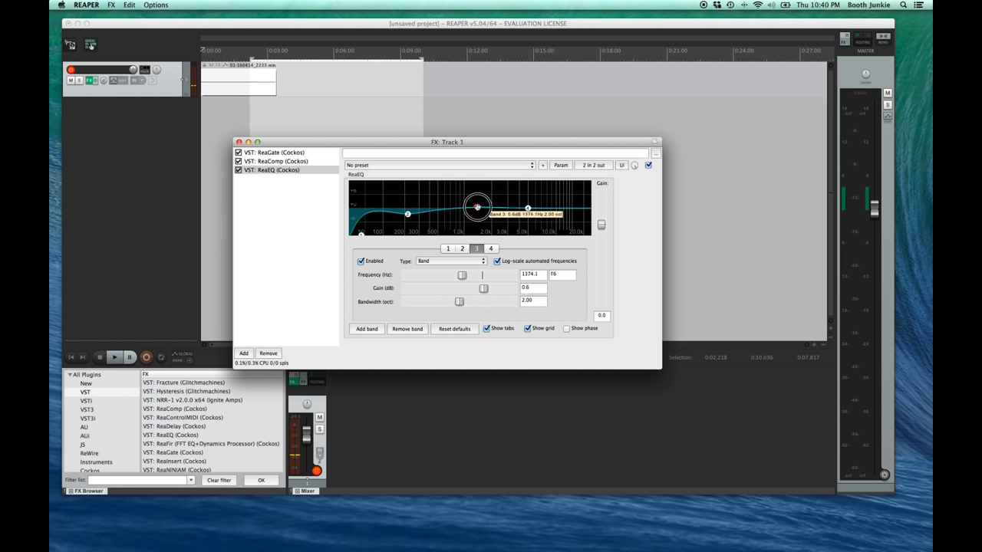
pyautogui.moveTo(476, 205); pyautogui.dragTo(528, 209)
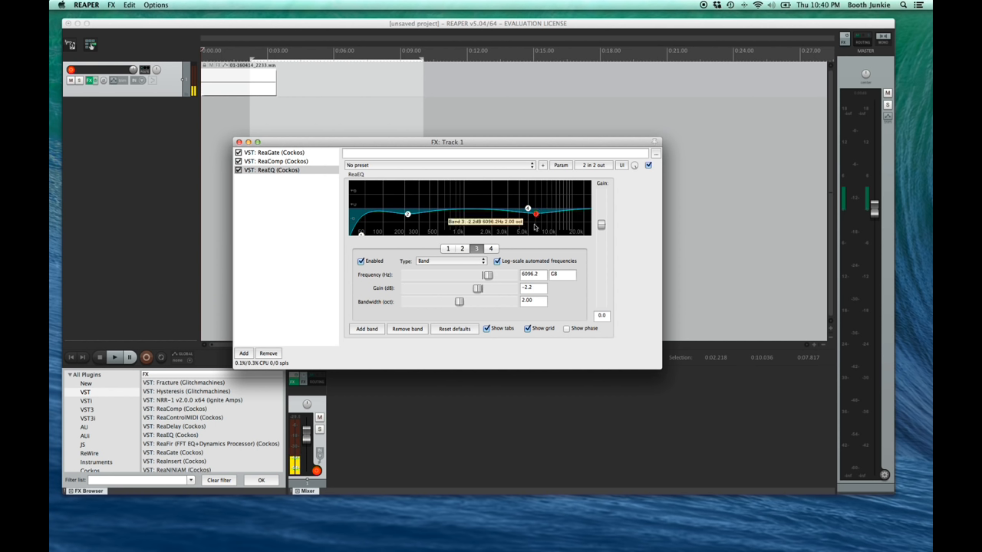
pyautogui.moveTo(458, 300); pyautogui.dragTo(446, 301)
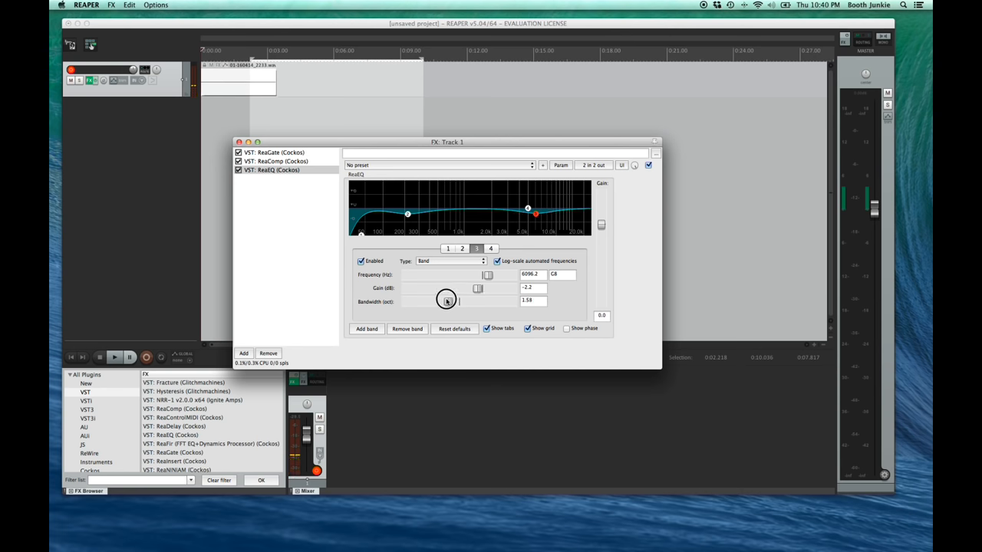
pyautogui.moveTo(446, 299); pyautogui.dragTo(448, 301)
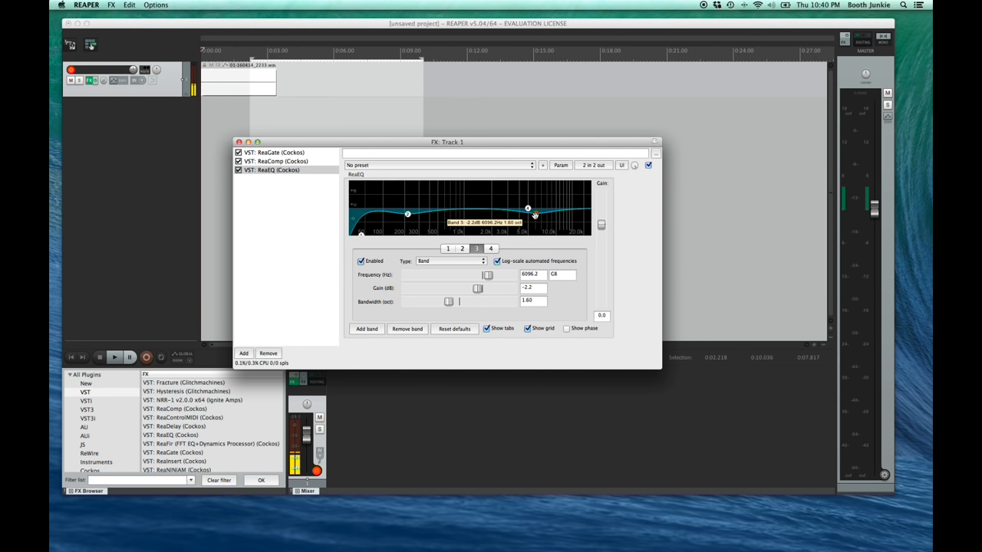
pyautogui.moveTo(527, 208); pyautogui.dragTo(529, 212)
pyautogui.write('VO')
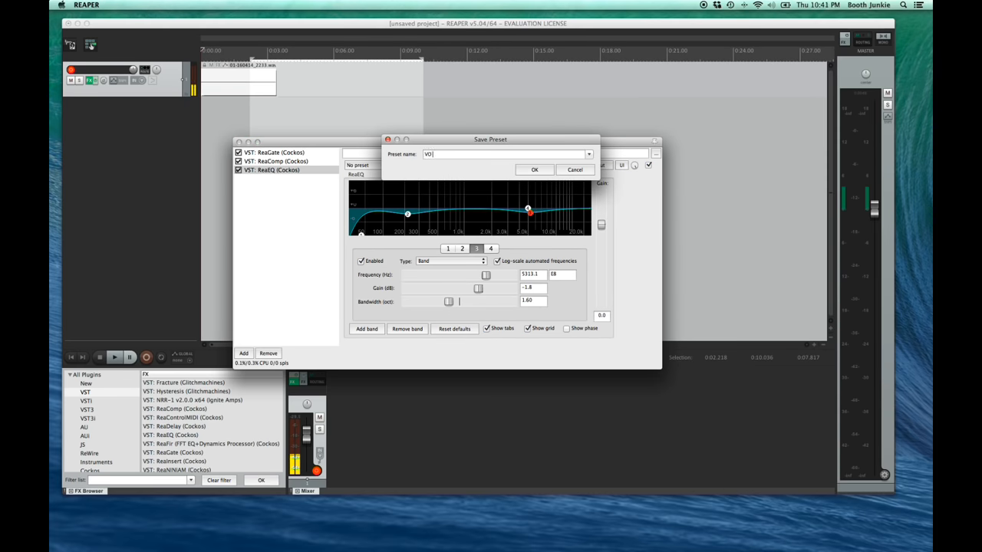
# Save the EQ curve as the 'VO EQ' preset and select ReaComp in the chain.
pyautogui.click(534, 168)
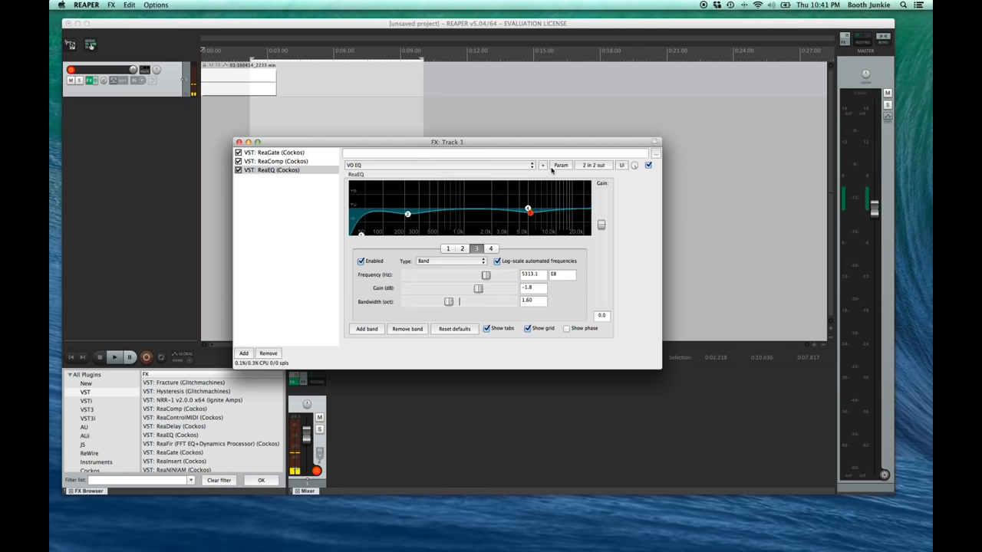
pyautogui.click(543, 165)
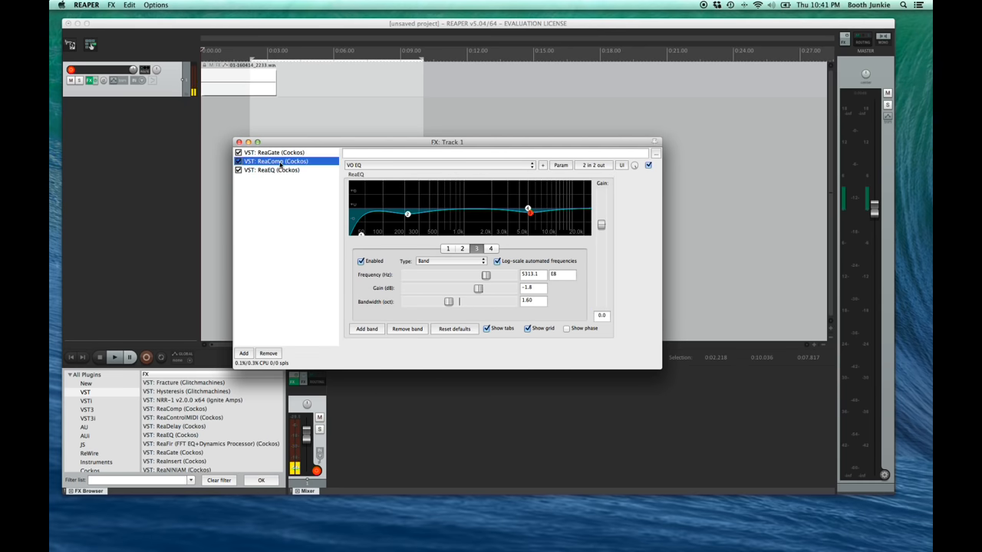
# Raise ReaComp's ratio and adjust its attack/threshold for voiceover.
pyautogui.click(279, 161)
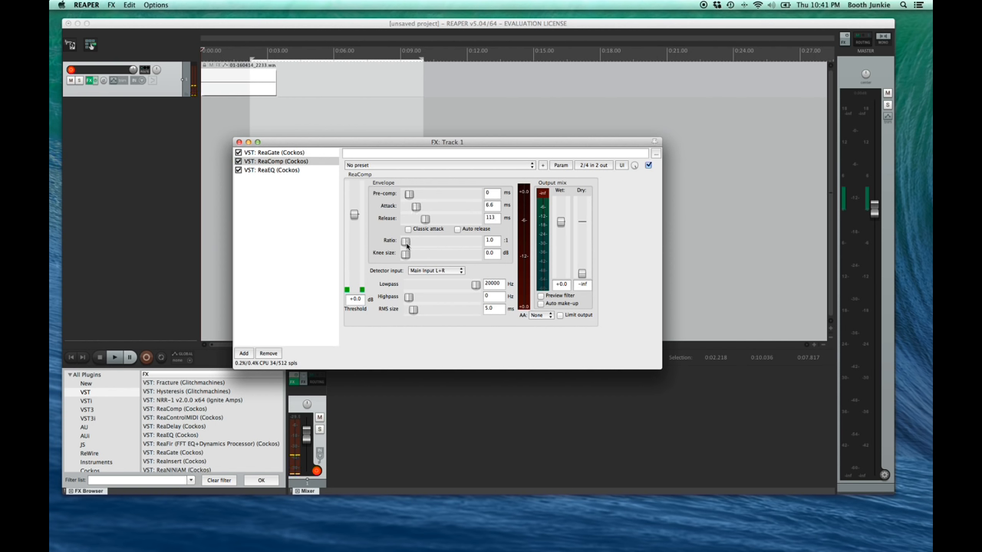
pyautogui.moveTo(405, 239); pyautogui.dragTo(417, 240)
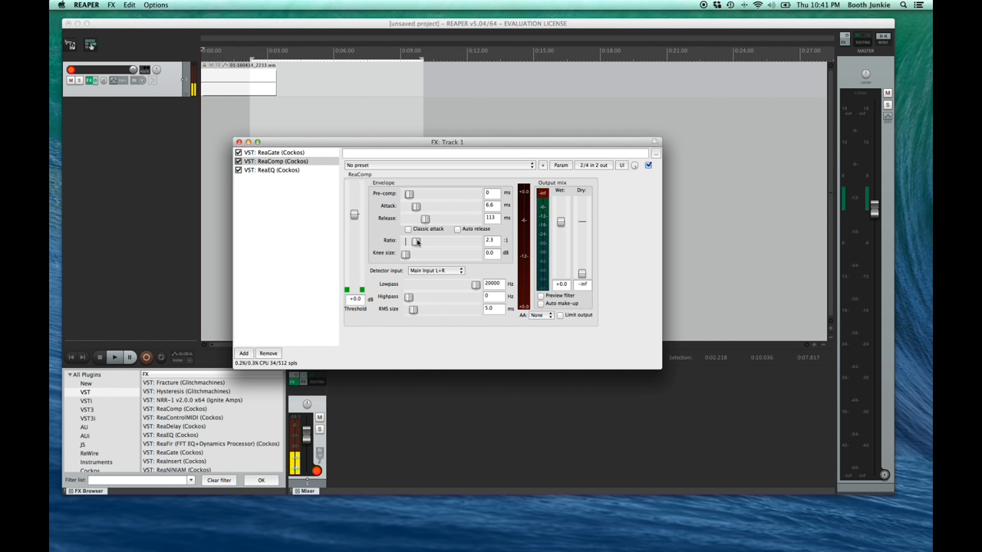
pyautogui.moveTo(410, 193); pyautogui.dragTo(417, 193)
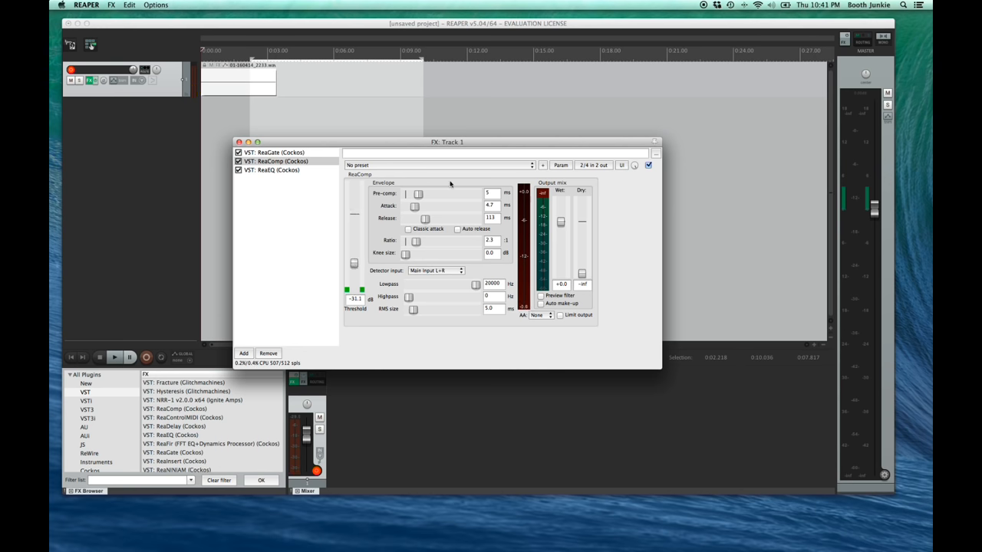
# Save the compressor settings as the 'VO Comp' preset and make it ReaComp's default.
pyautogui.click(543, 165)
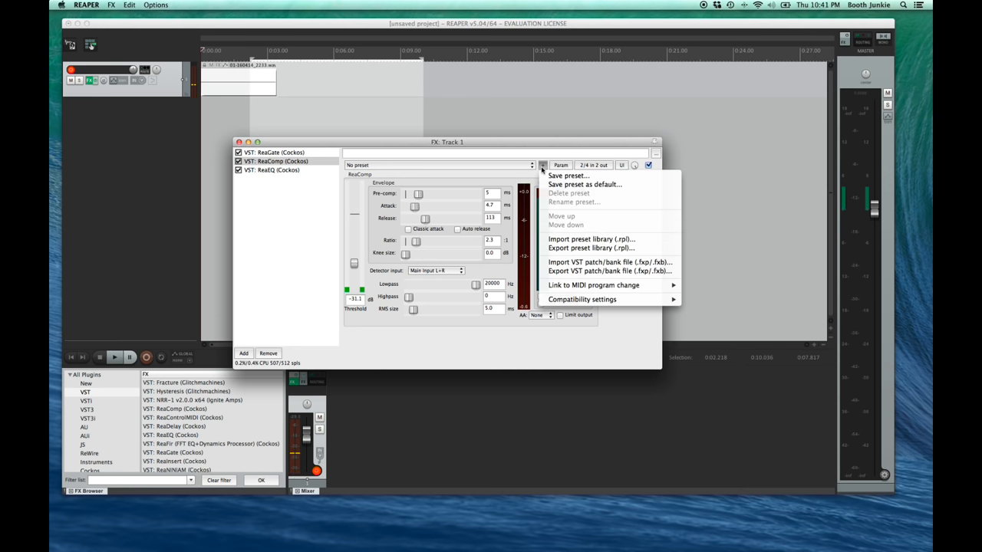
pyautogui.click(568, 175)
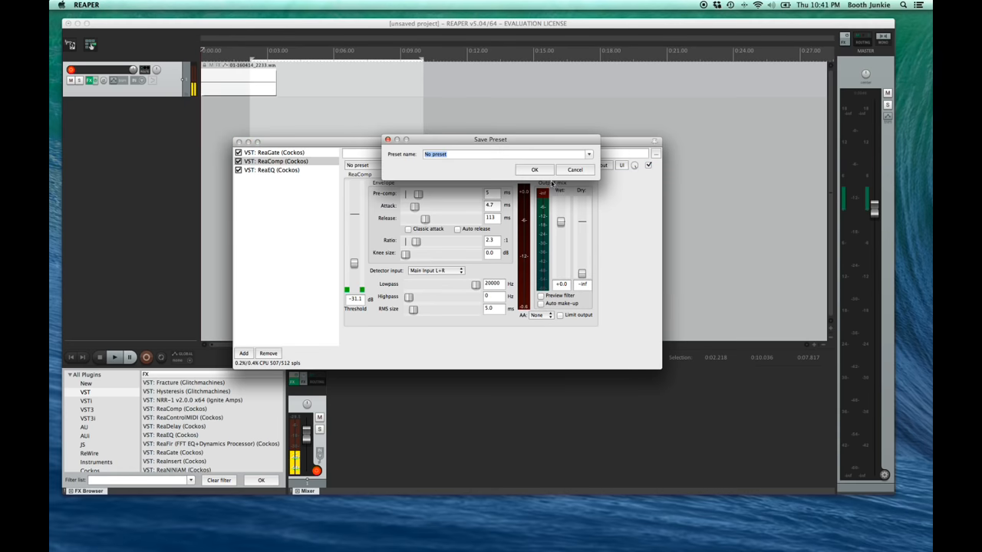
pyautogui.write('VO Comp')
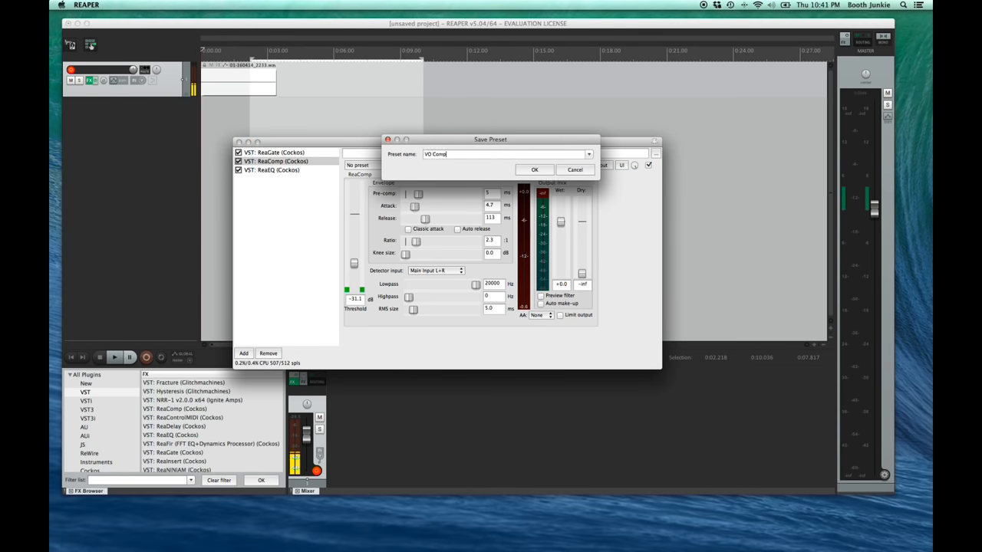
pyautogui.click(534, 169)
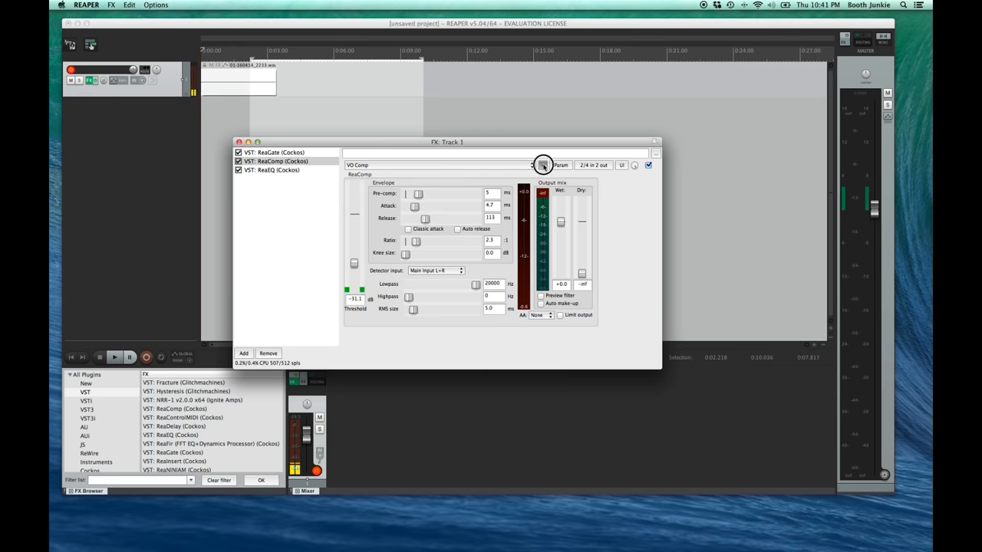
pyautogui.click(543, 166)
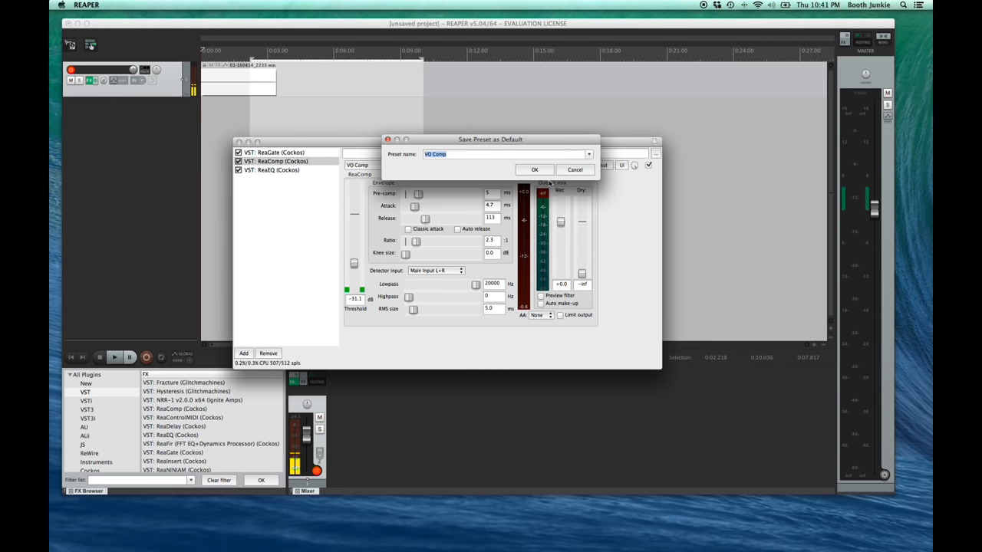
pyautogui.click(533, 169)
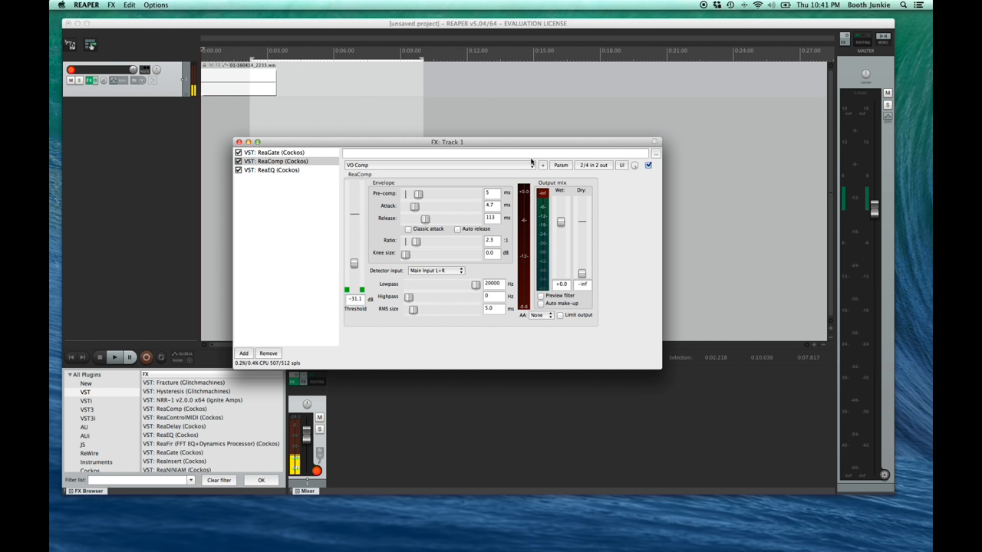
pyautogui.moveTo(305, 226)
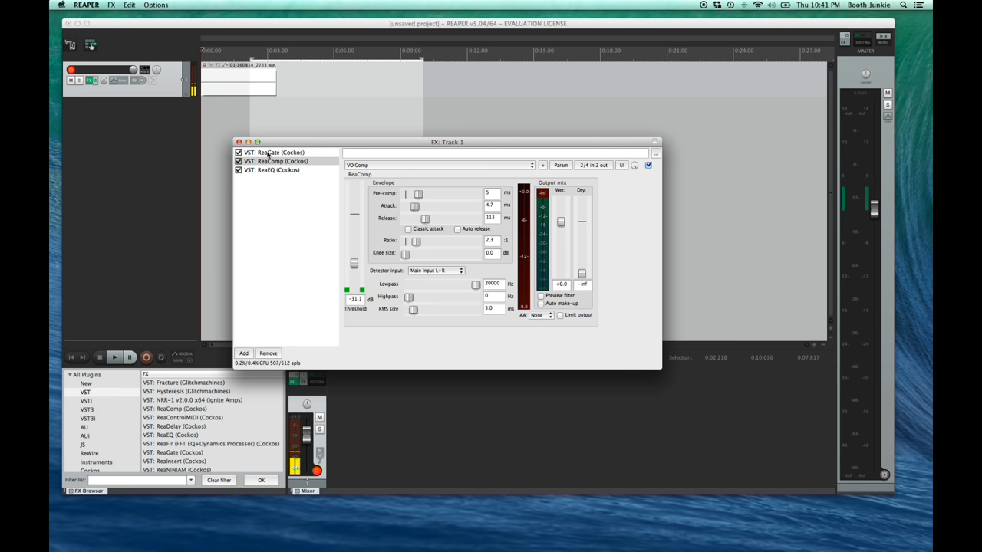
# Move ReaEQ ahead of ReaComp and bring up the FX chains options.
pyautogui.click(273, 168)
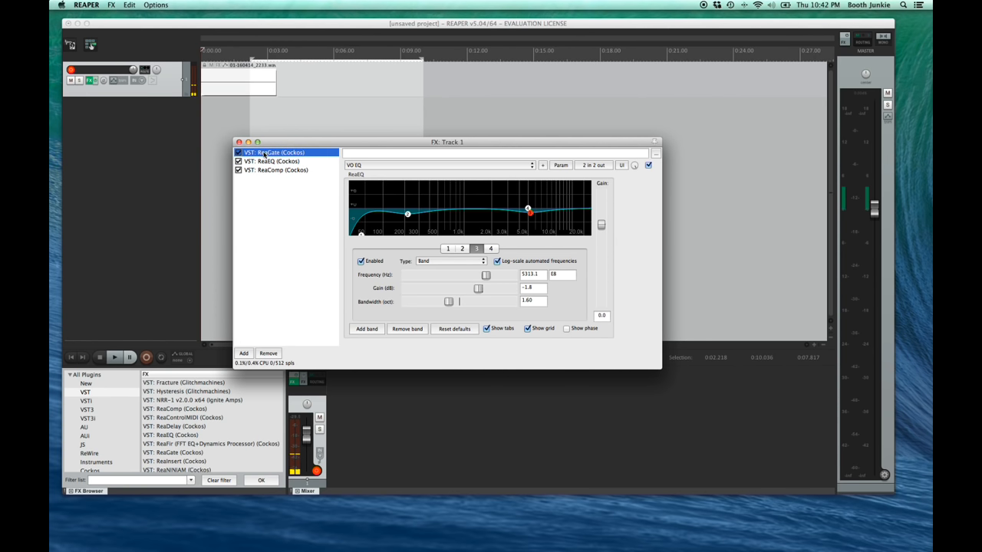
pyautogui.click(276, 169)
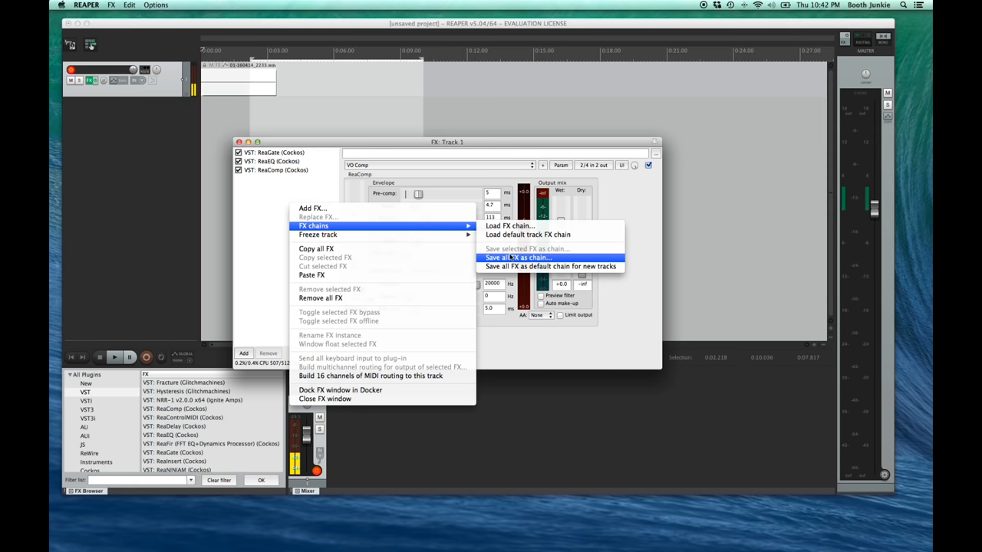
# Save the ReaGate, ReaEQ, ReaComp chain as an FX chain named VO.
pyautogui.click(518, 258)
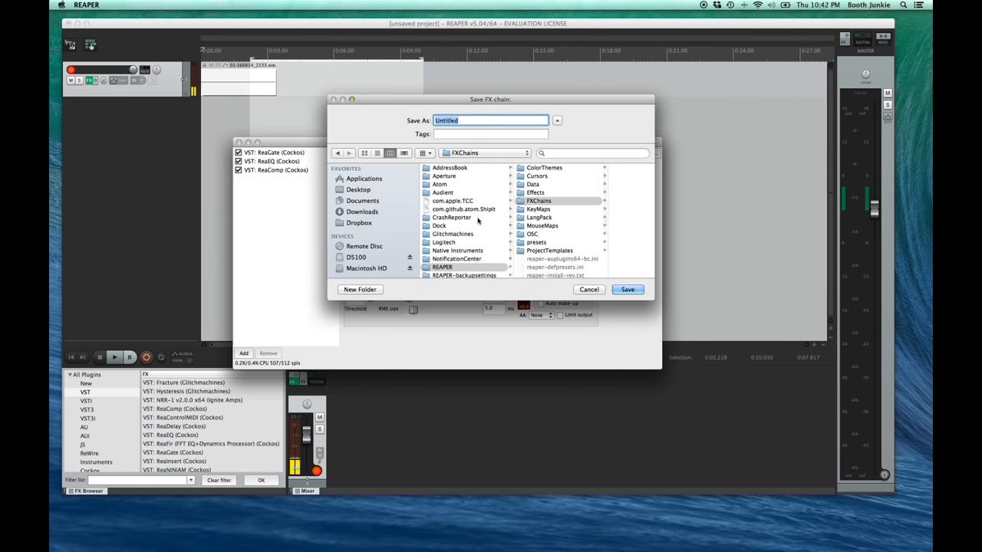
pyautogui.write('VO')
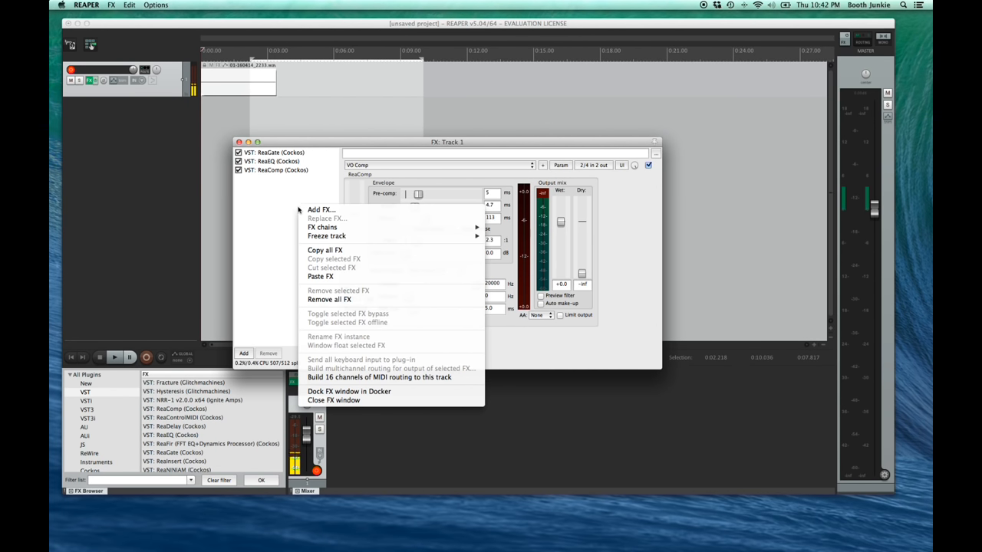
pyautogui.moveTo(322, 227)
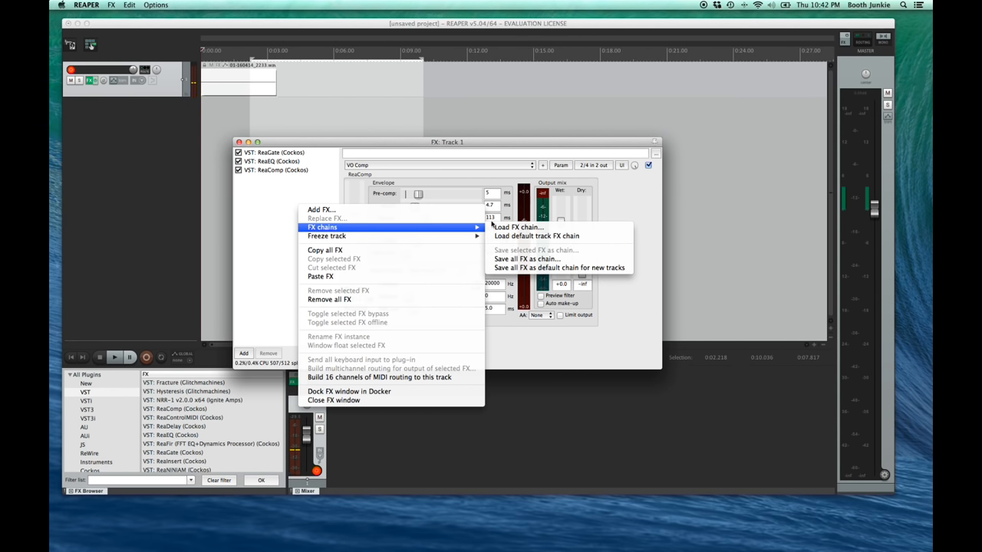
pyautogui.moveTo(559, 266)
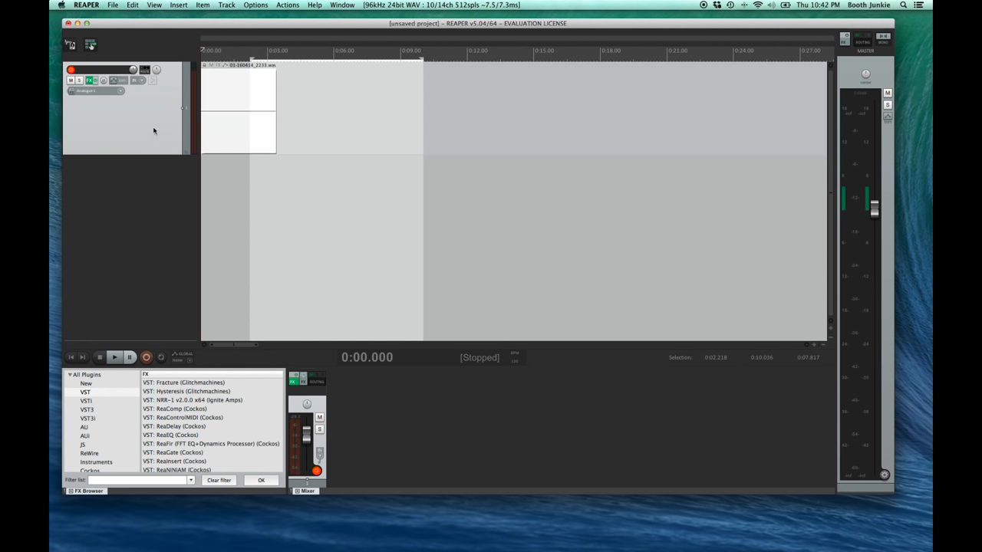
# Insert a test track at the end of the track list, then remove it again.
pyautogui.rightClick(154, 131)
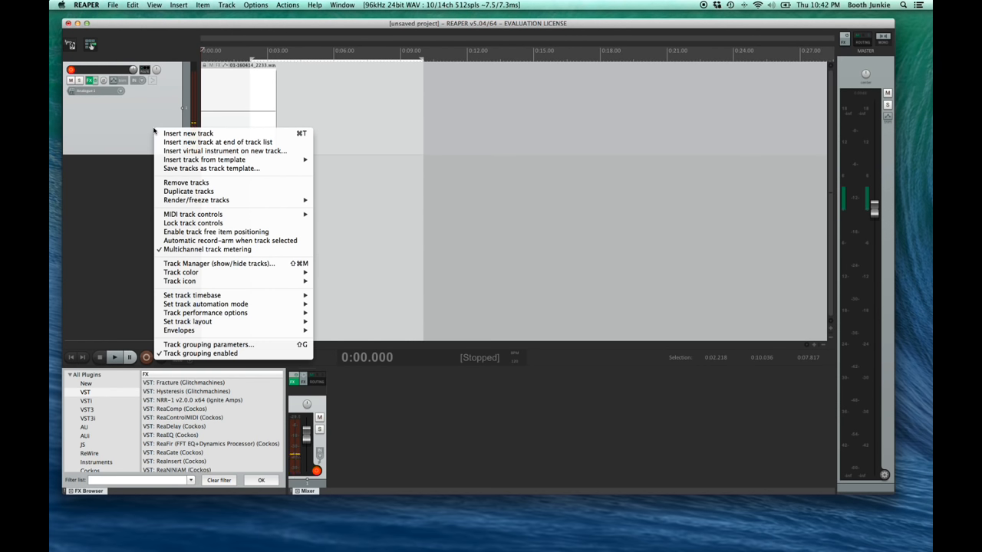
pyautogui.moveTo(218, 141)
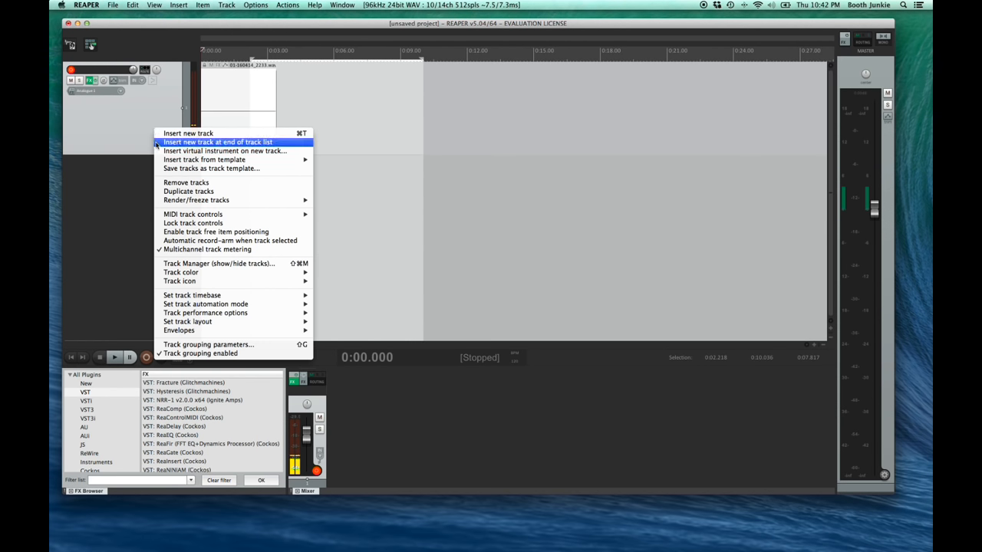
pyautogui.click(218, 142)
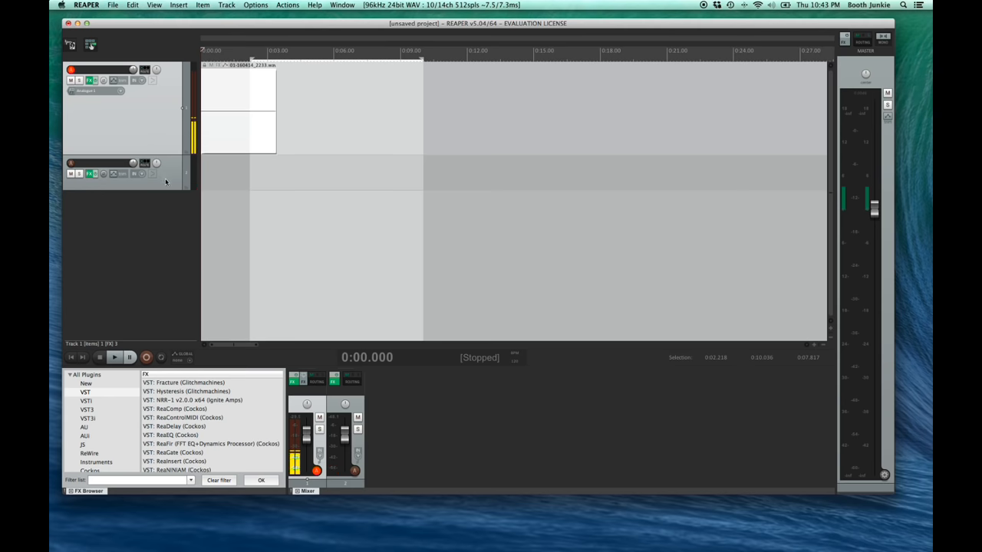
pyautogui.rightClick(123, 171)
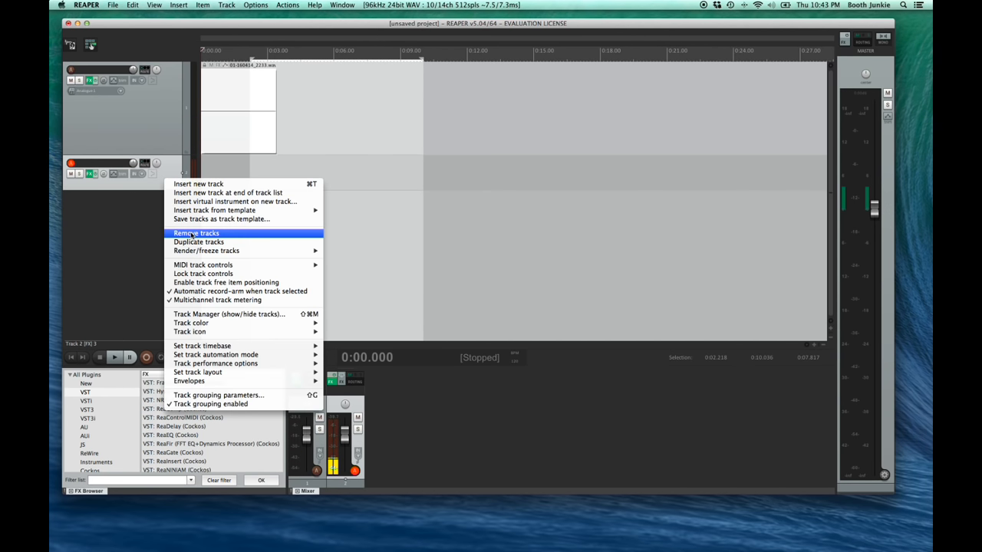
pyautogui.click(196, 234)
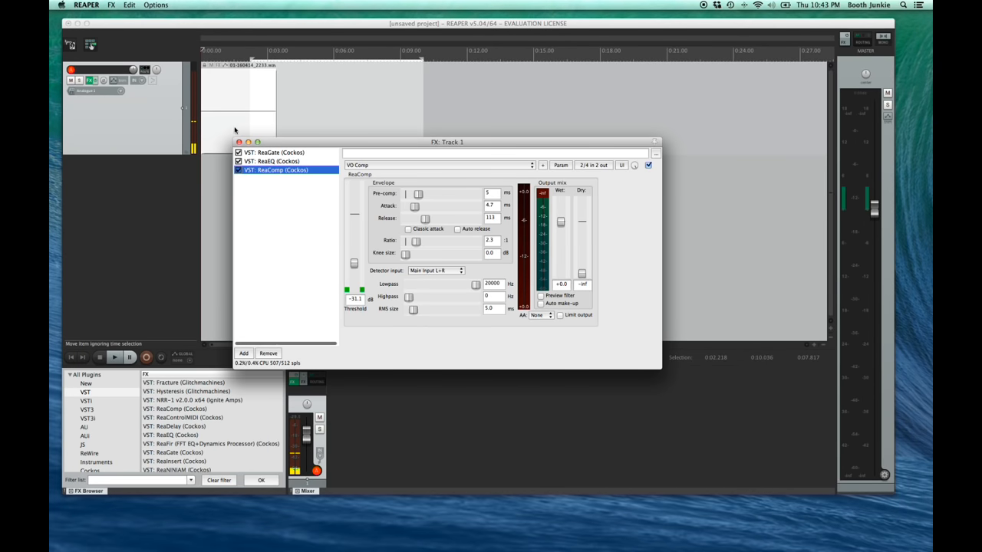
# Close Track 1's FX window with ReaGate, ReaEQ and ReaComp.
pyautogui.click(276, 152)
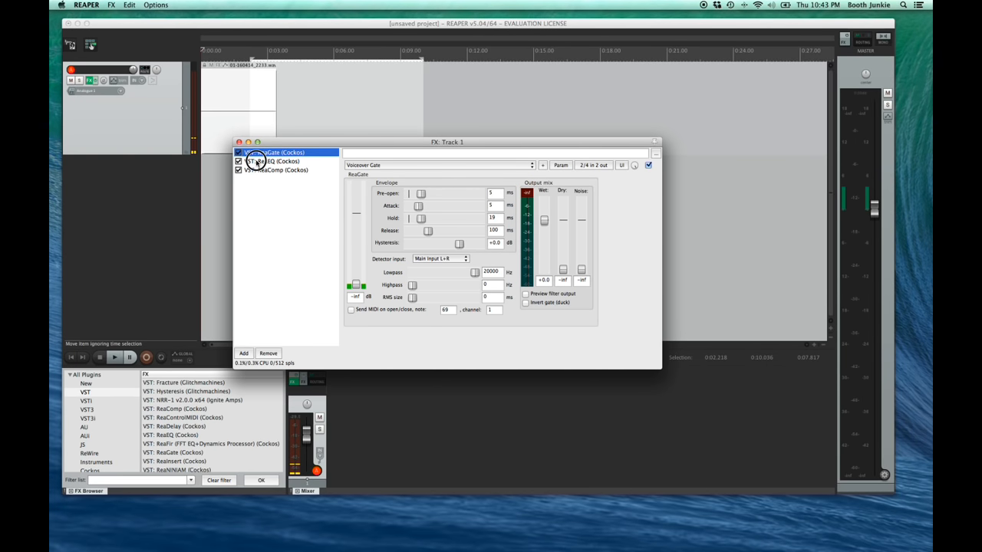
pyautogui.click(279, 168)
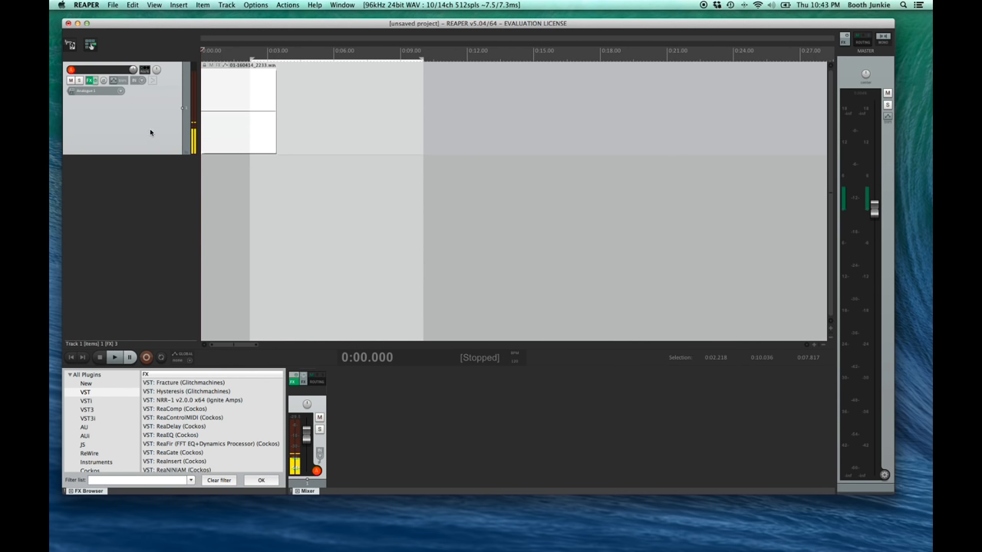
pyautogui.moveTo(141, 123)
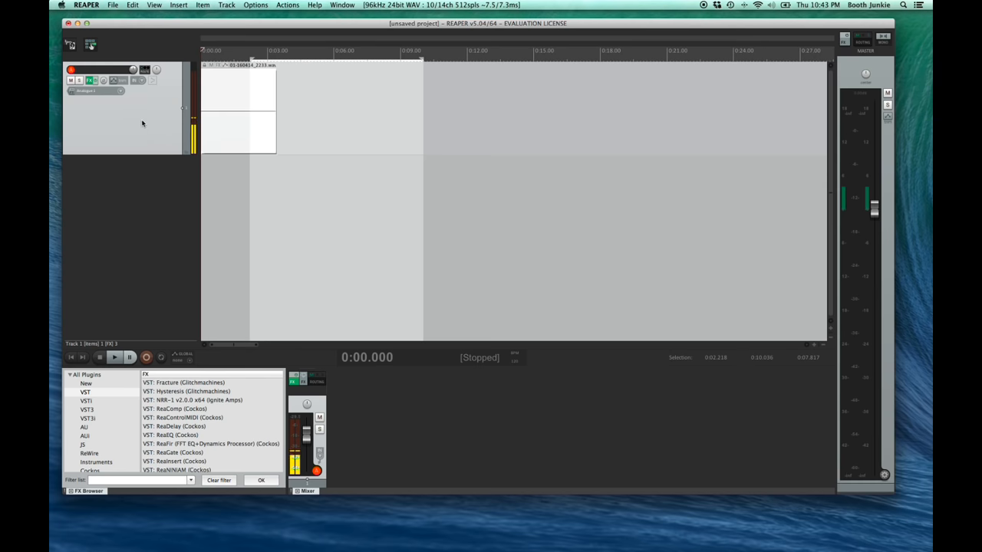
# Toggle the pre-FX volume envelope visible from the track's Envelopes menu.
pyautogui.rightClick(141, 123)
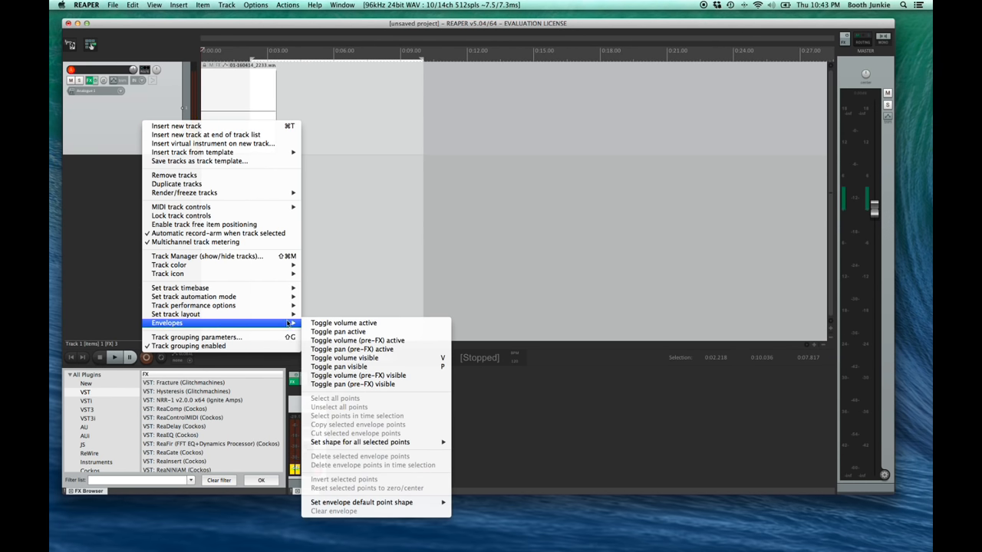
pyautogui.moveTo(359, 374)
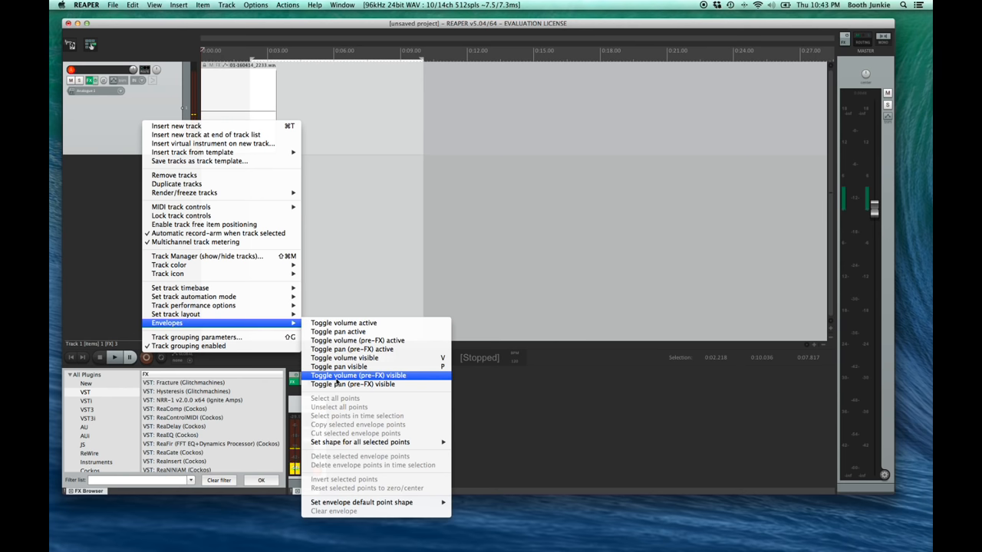
pyautogui.click(357, 374)
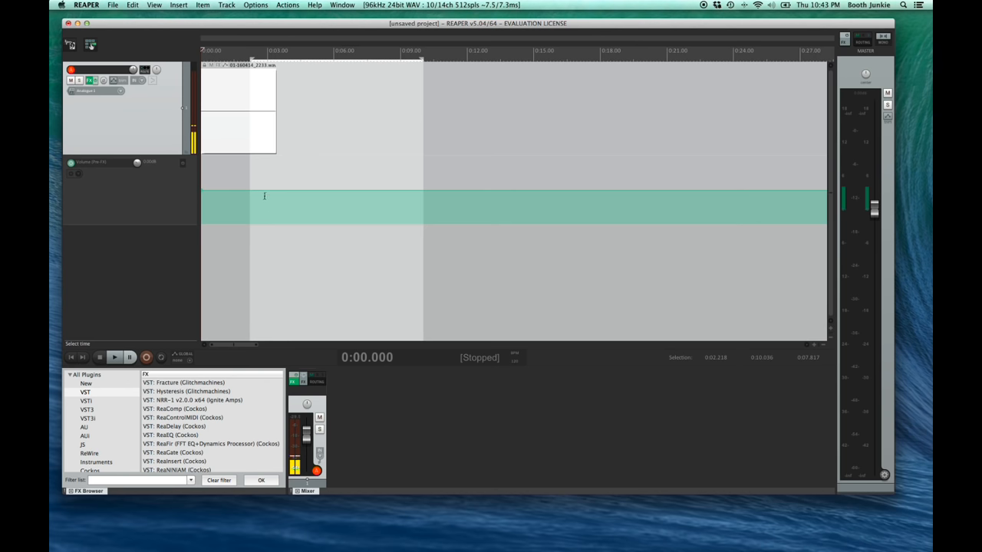
pyautogui.moveTo(244, 190)
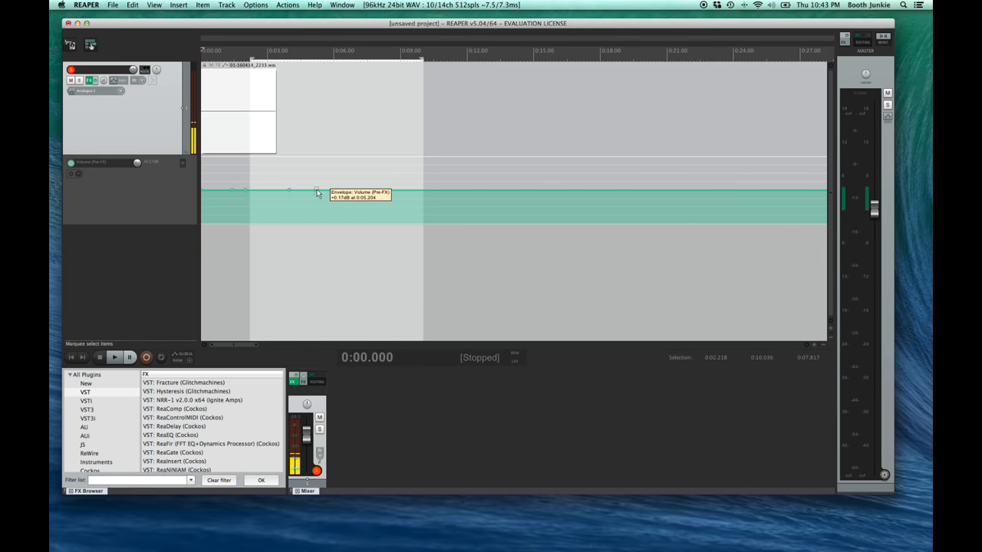
# Drag envelope points to form a short raised bump near the start of the track.
pyautogui.moveTo(316, 192); pyautogui.dragTo(266, 165)
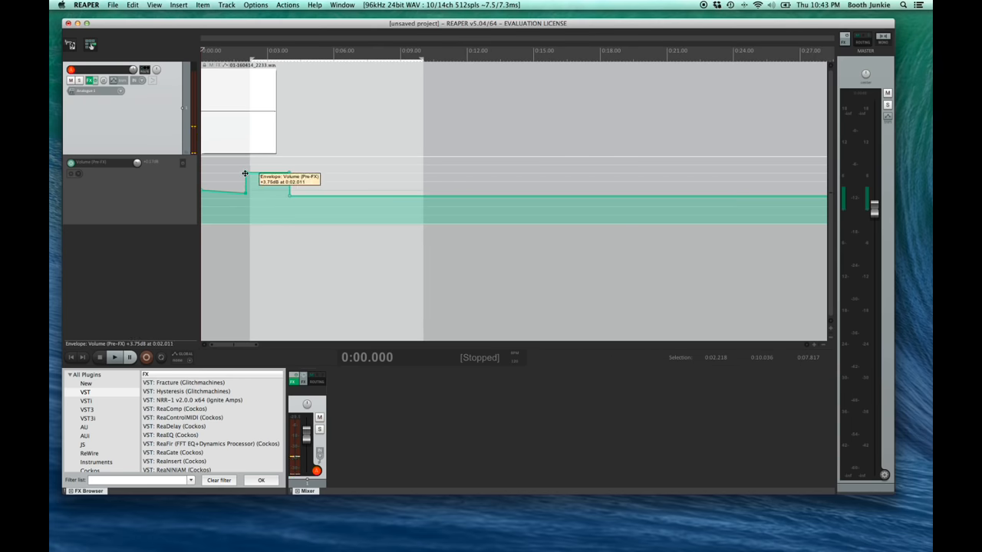
pyautogui.moveTo(245, 174); pyautogui.dragTo(288, 181)
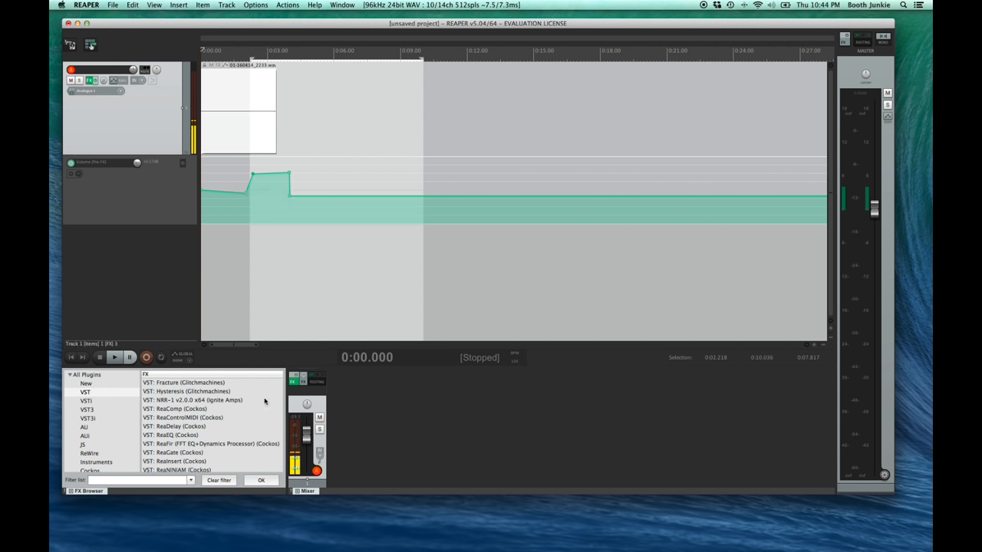
pyautogui.moveTo(290, 436)
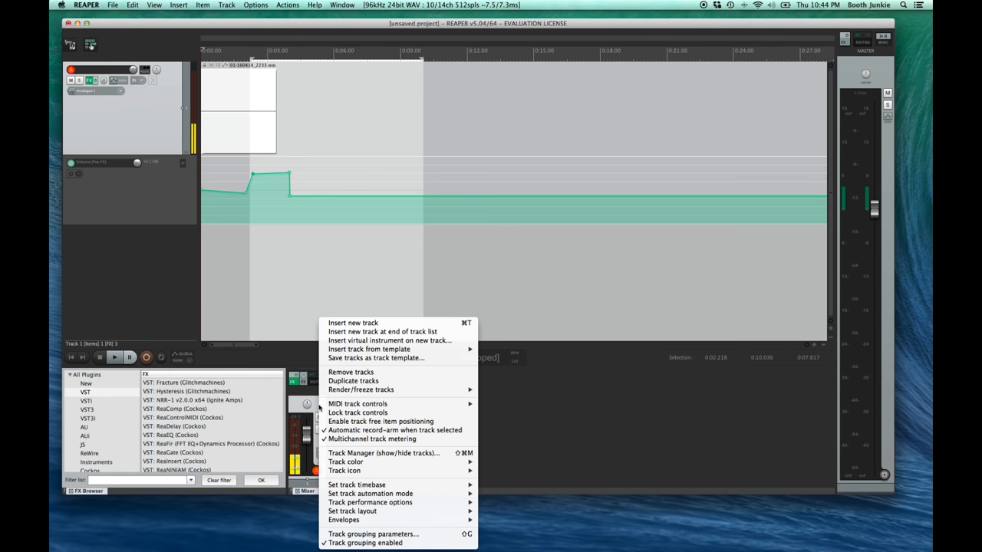
pyautogui.moveTo(352, 511)
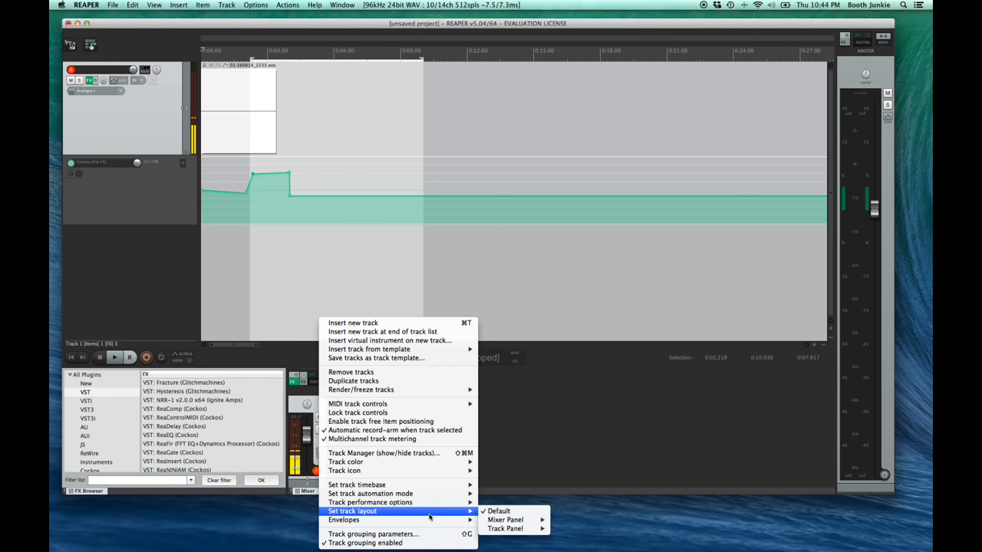
pyautogui.moveTo(505, 519)
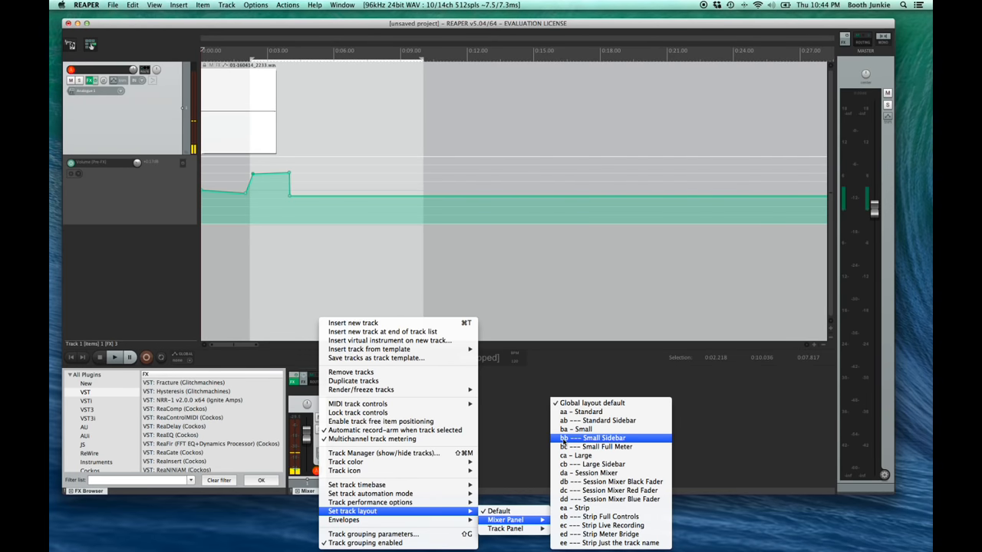
# Apply the bb — Small Sidebar mixer panel layout to the voiceover track.
pyautogui.click(598, 439)
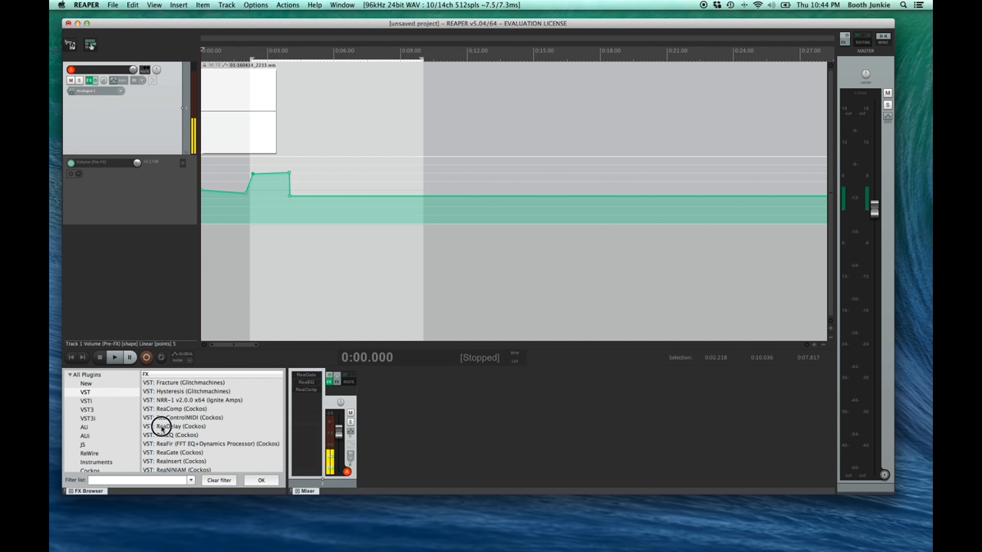
# Reopen the track's context menu after browsing its layout choices.
pyautogui.click(175, 426)
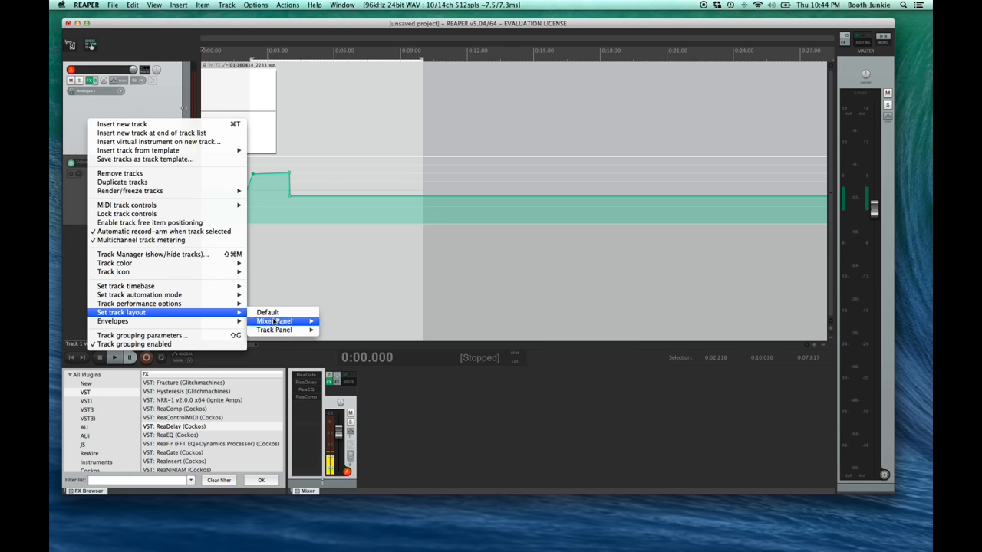
pyautogui.click(272, 329)
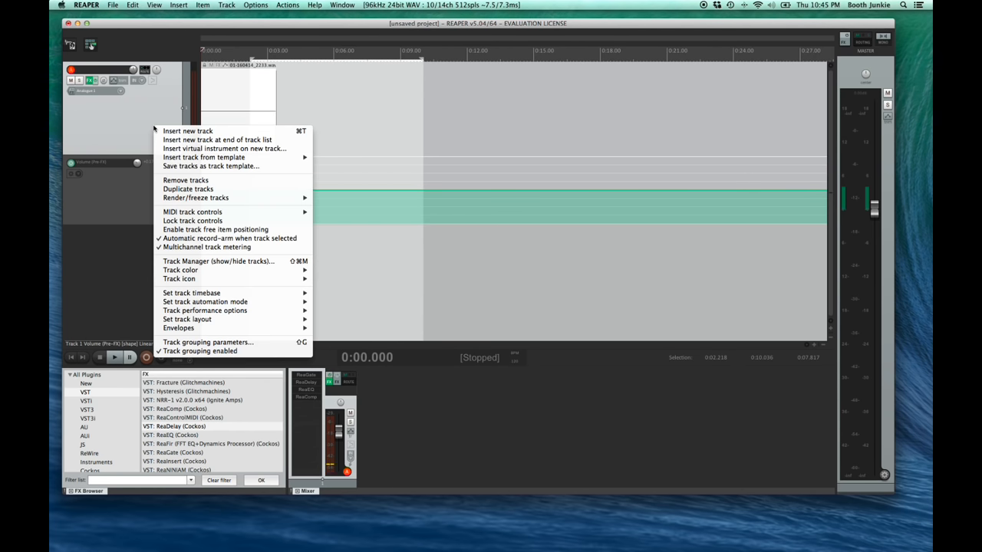
# Save the track as a track template named VO Track Layout.
pyautogui.click(210, 166)
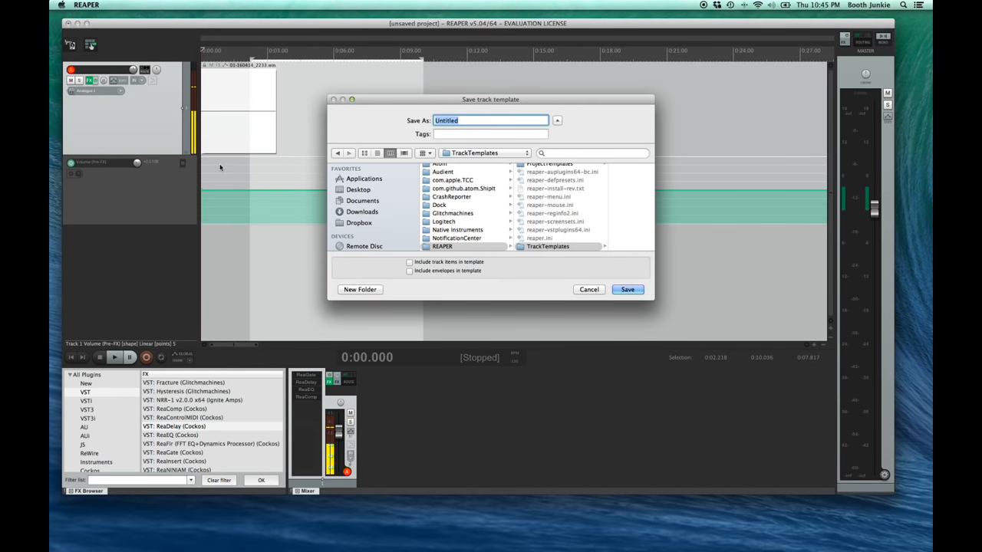
pyautogui.write('VO Track Layout')
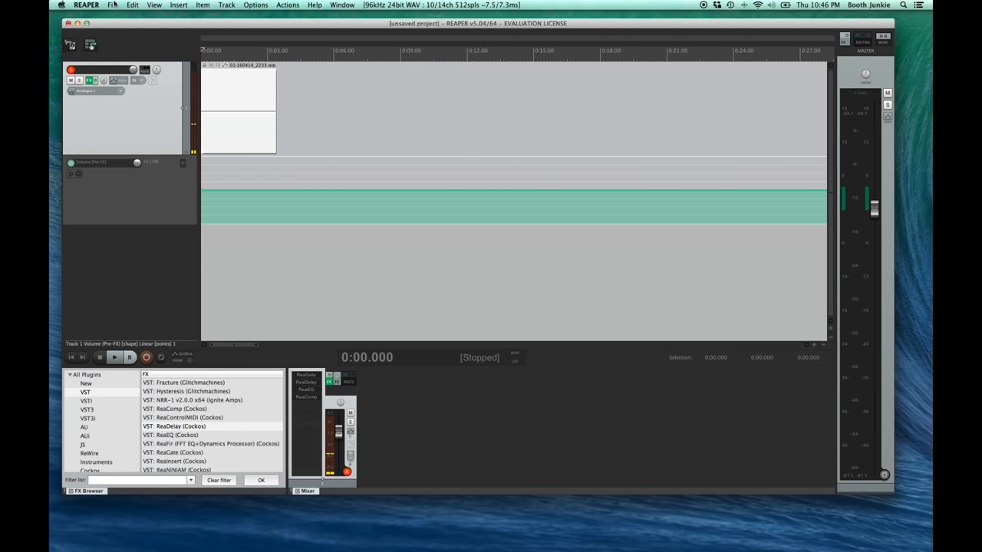
# Set the project sample rate to 48000 in File > Project settings.
pyautogui.click(113, 6)
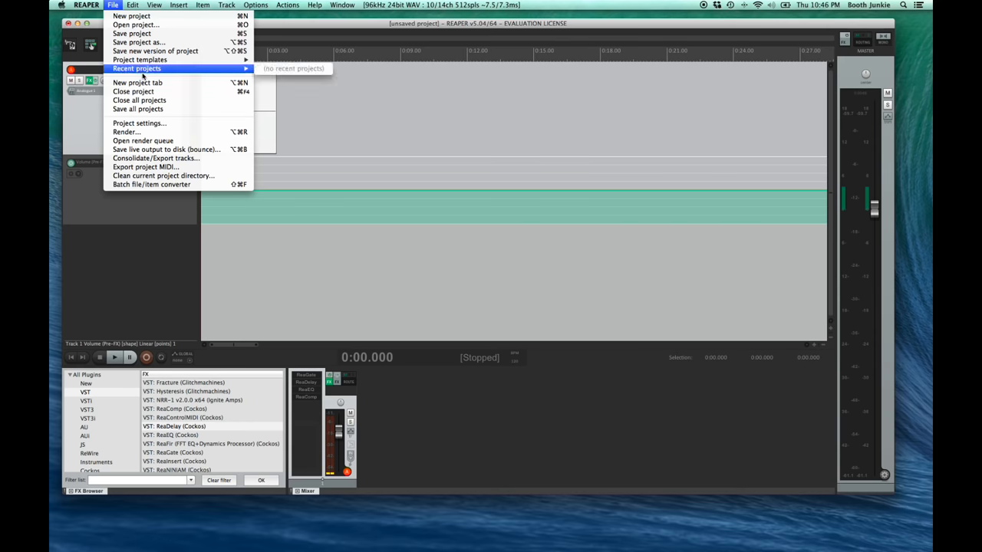
pyautogui.click(138, 122)
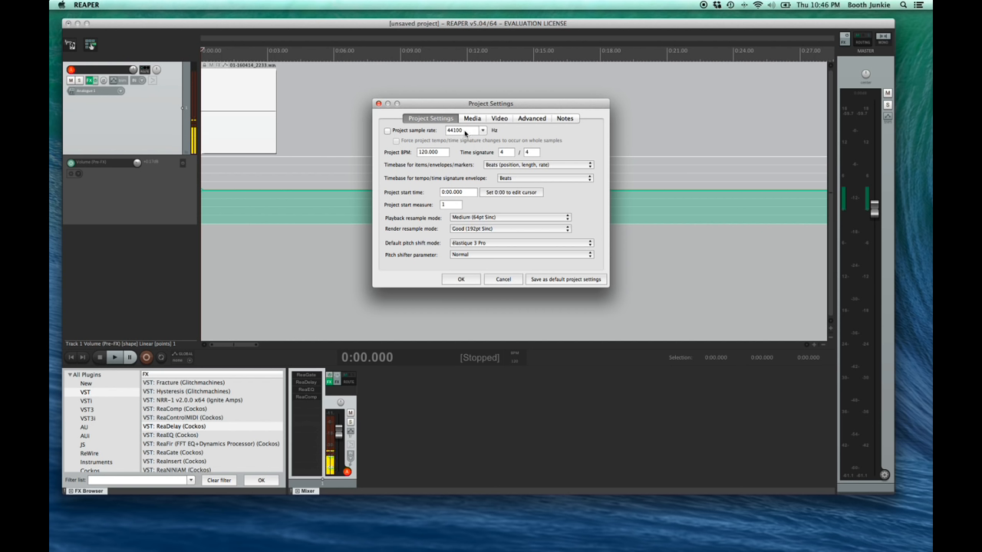
pyautogui.click(482, 129)
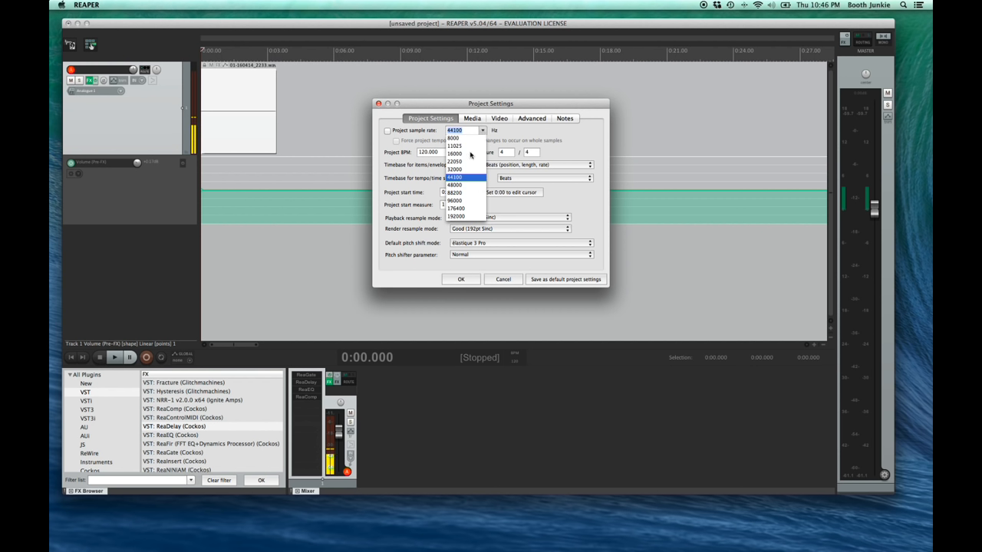
pyautogui.click(454, 184)
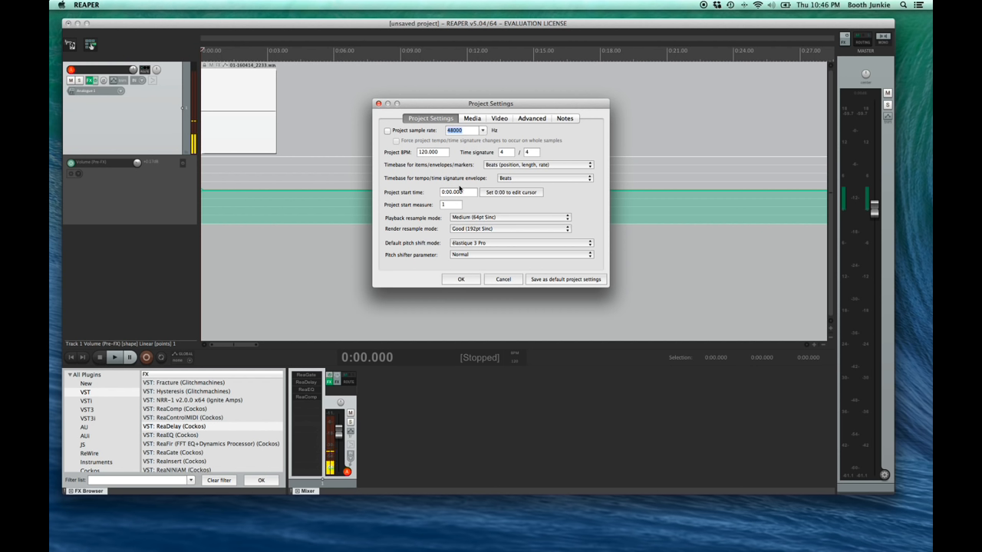
pyautogui.click(482, 129)
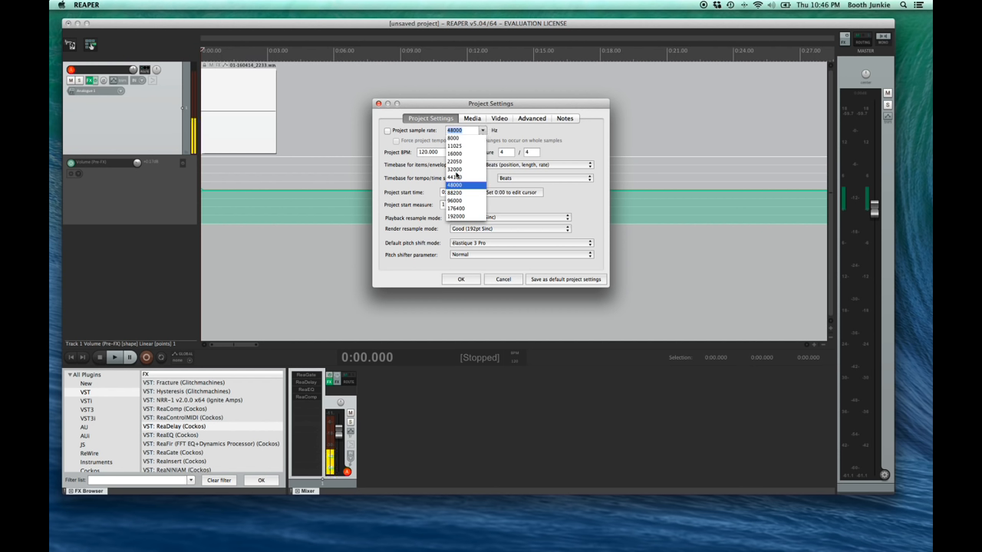
pyautogui.click(454, 176)
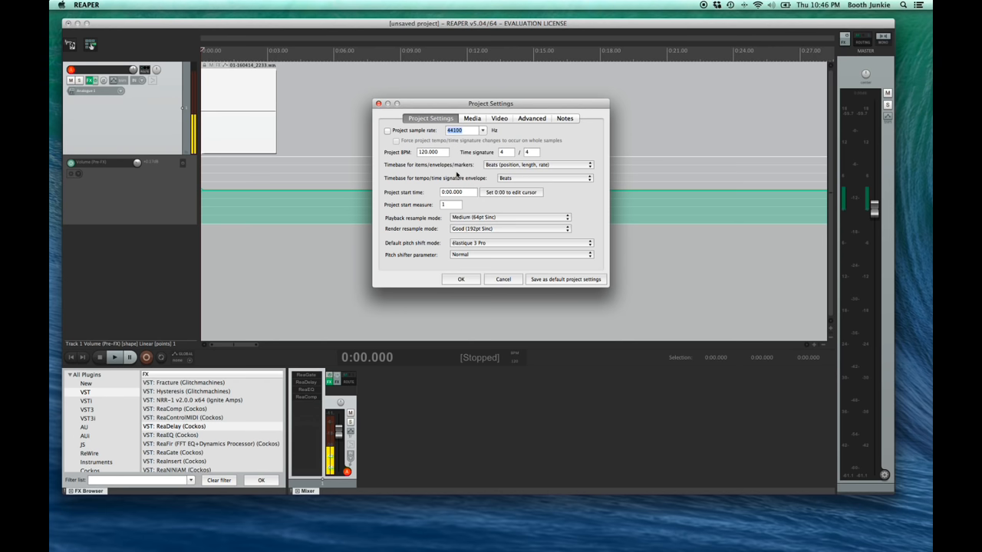
# Set the media save path to 'Media' and keep WAV as the recording format.
pyautogui.click(472, 118)
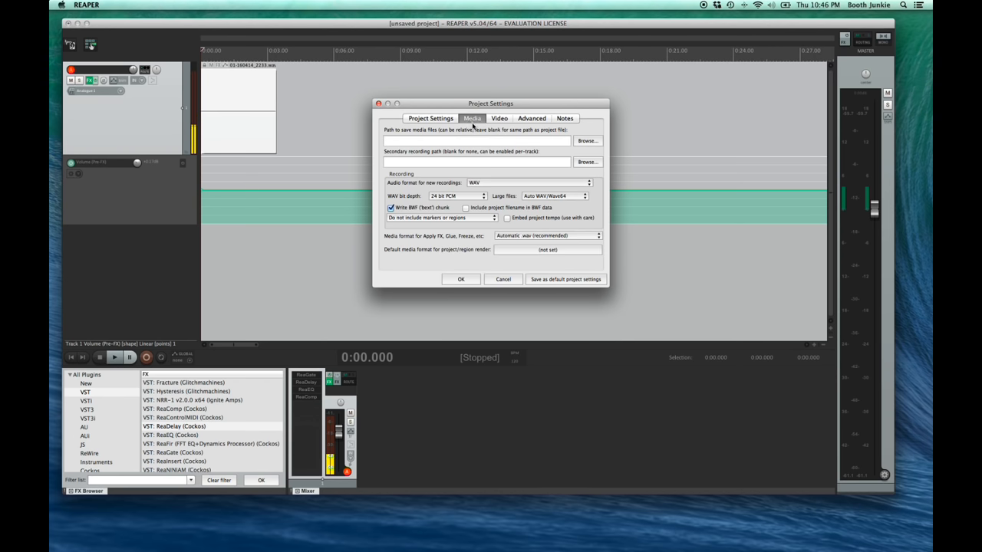
pyautogui.click(472, 141)
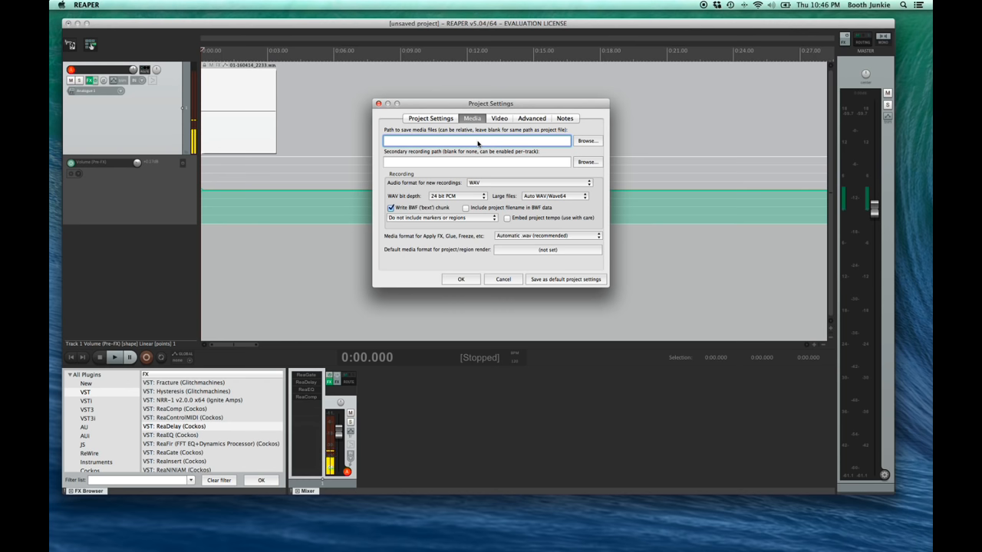
pyautogui.write('Media')
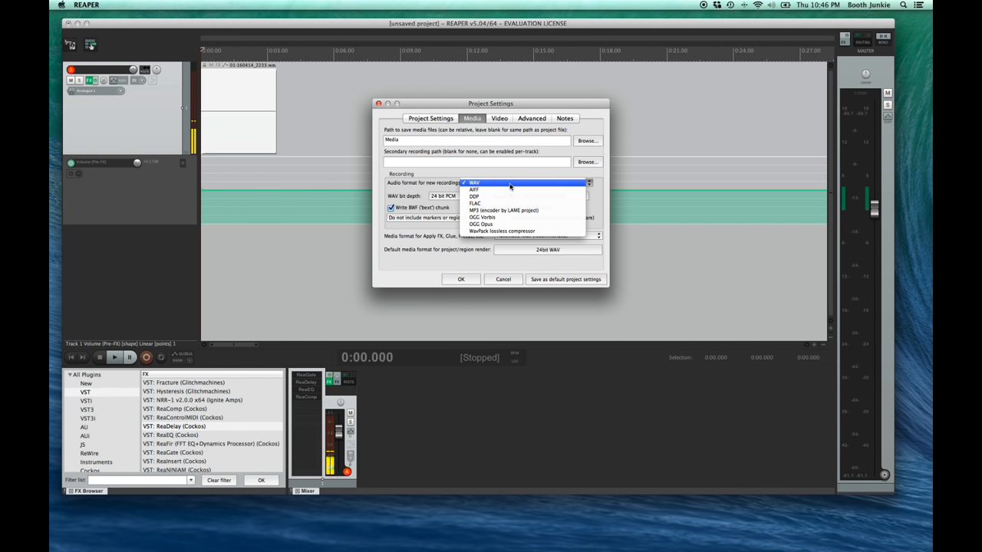
pyautogui.click(474, 183)
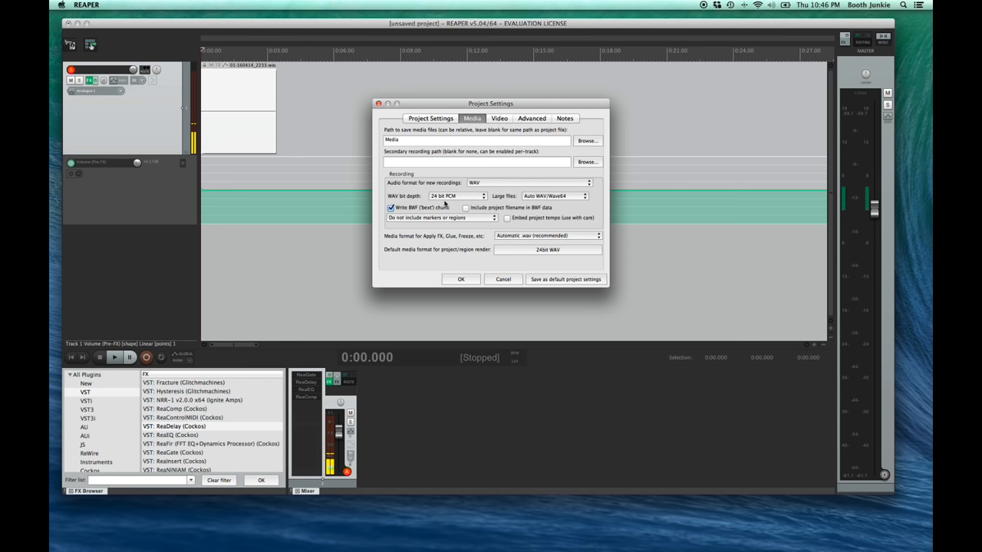
pyautogui.click(457, 196)
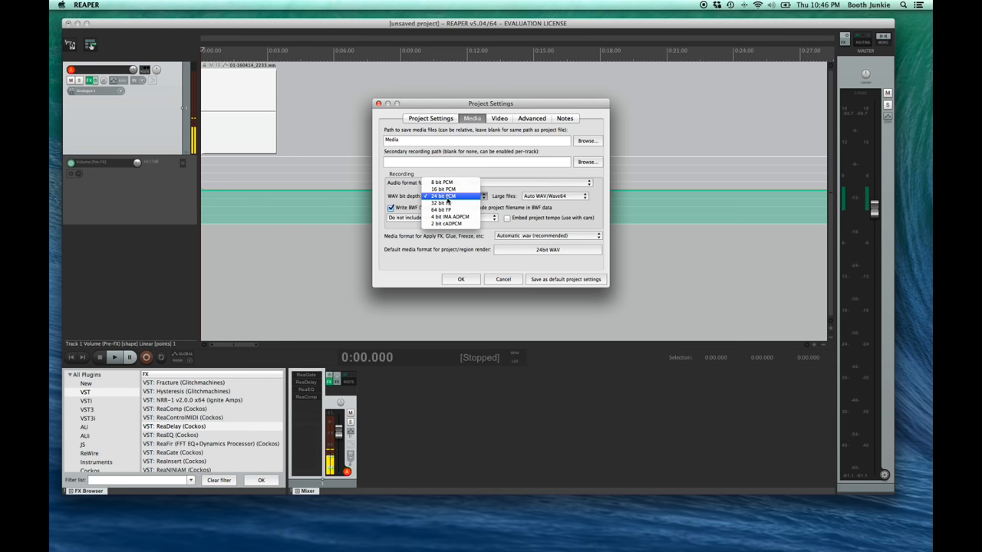
# Embed markers + regions in recorded WAV files and apply the project settings.
pyautogui.click(437, 218)
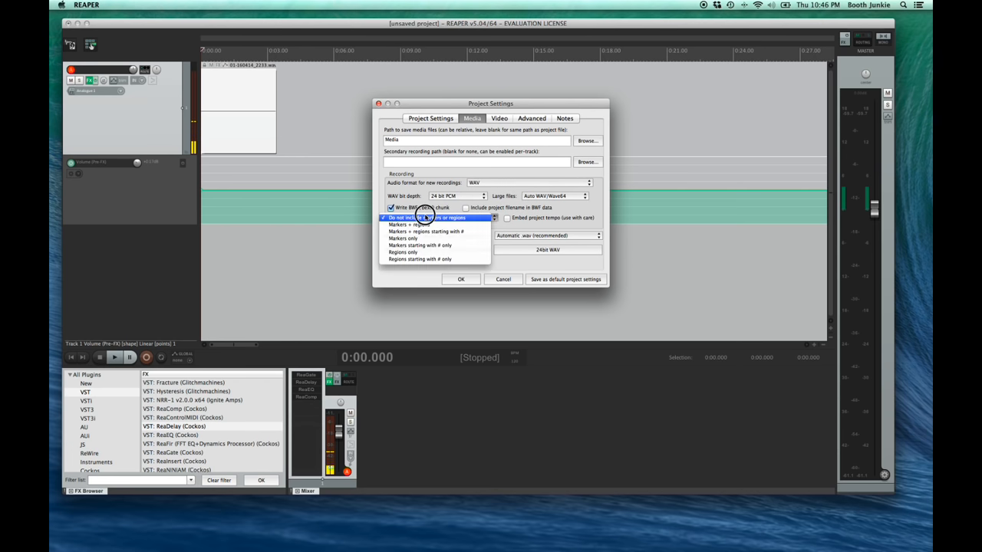
pyautogui.click(437, 218)
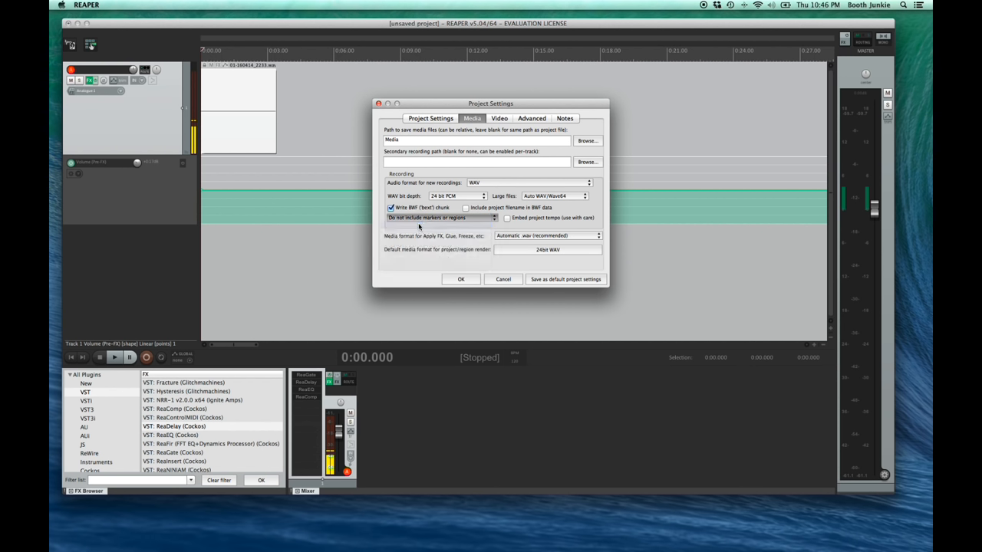
pyautogui.click(438, 218)
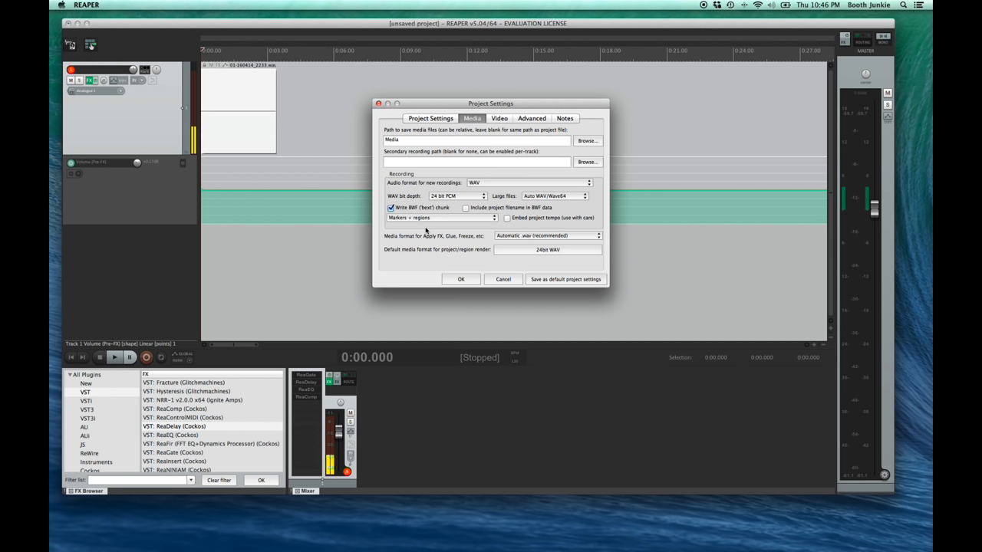
pyautogui.moveTo(462, 282)
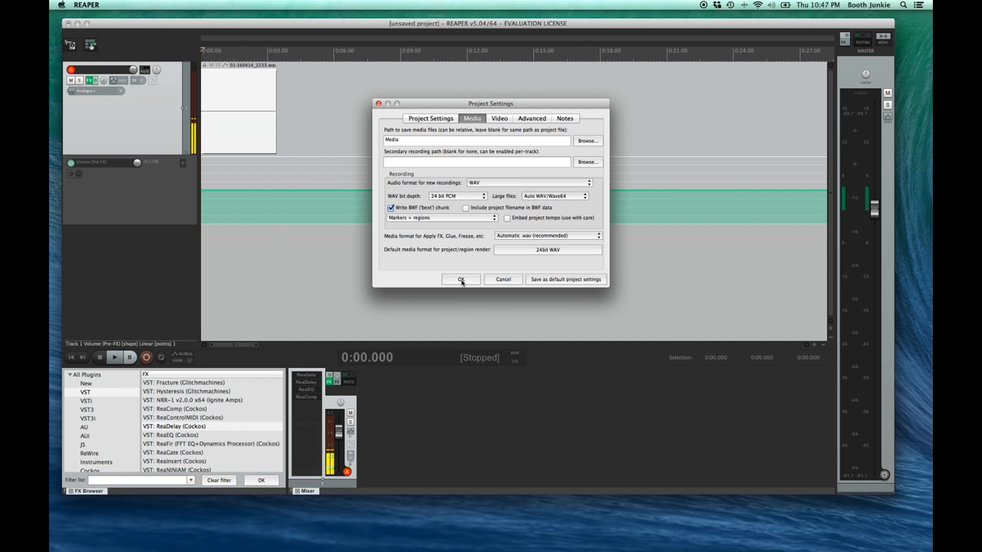
pyautogui.click(460, 279)
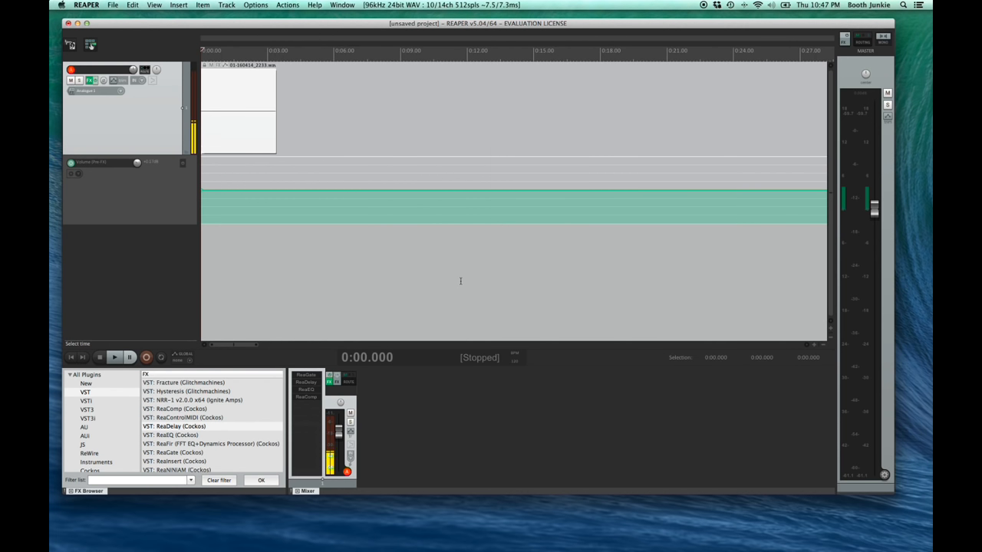
pyautogui.moveTo(458, 254)
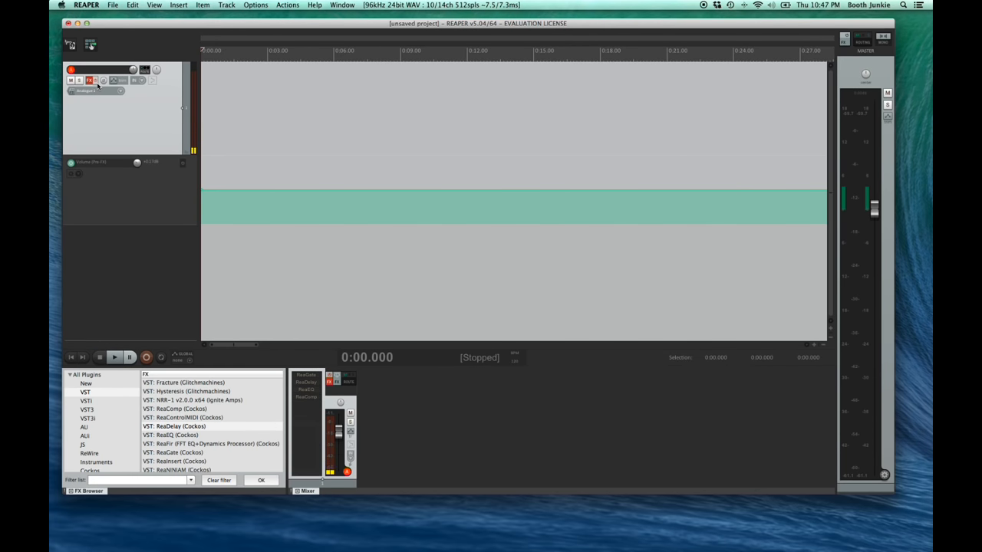
# Remove ReaDelay from track 1's FX chain and close the chain window.
pyautogui.doubleClick(173, 426)
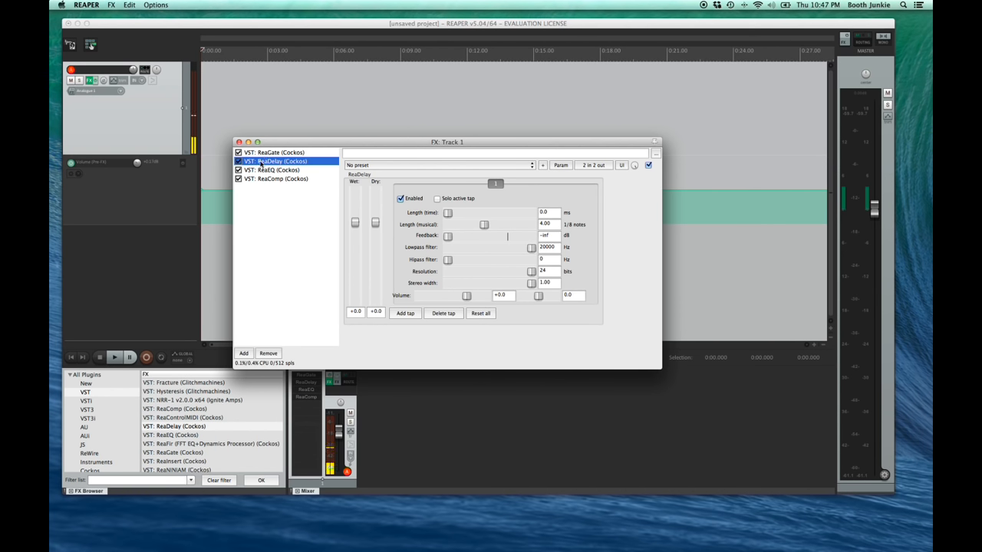
pyautogui.rightClick(279, 161)
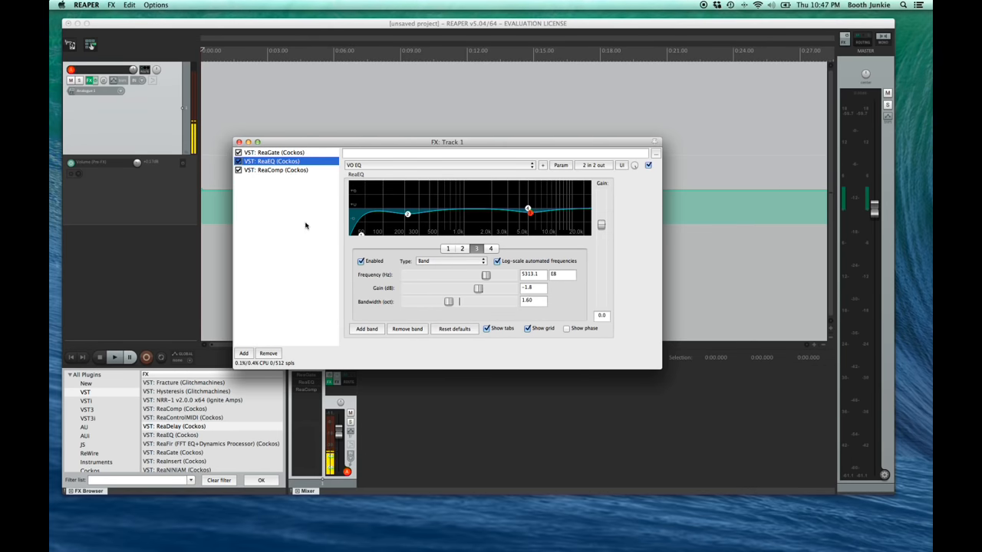
pyautogui.click(239, 141)
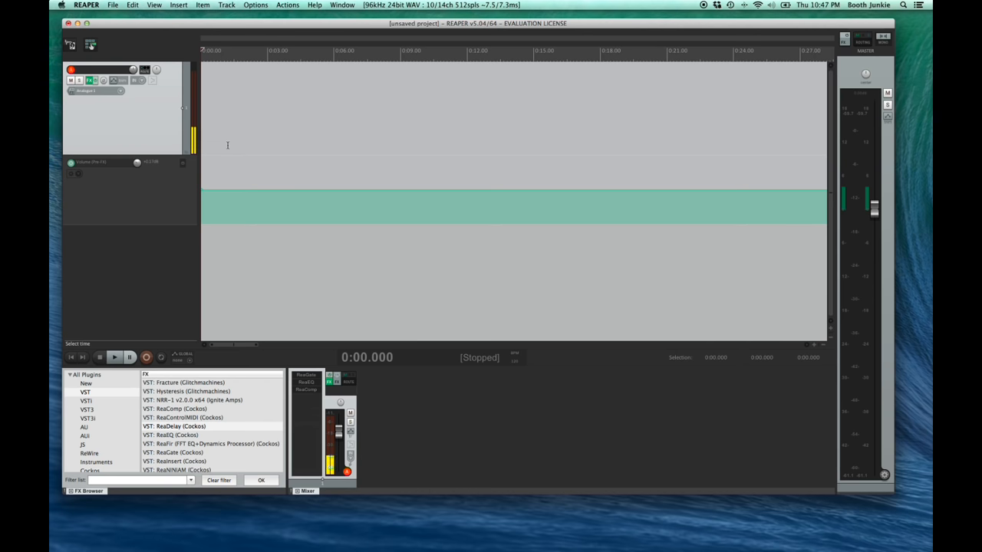
# Save the project as a project template named 'VO Template'.
pyautogui.click(114, 6)
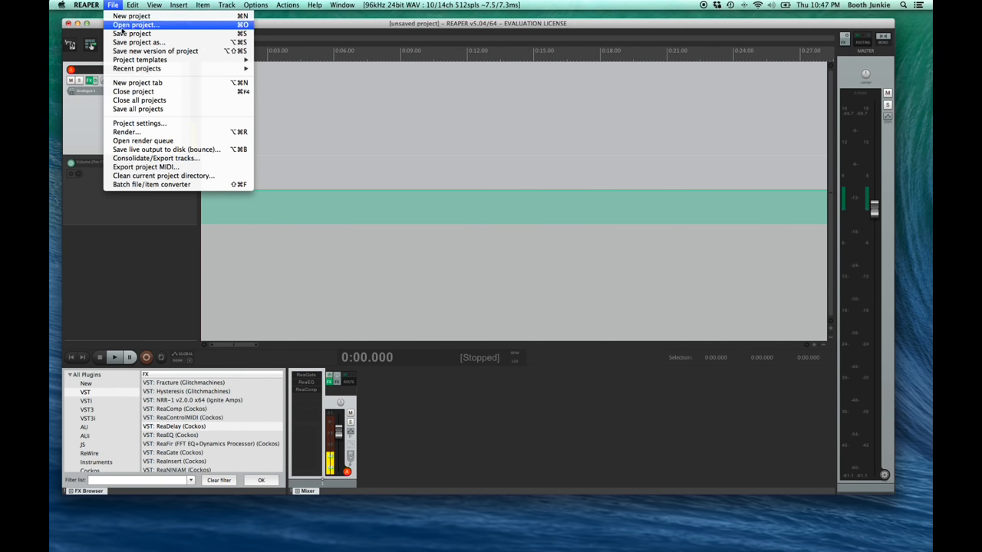
pyautogui.moveTo(139, 60)
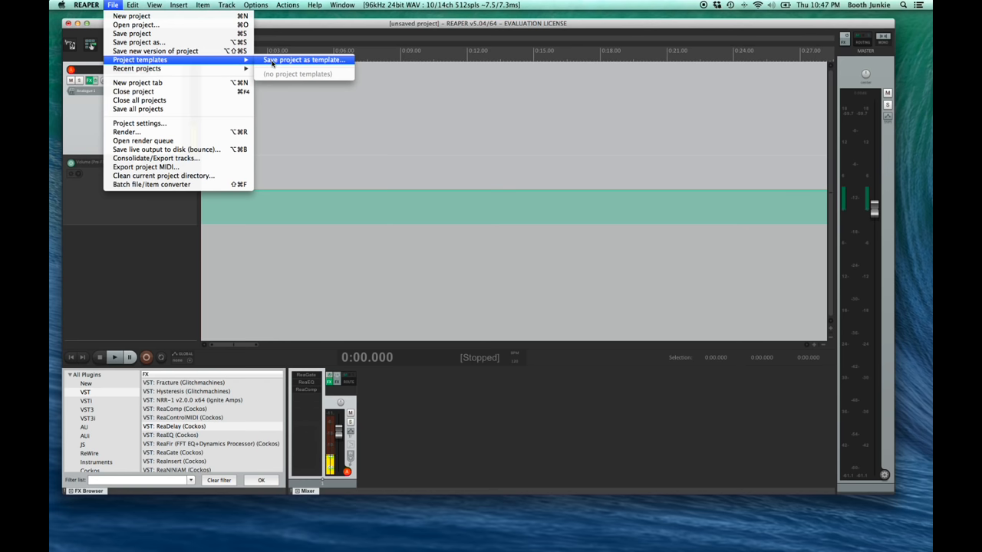
pyautogui.click(304, 60)
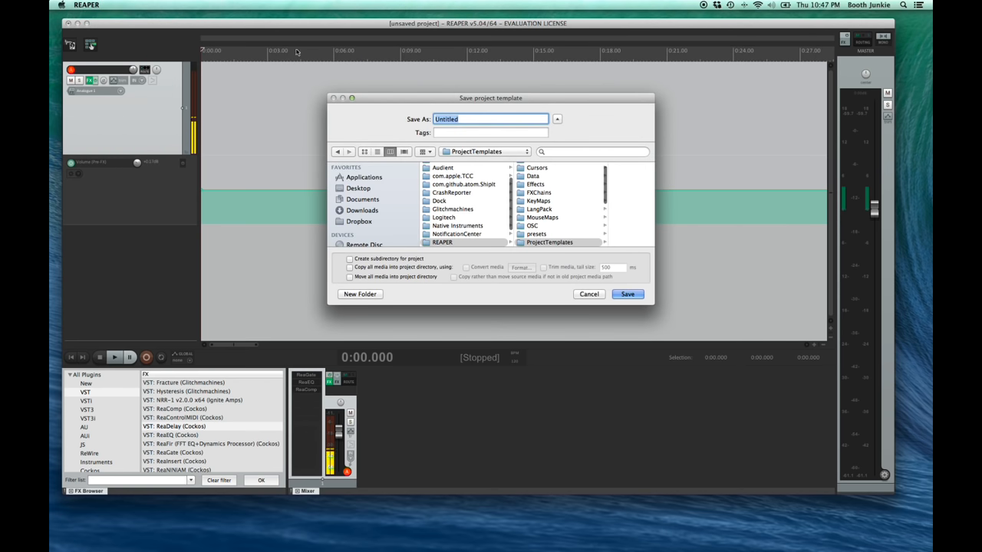
pyautogui.write('VO Te')
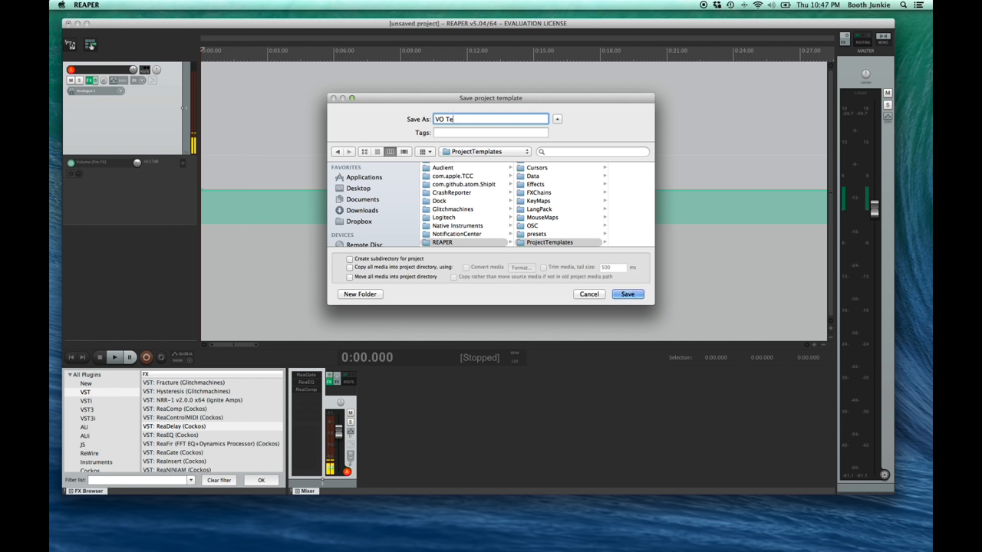
pyautogui.write('mplate')
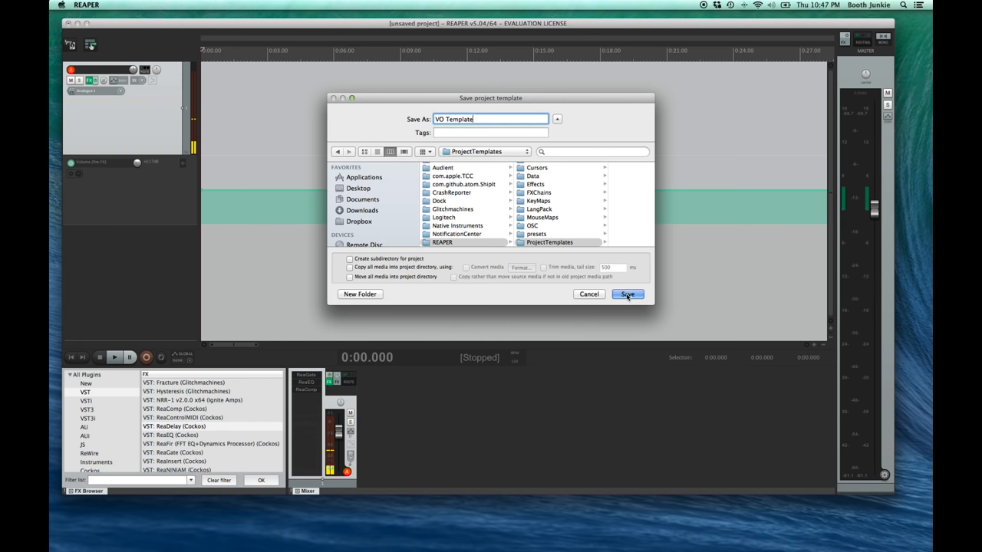
pyautogui.click(626, 295)
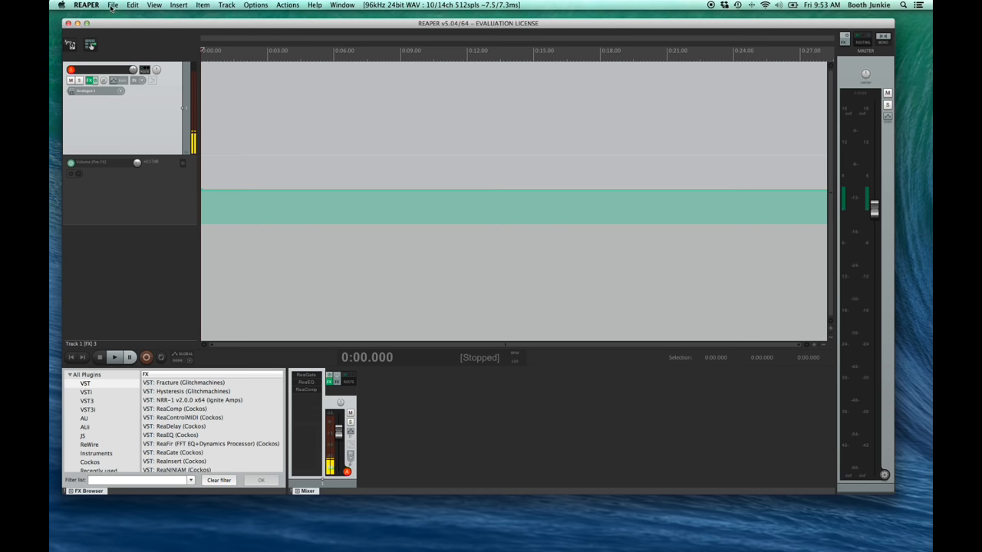
# Bring up the REAPER application menu that leads to Preferences.
pyautogui.click(114, 5)
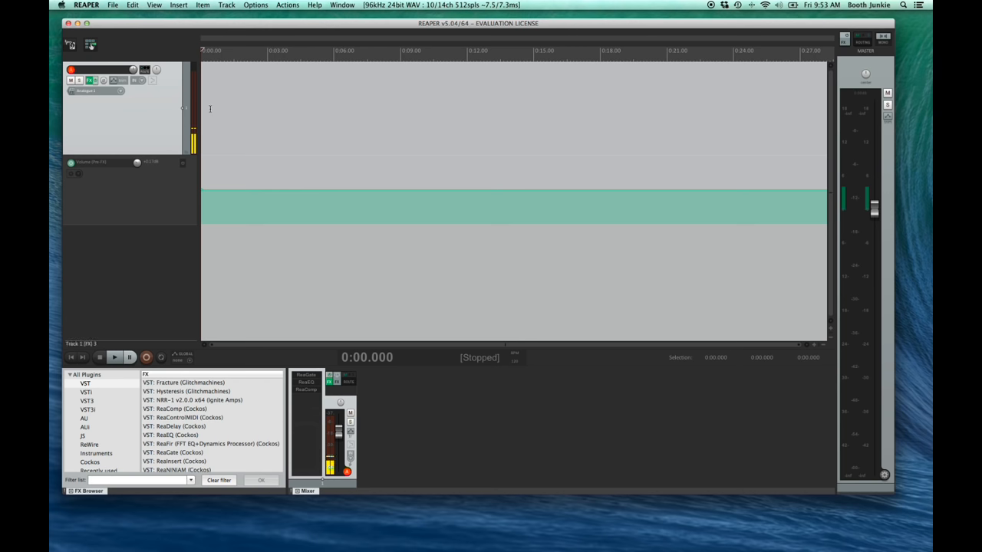
pyautogui.click(86, 6)
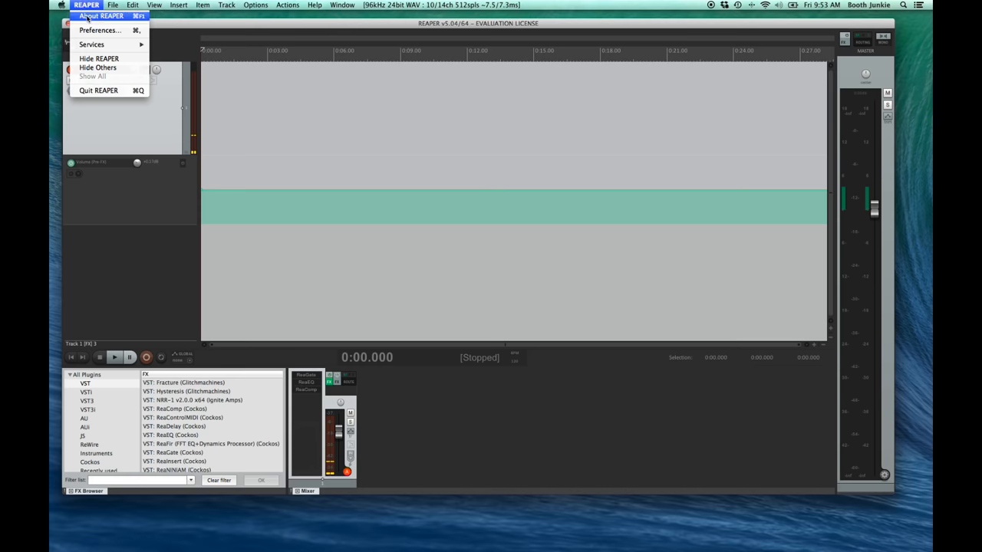
# Set VO Template.RPP as the default template for new projects in Preferences.
pyautogui.click(98, 31)
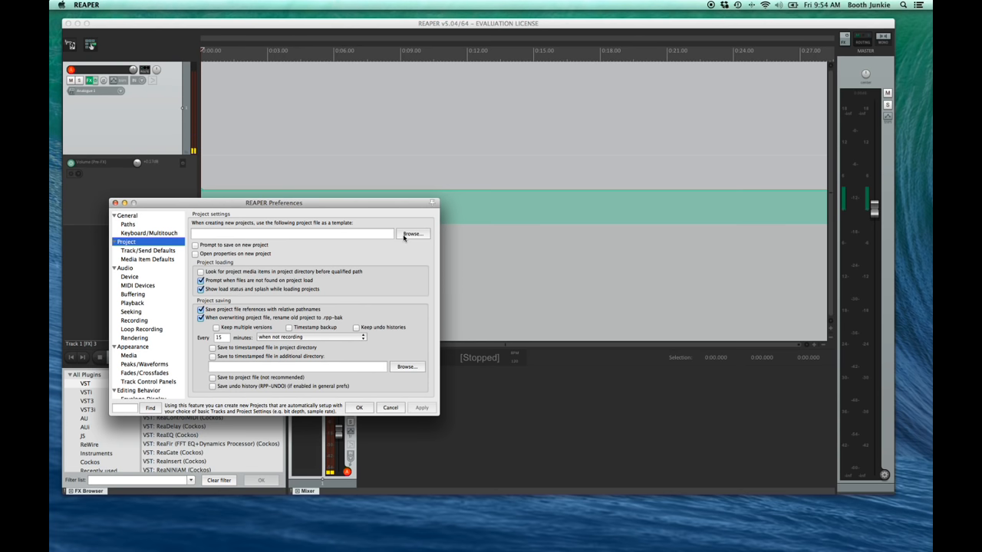
pyautogui.click(414, 233)
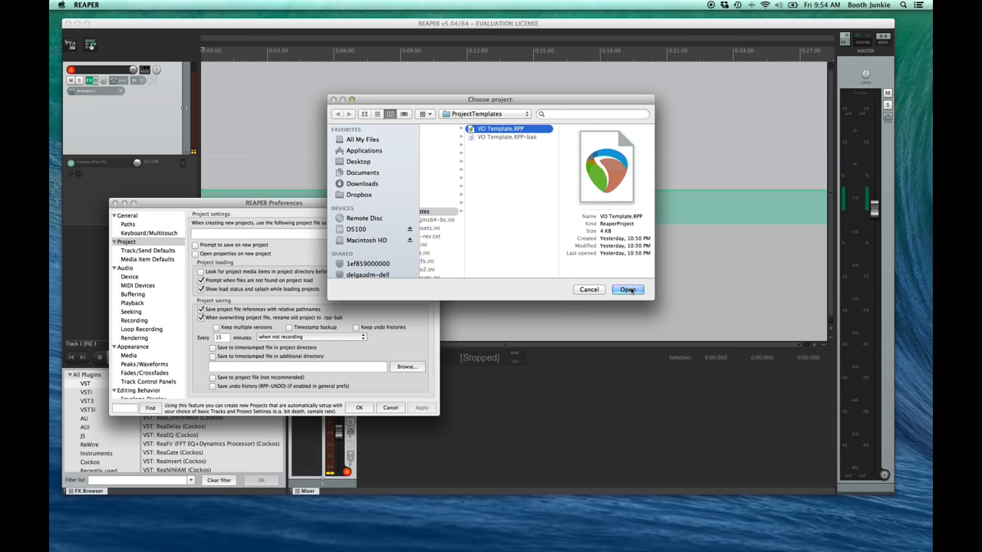
pyautogui.click(627, 288)
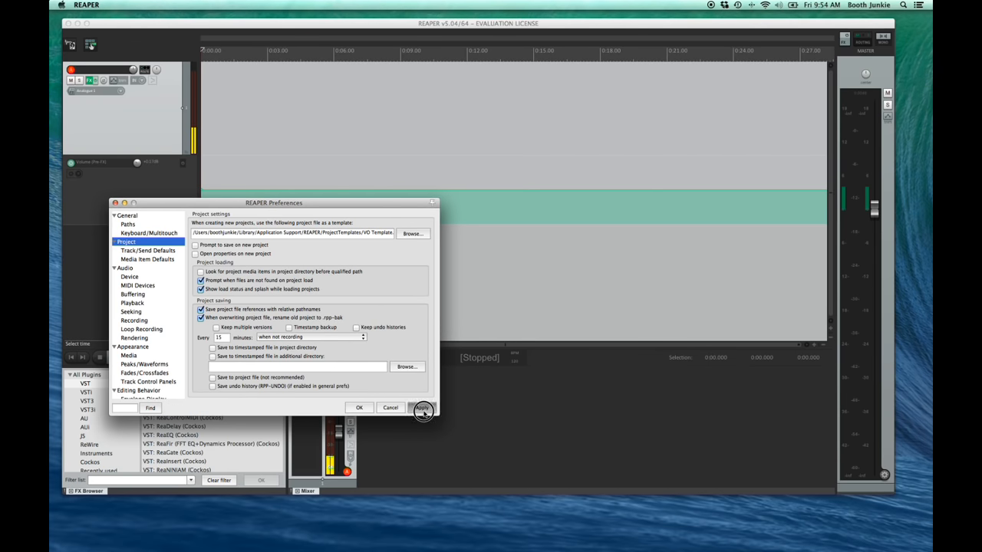
pyautogui.click(424, 408)
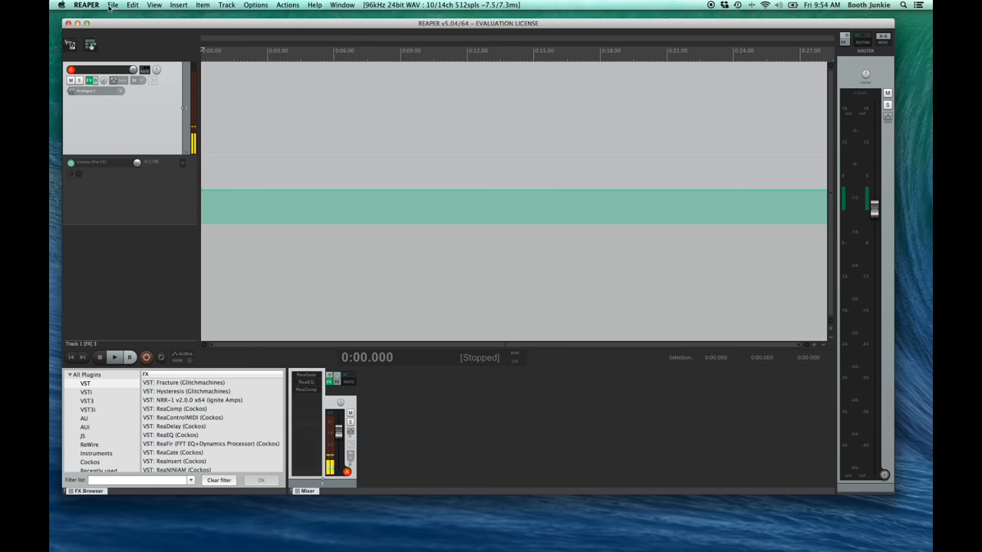
# Quit REAPER so the next launch starts from the VO Template.
pyautogui.click(86, 4)
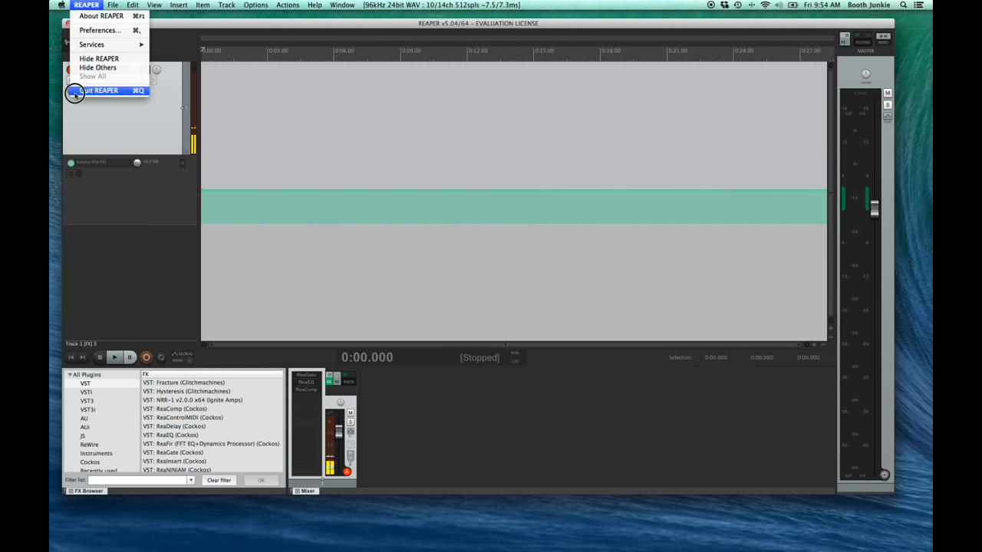
pyautogui.click(100, 91)
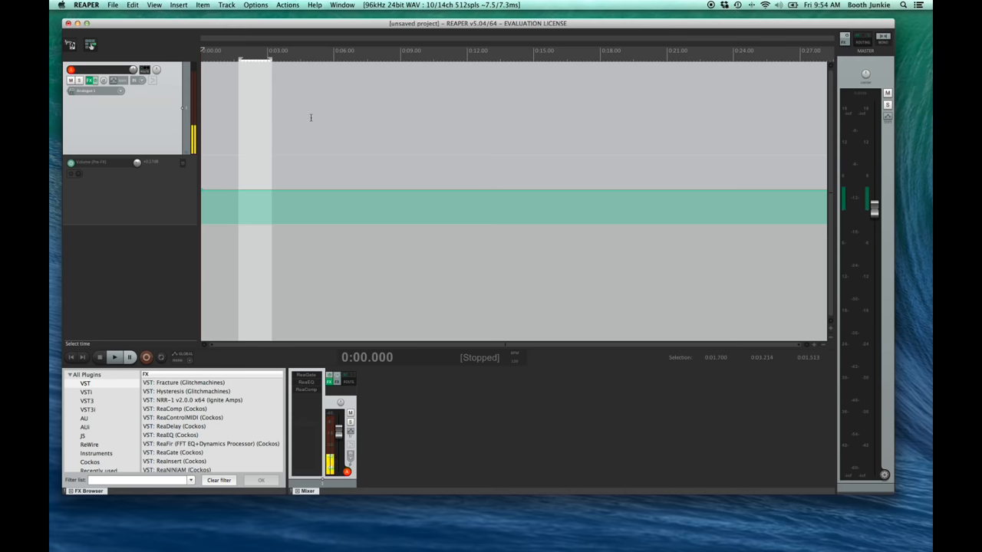
pyautogui.moveTo(386, 120)
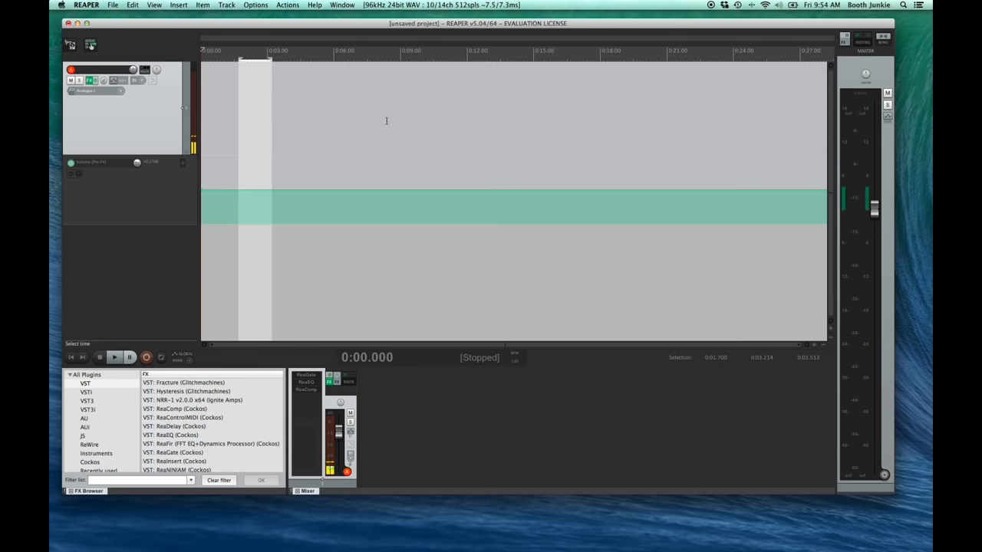